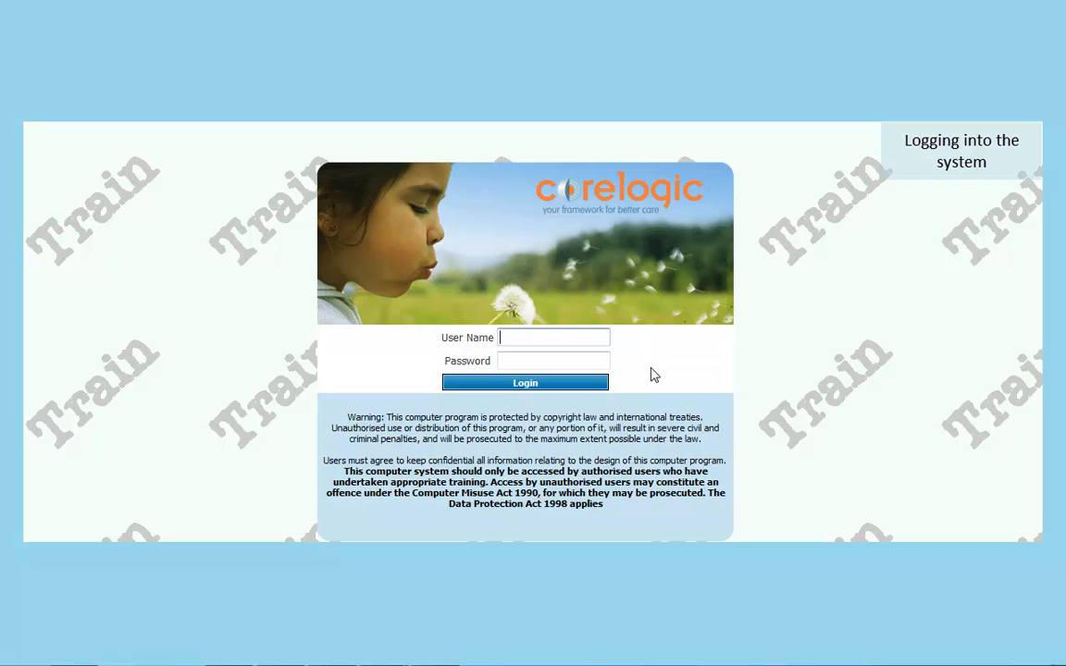
type("fw")
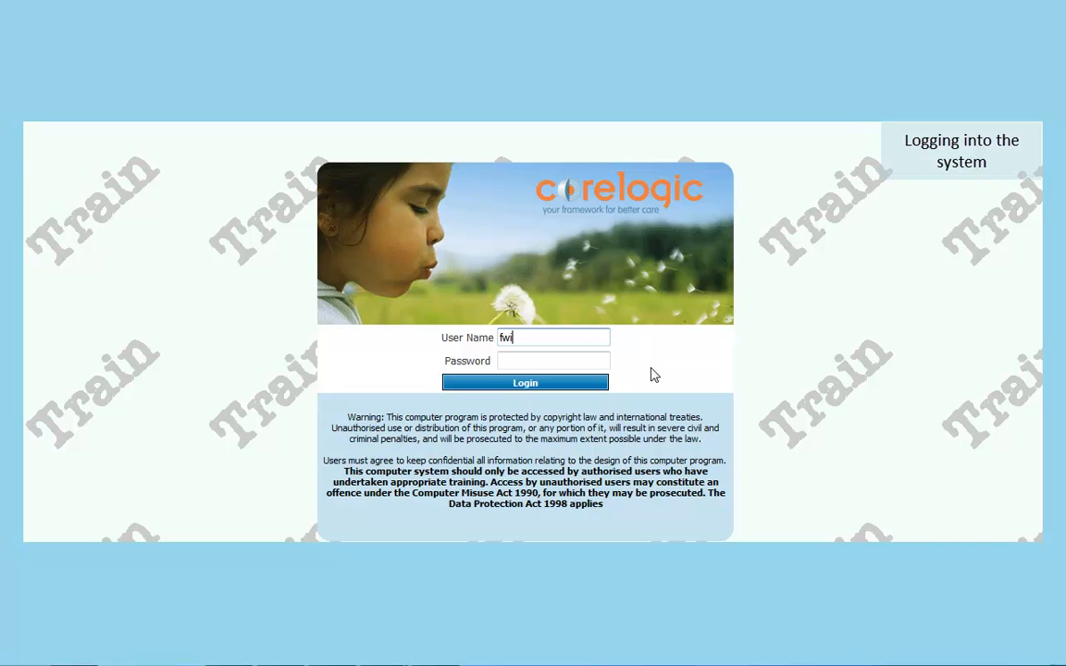
type("ieca")
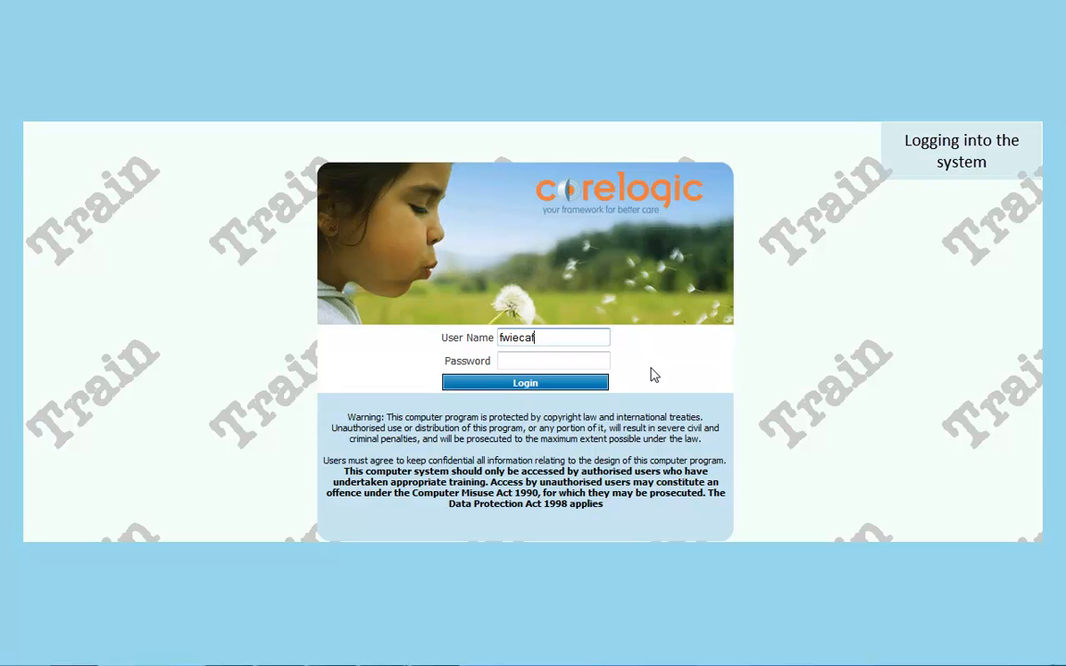
type("27")
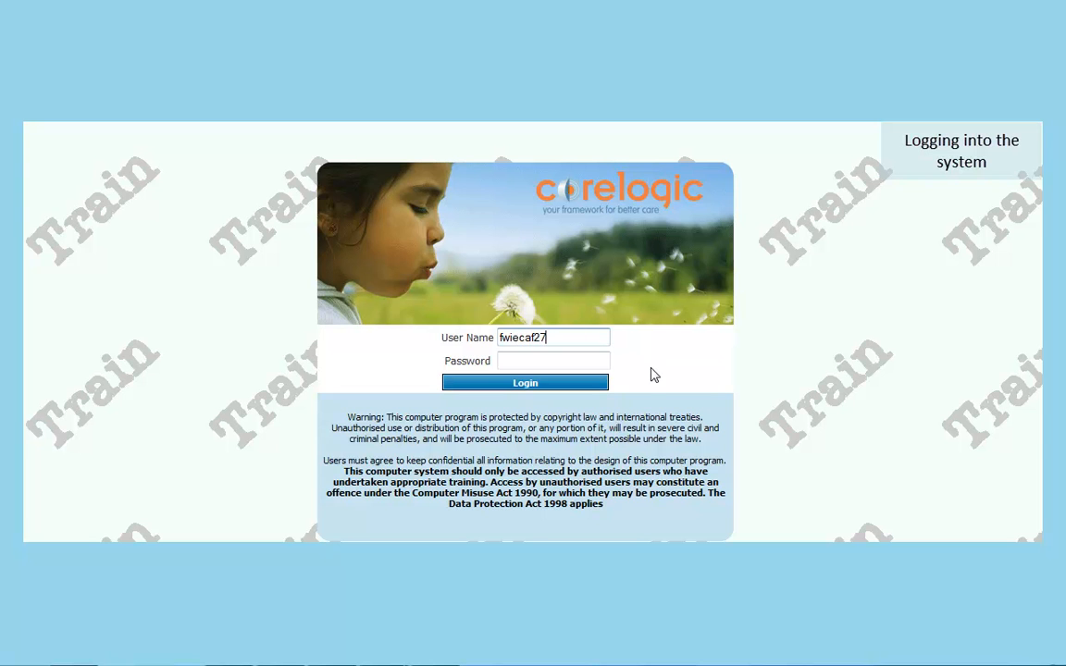
left_click(553, 359)
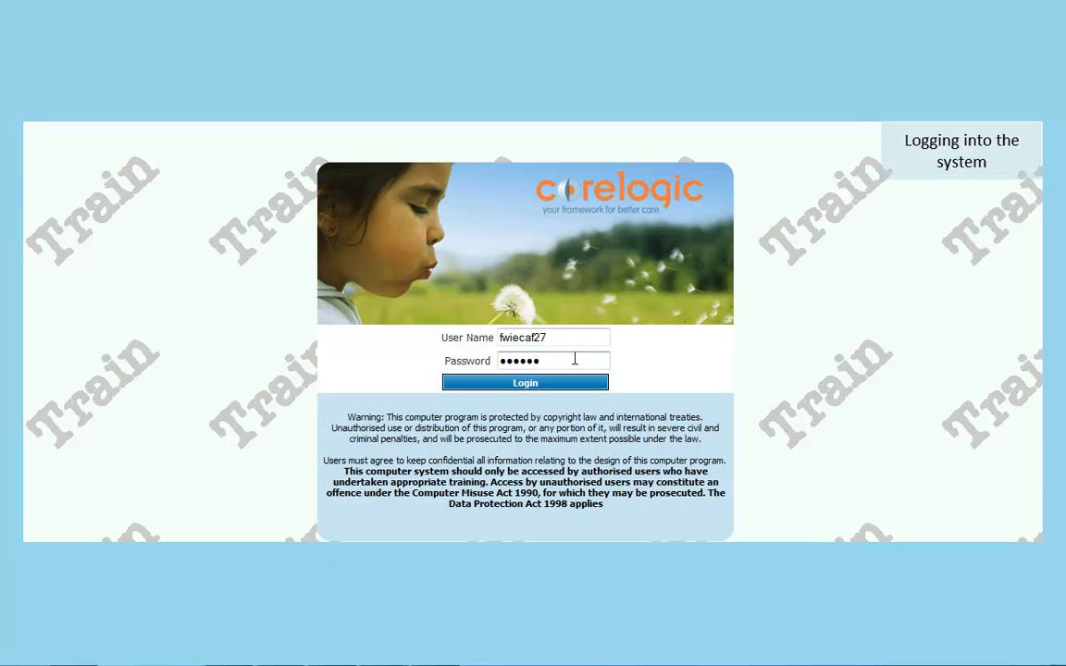
type("•")
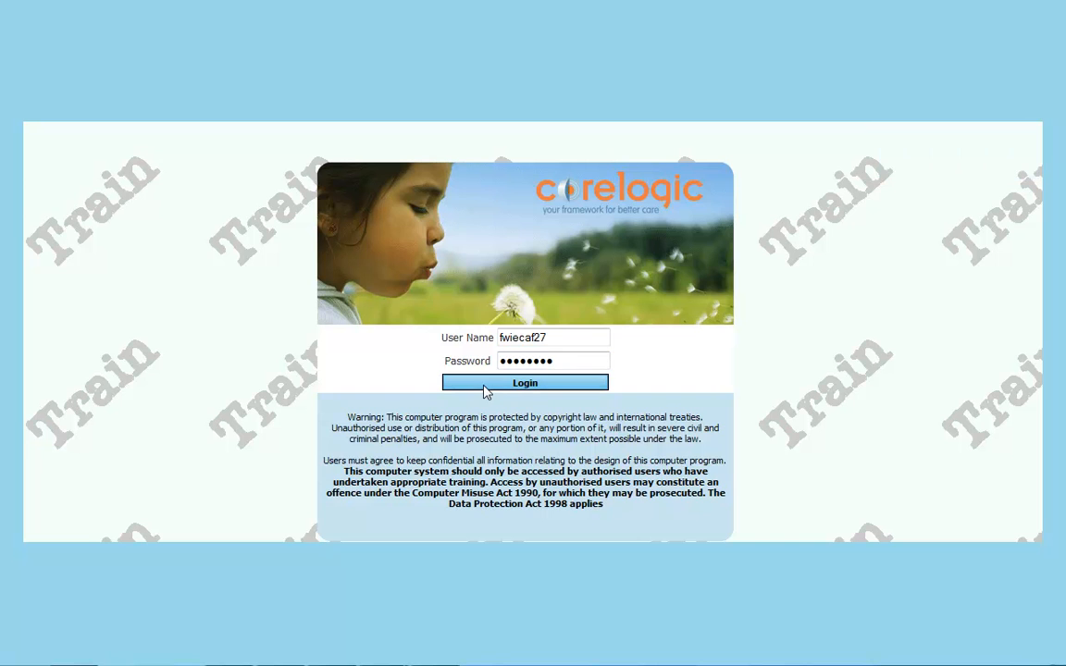
left_click(526, 381)
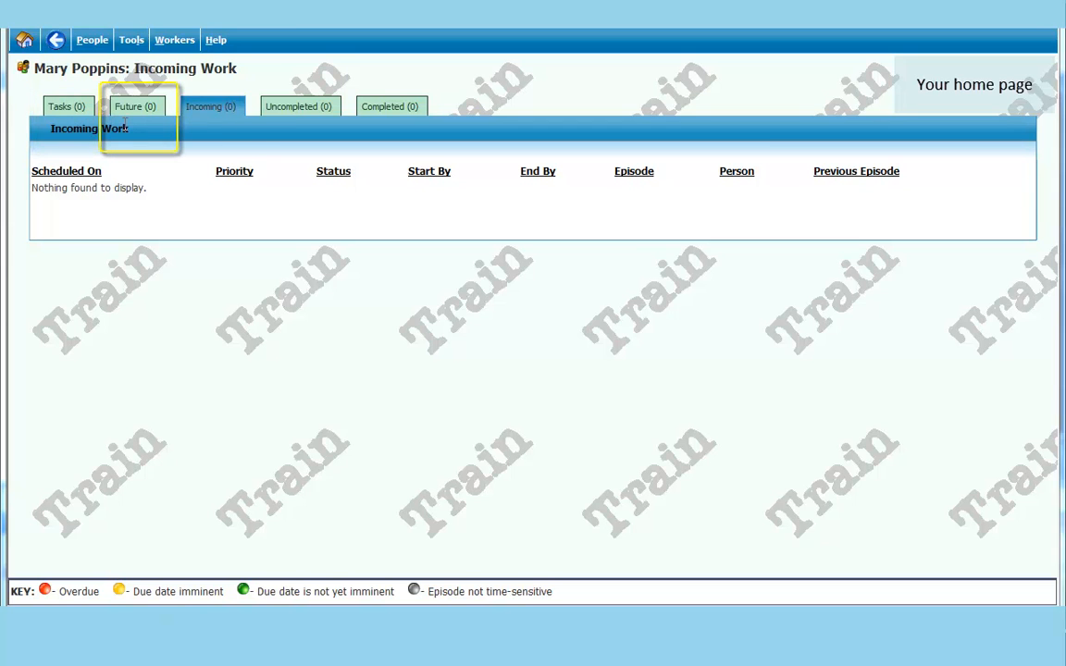
- View the Incoming Work tab on the home page and point out People > Find Person
left_click(211, 105)
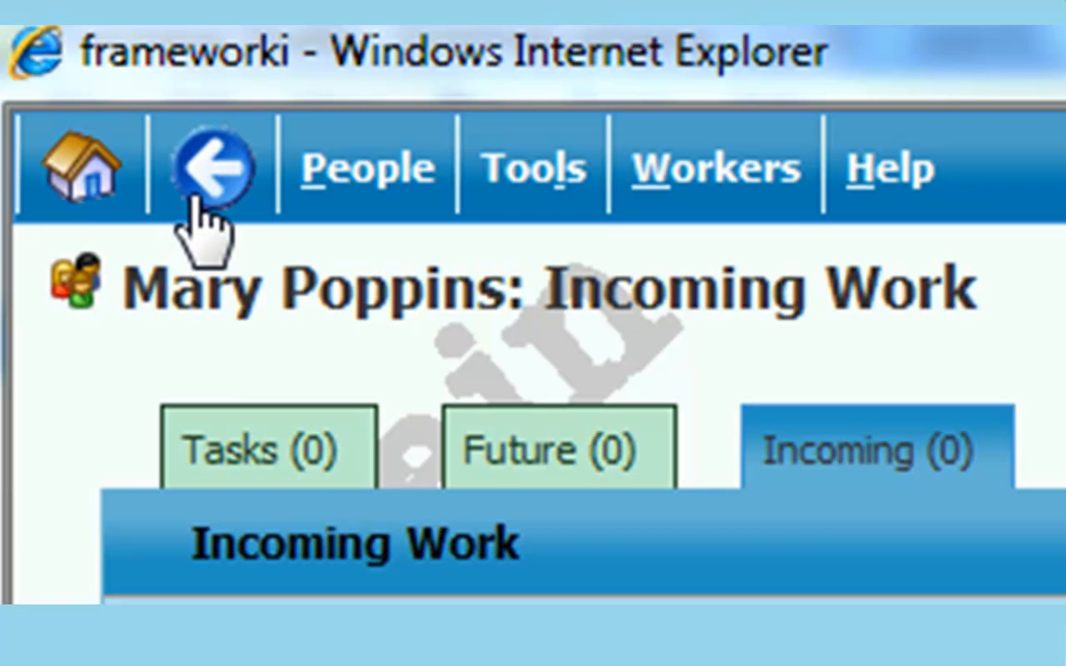
left_click(367, 166)
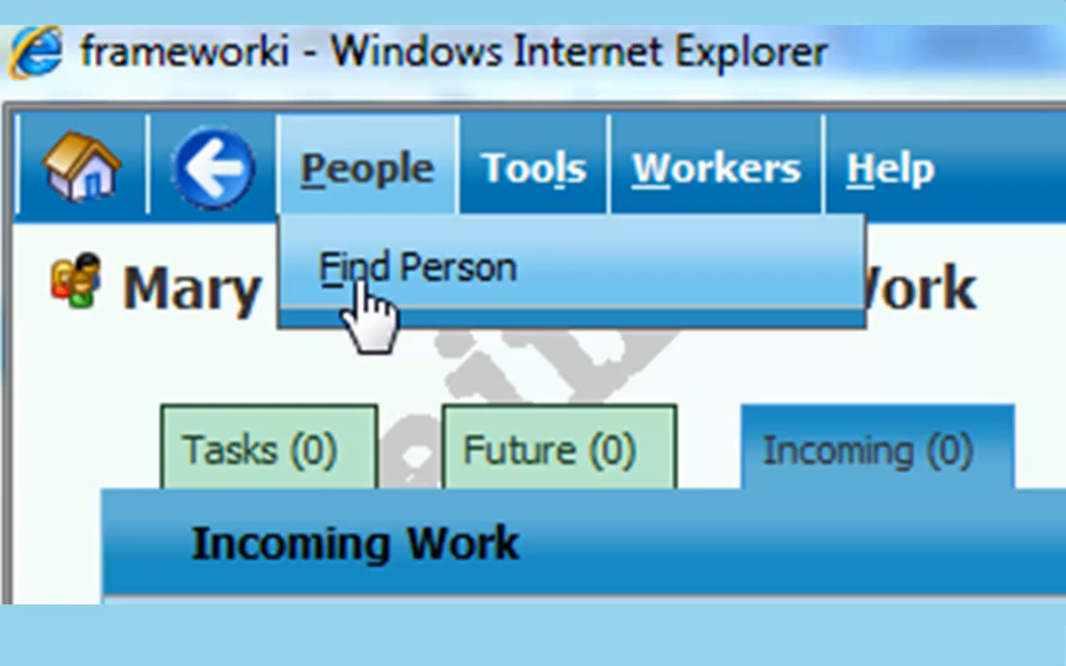
left_click(533, 167)
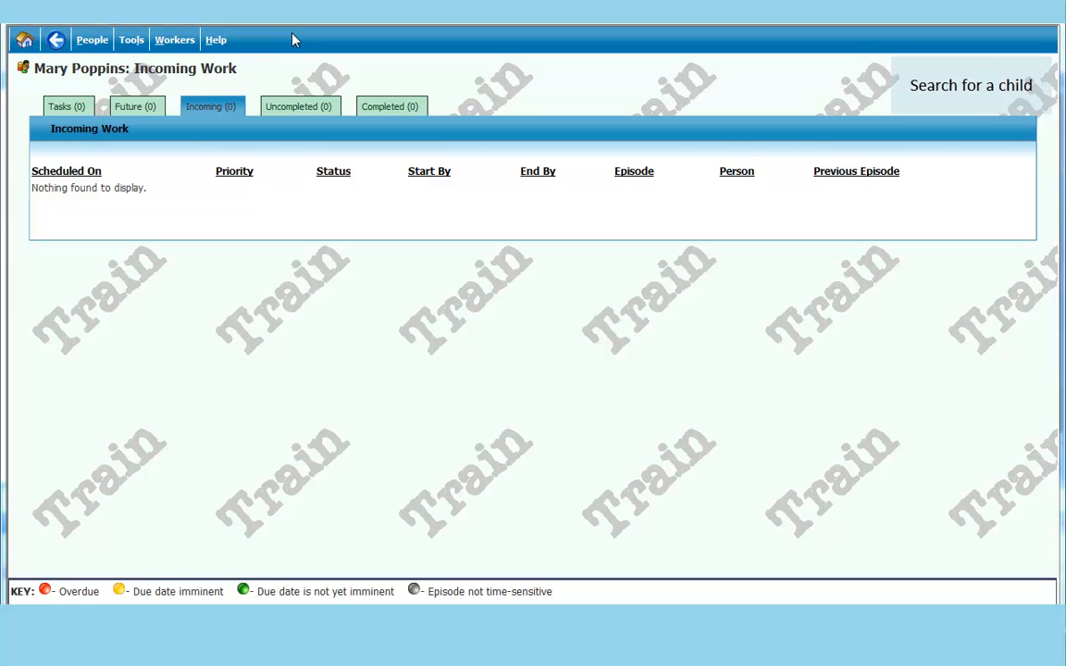
- Find people whose last name begins with 'bea', listing the matching Bear records
left_click(92, 39)
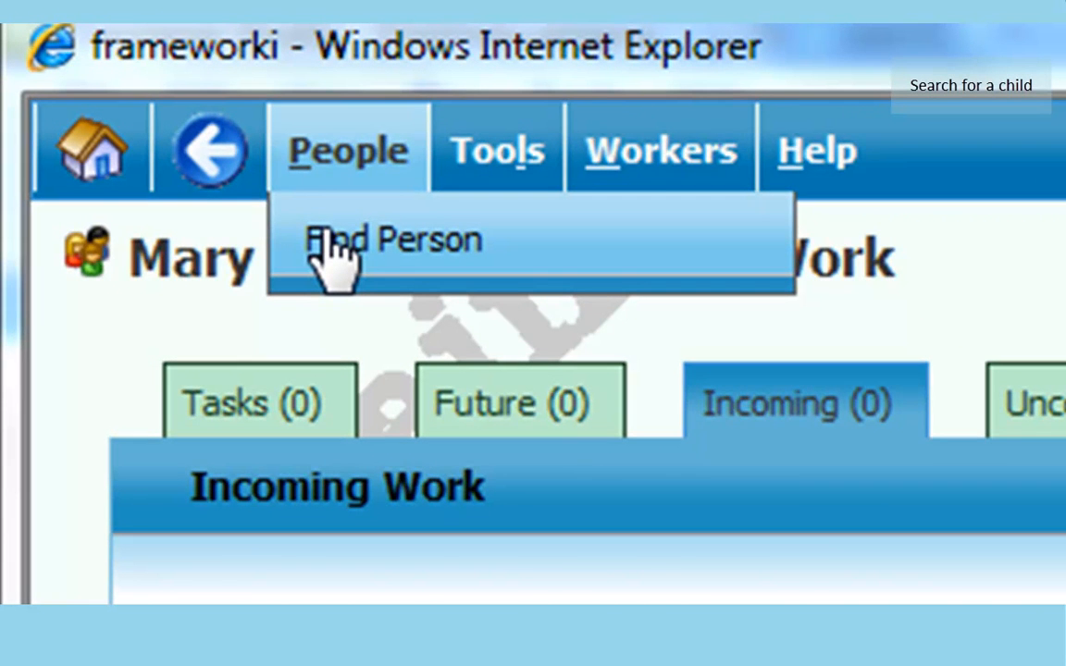
left_click(396, 241)
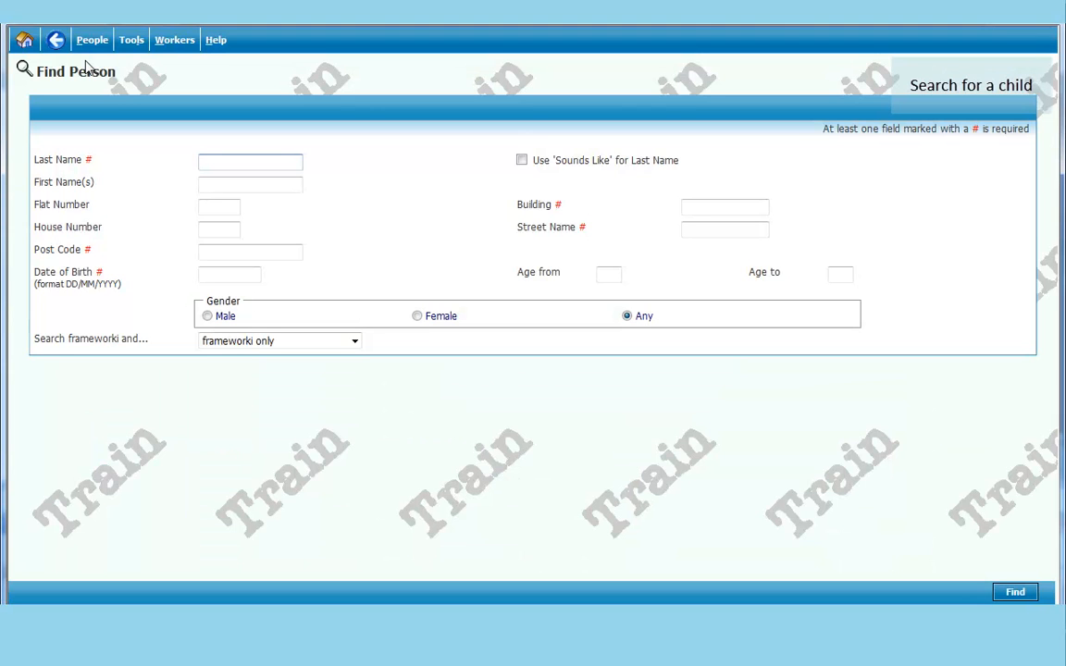
left_click(250, 163)
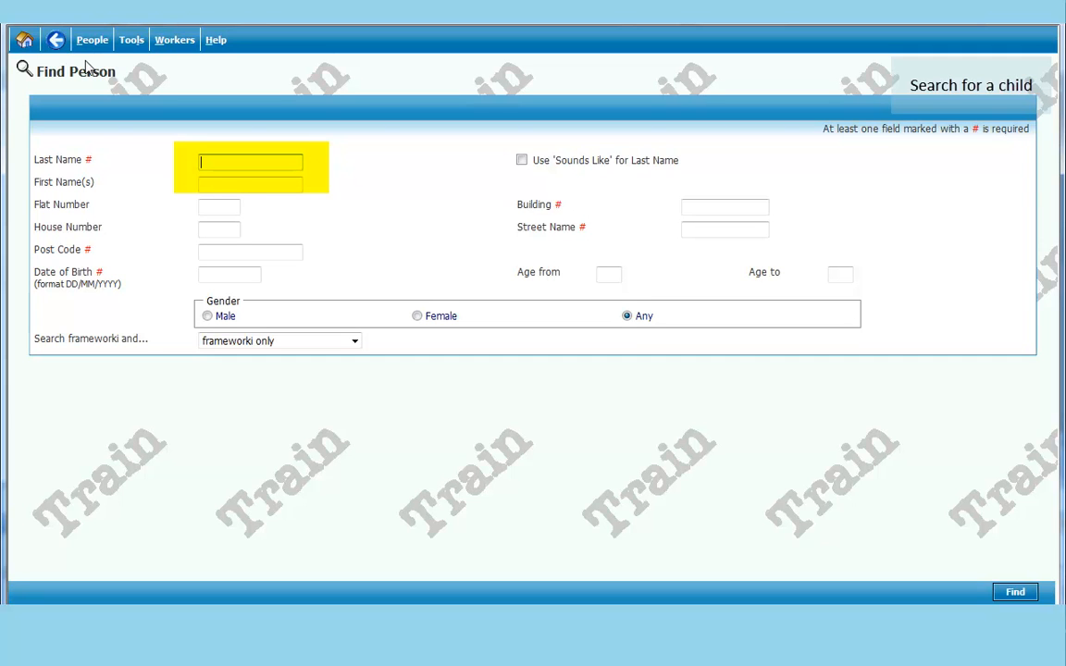
type("bea")
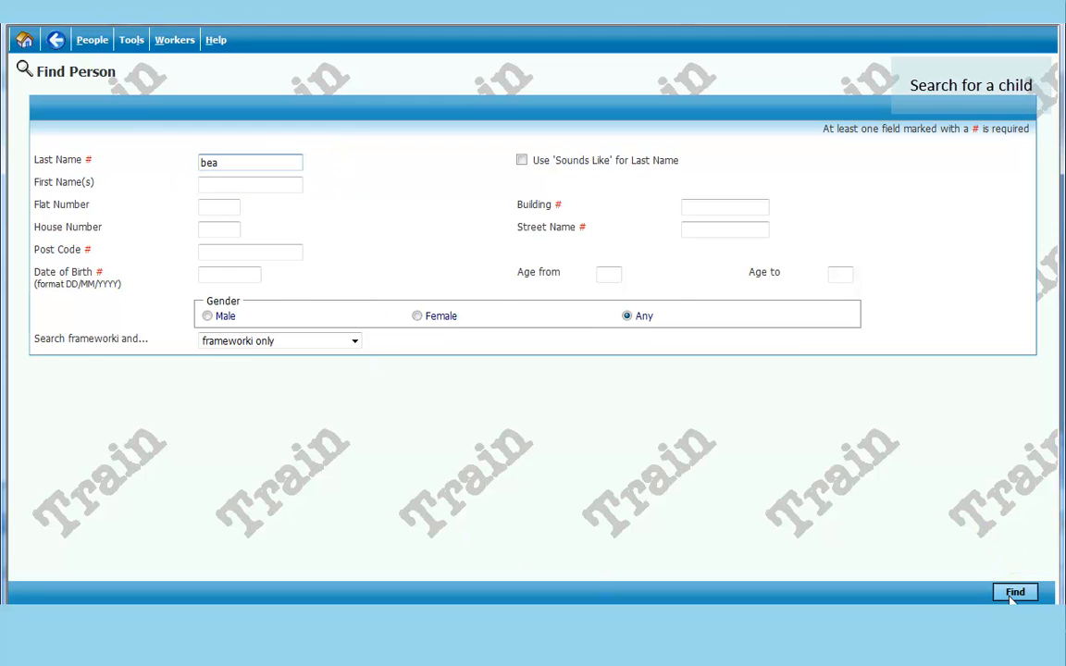
left_click(1014, 592)
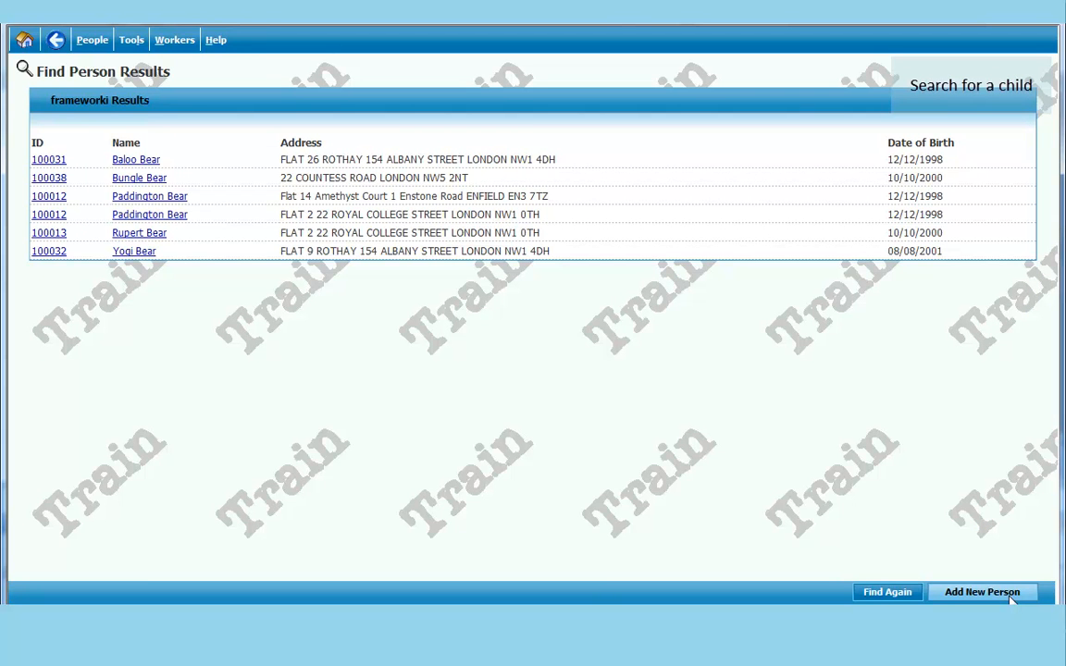
mouse_move(1036, 553)
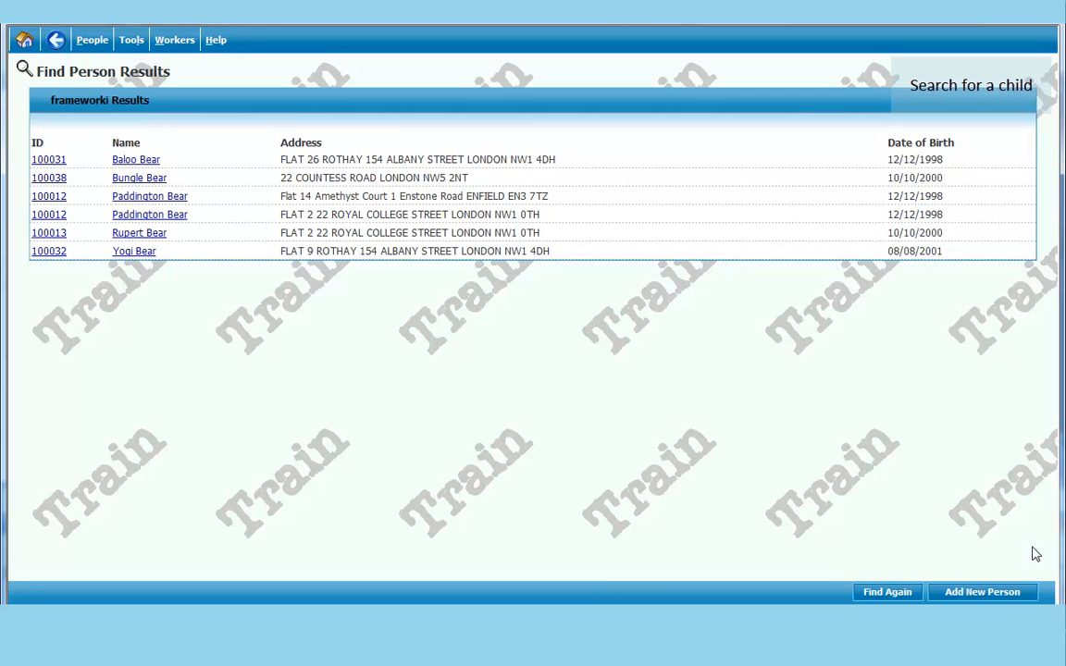
mouse_move(862, 490)
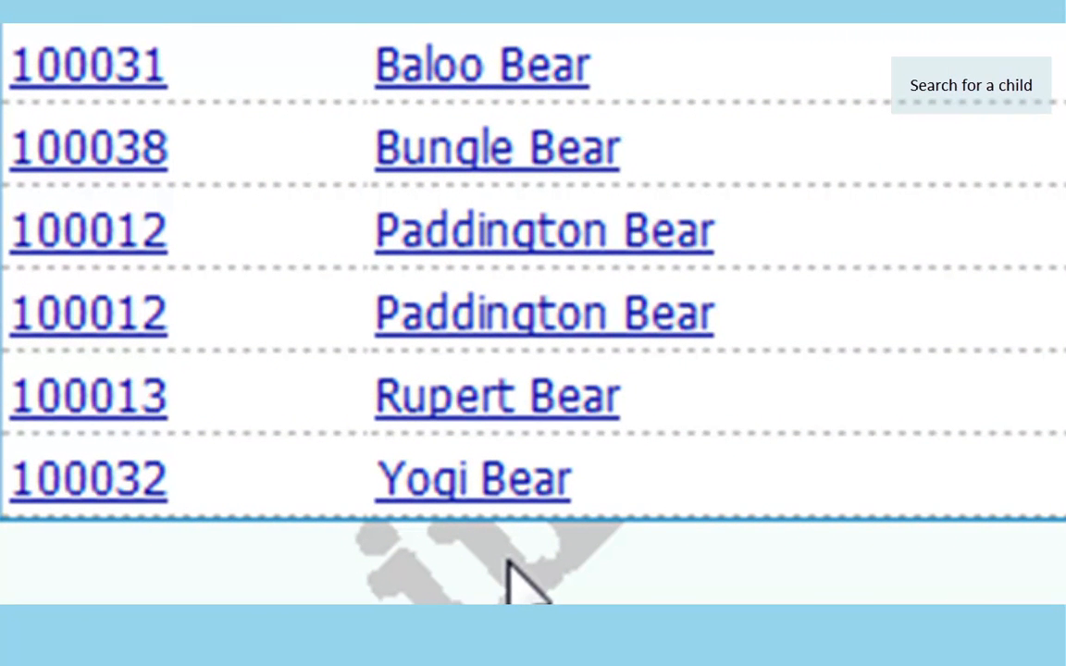
mouse_move(496, 396)
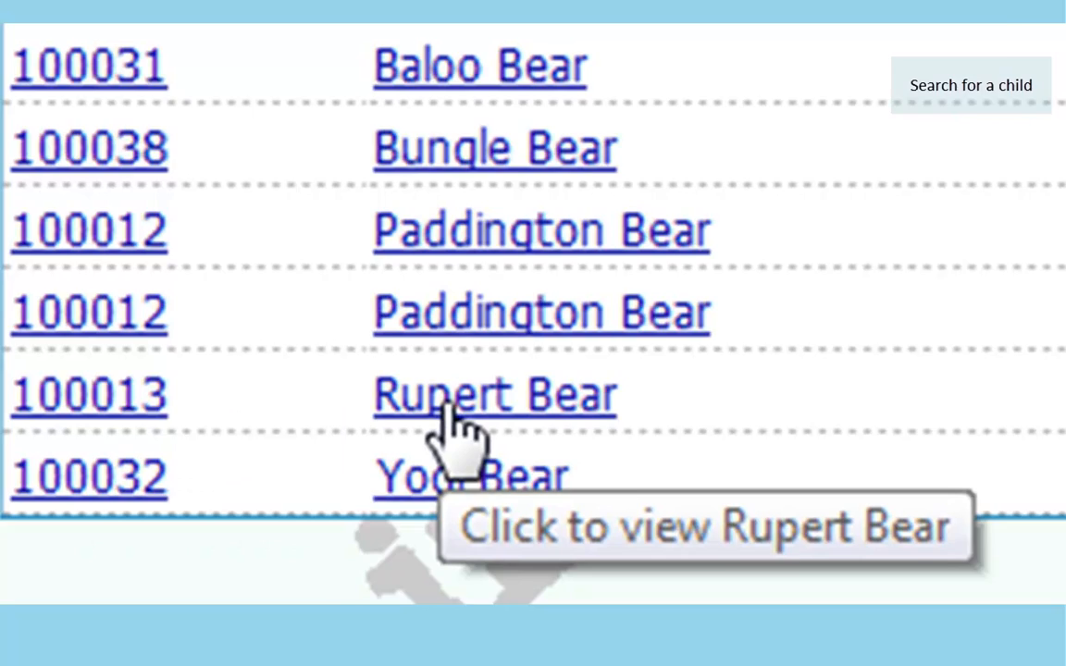
- Open Rupert Bear's Personal Details record from the search results
left_click(496, 392)
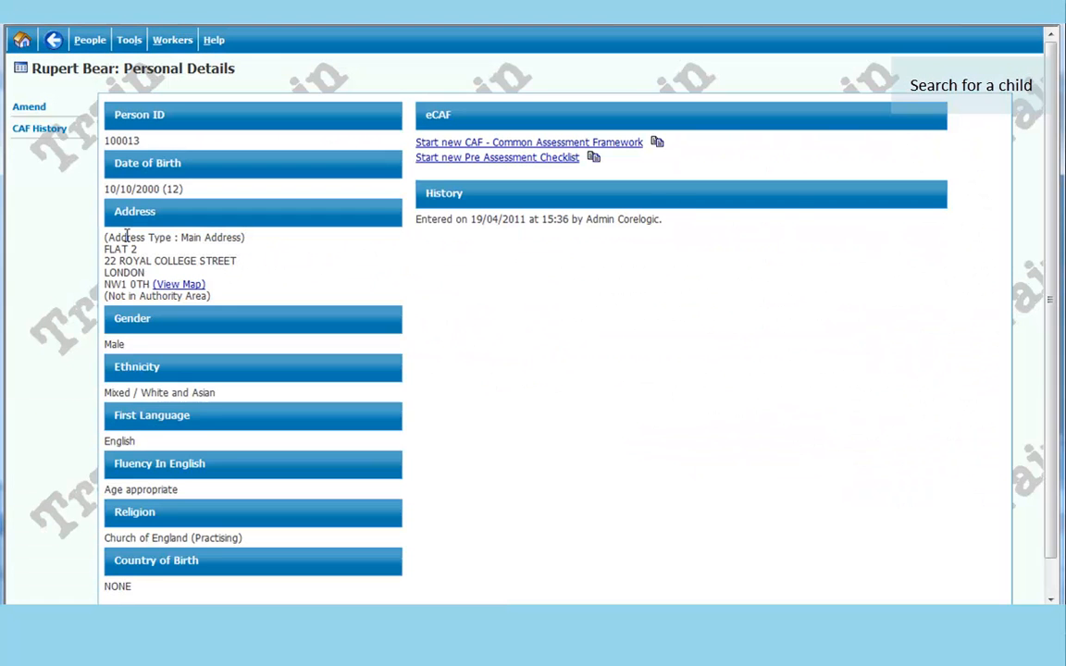
mouse_move(559, 437)
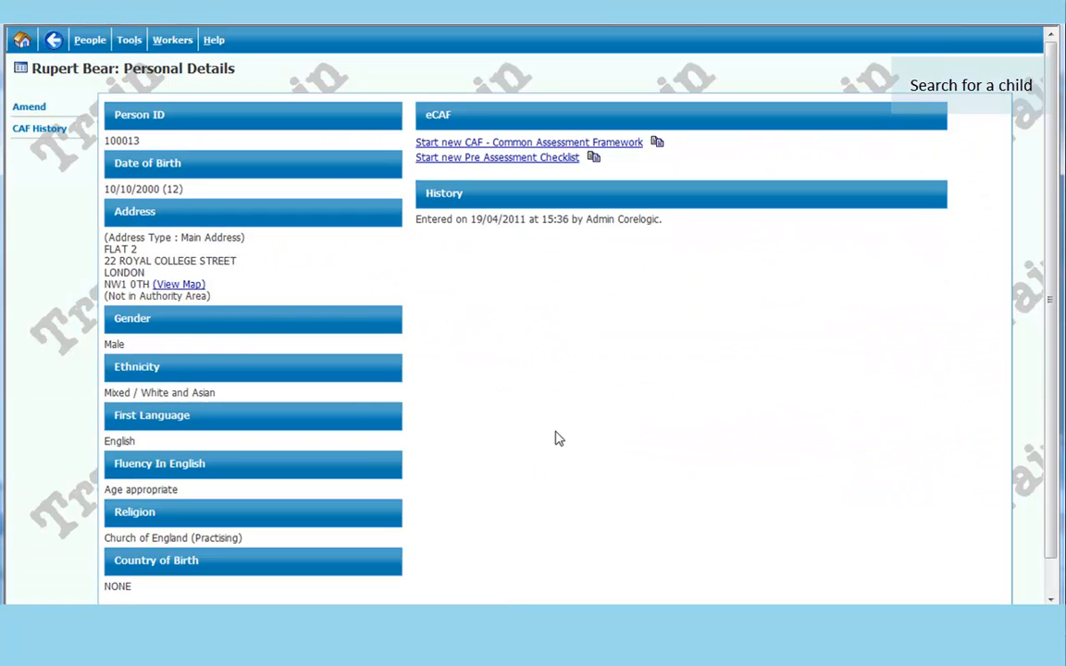
mouse_move(946, 78)
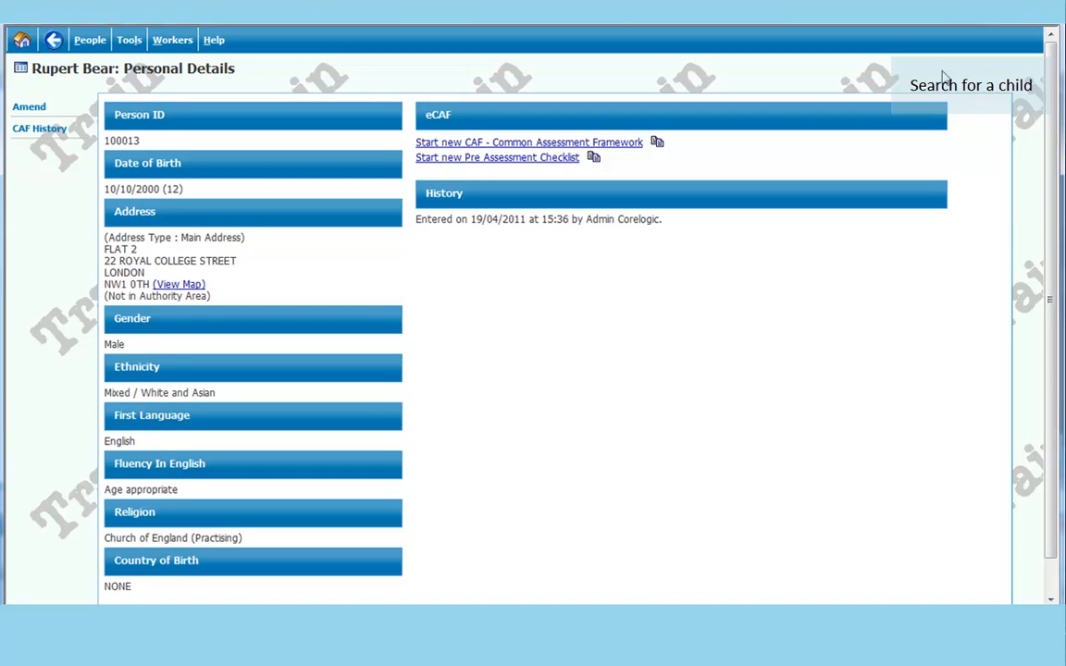
mouse_move(896, 85)
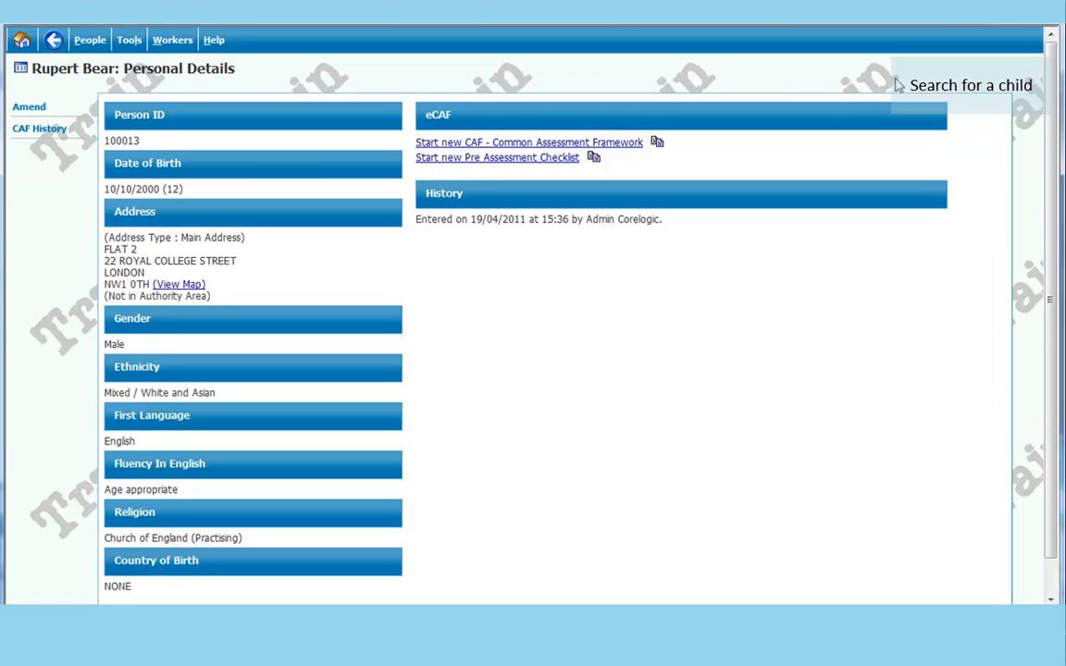
mouse_move(436, 83)
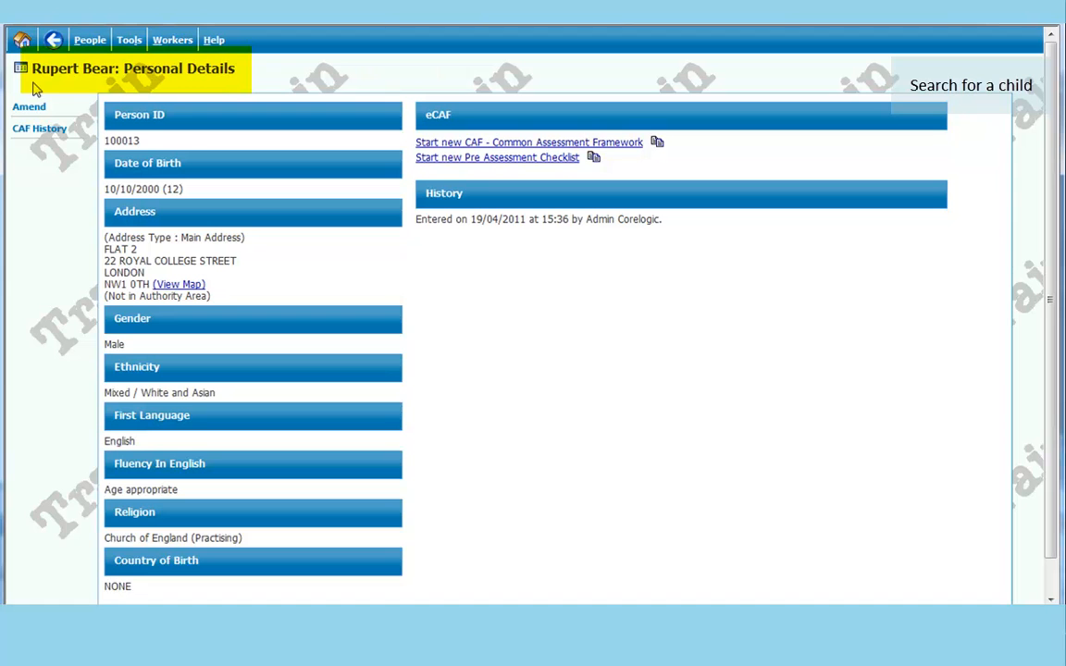
mouse_move(235, 83)
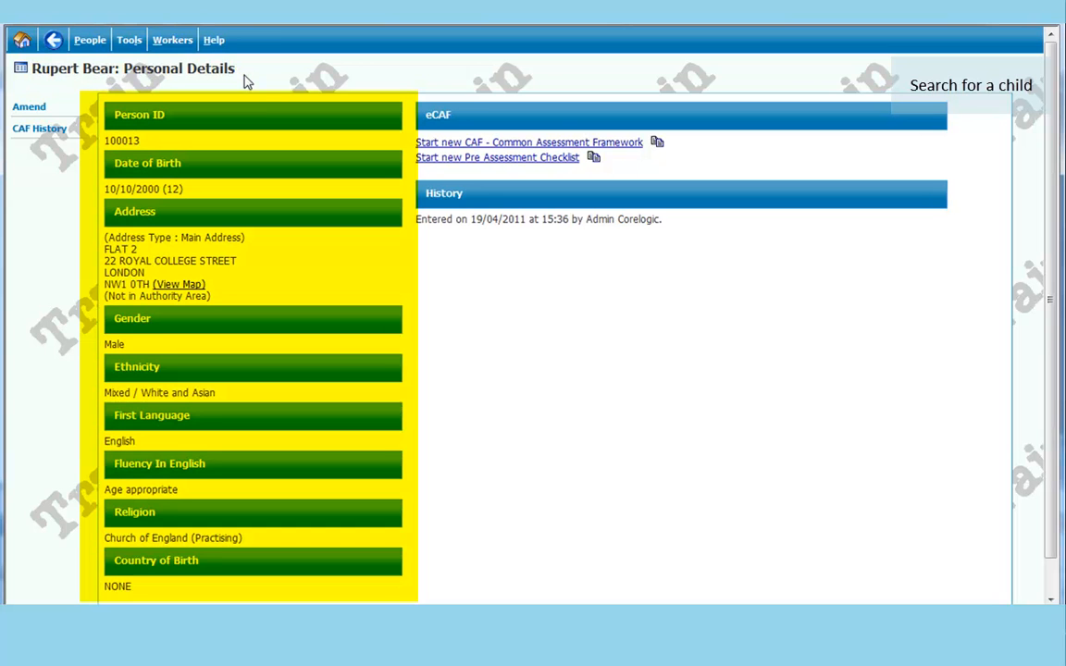
mouse_move(285, 237)
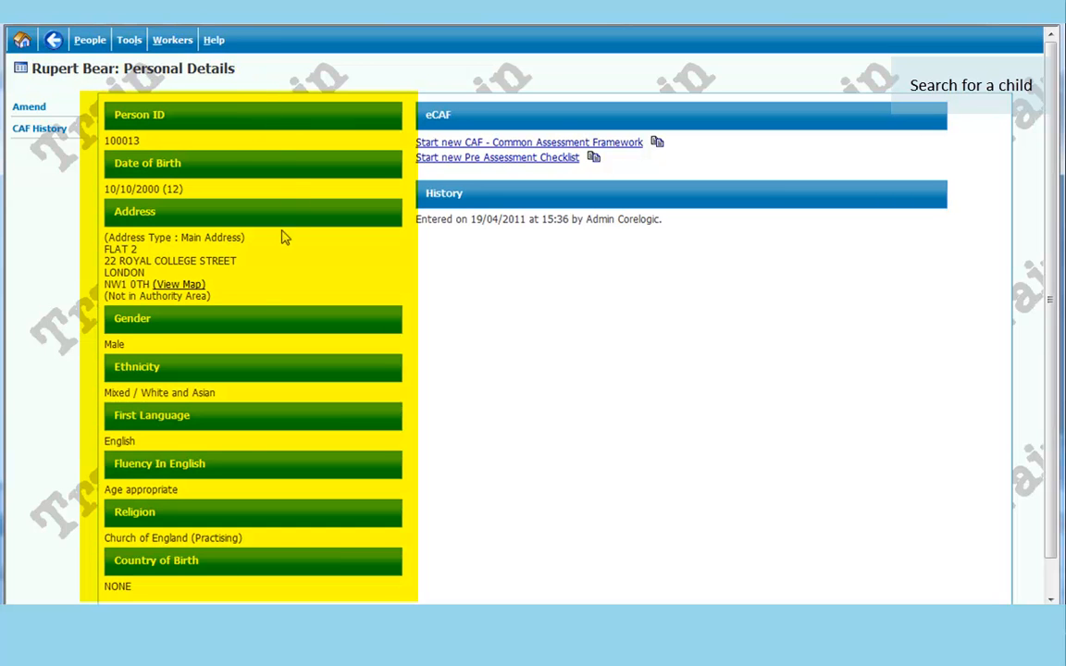
mouse_move(245, 599)
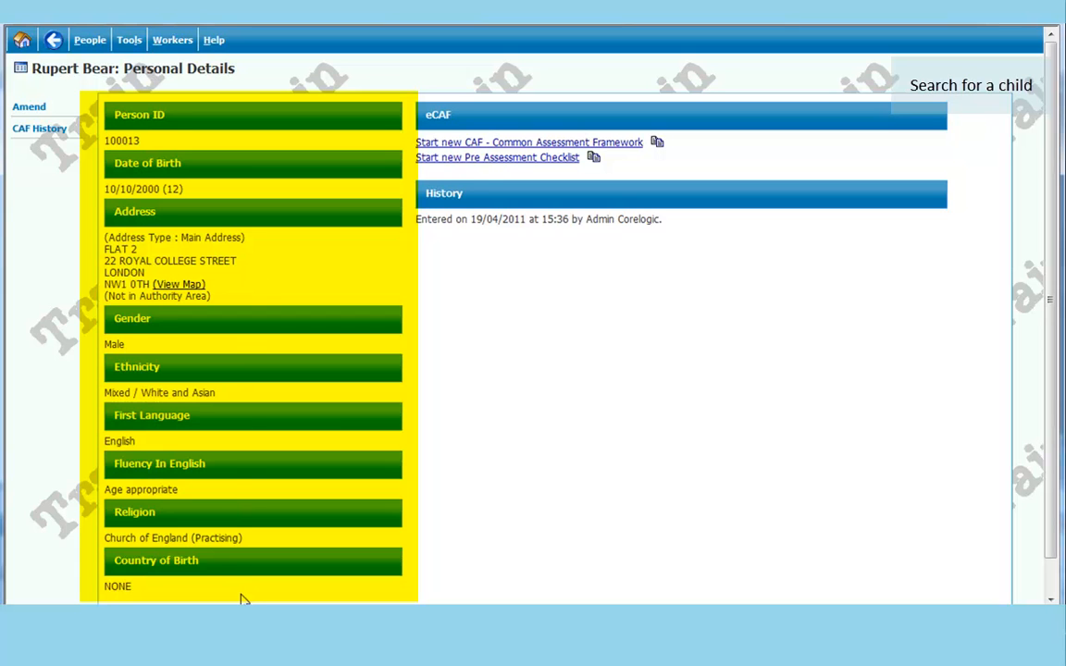
mouse_move(315, 403)
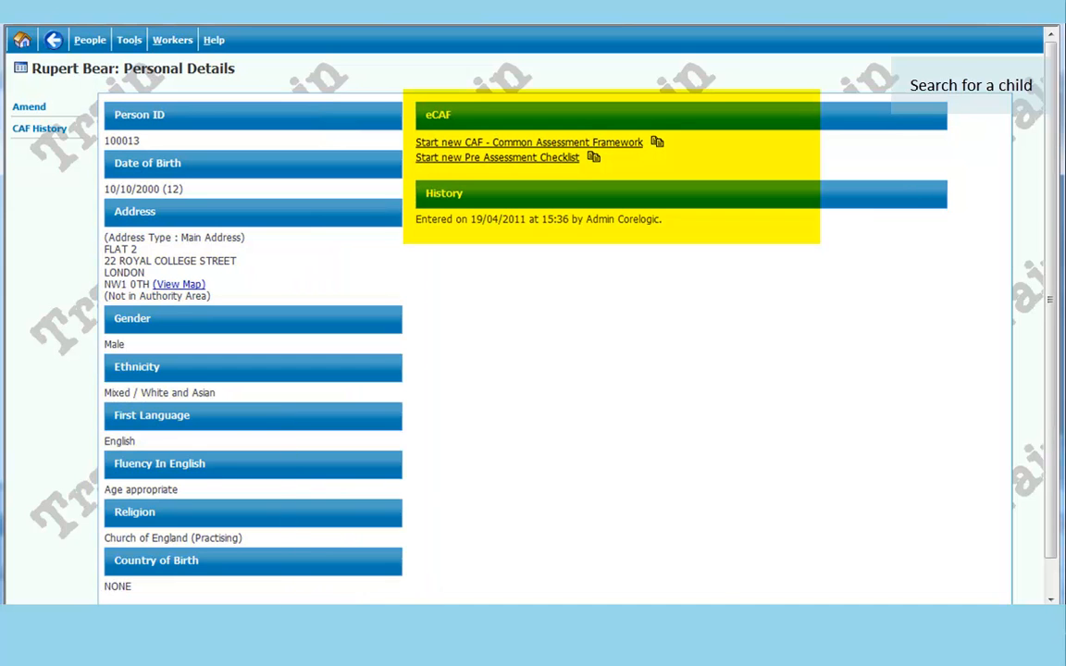
mouse_move(951, 109)
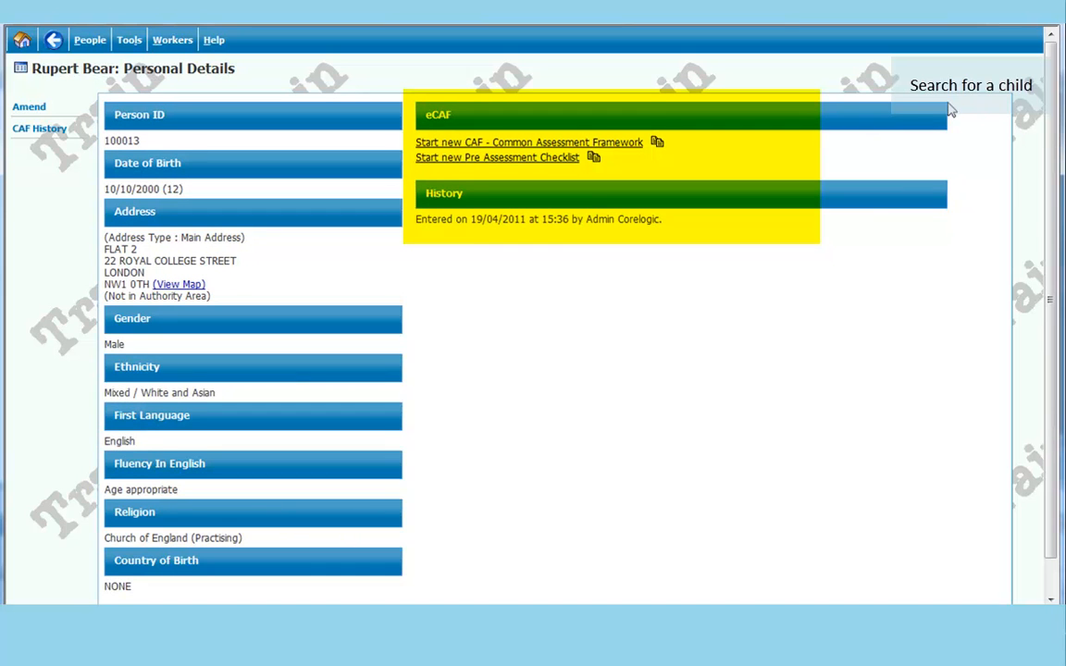
mouse_move(740, 152)
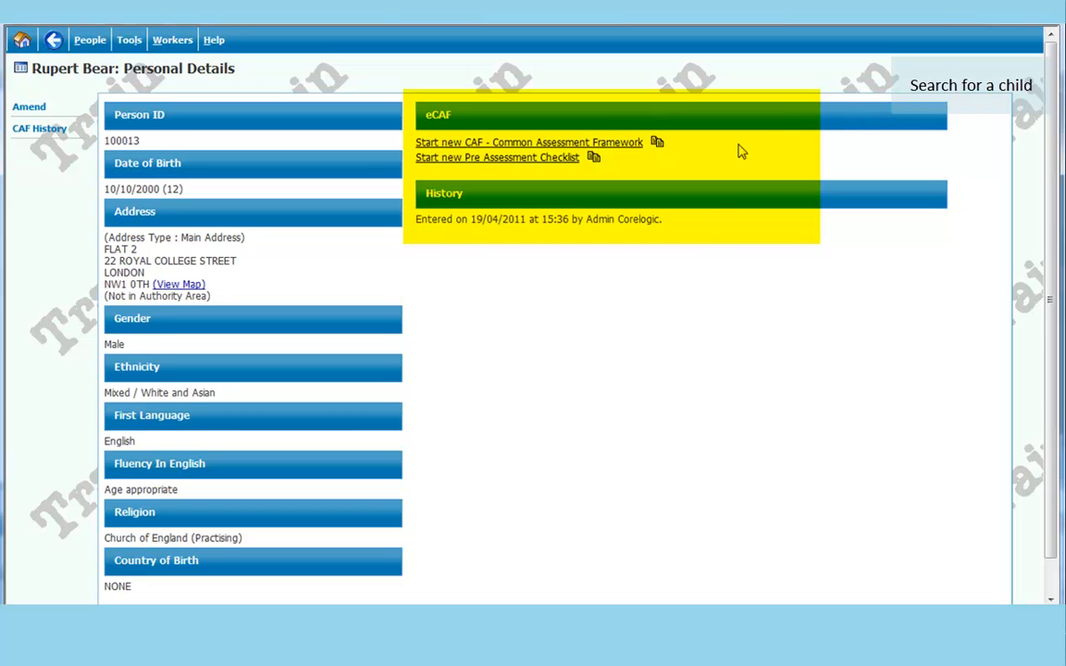
mouse_move(692, 237)
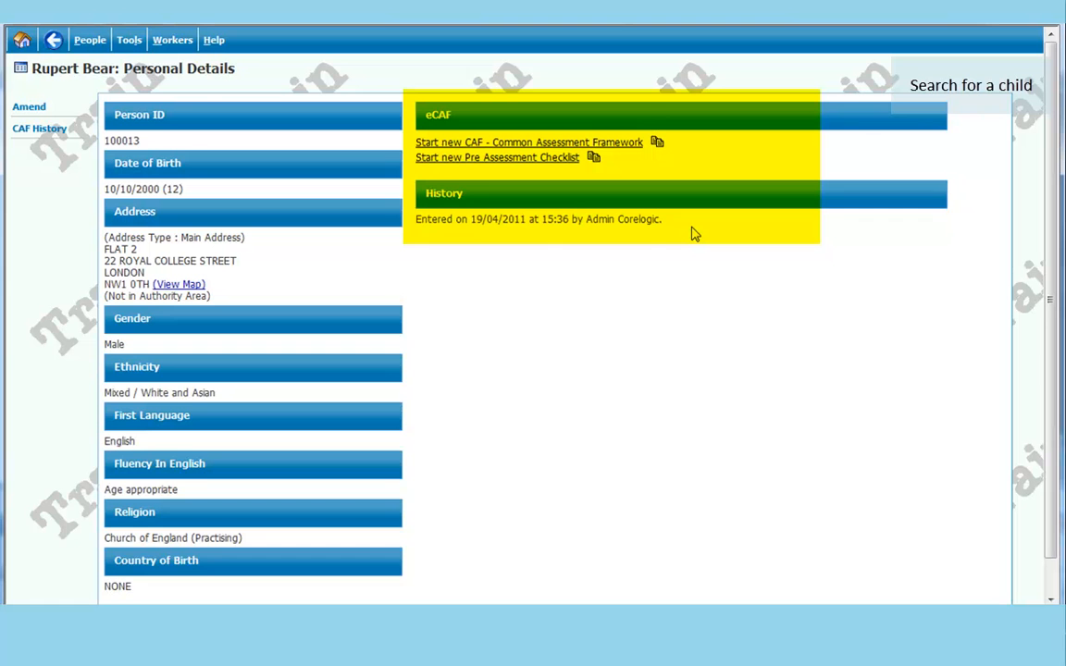
left_click(90, 41)
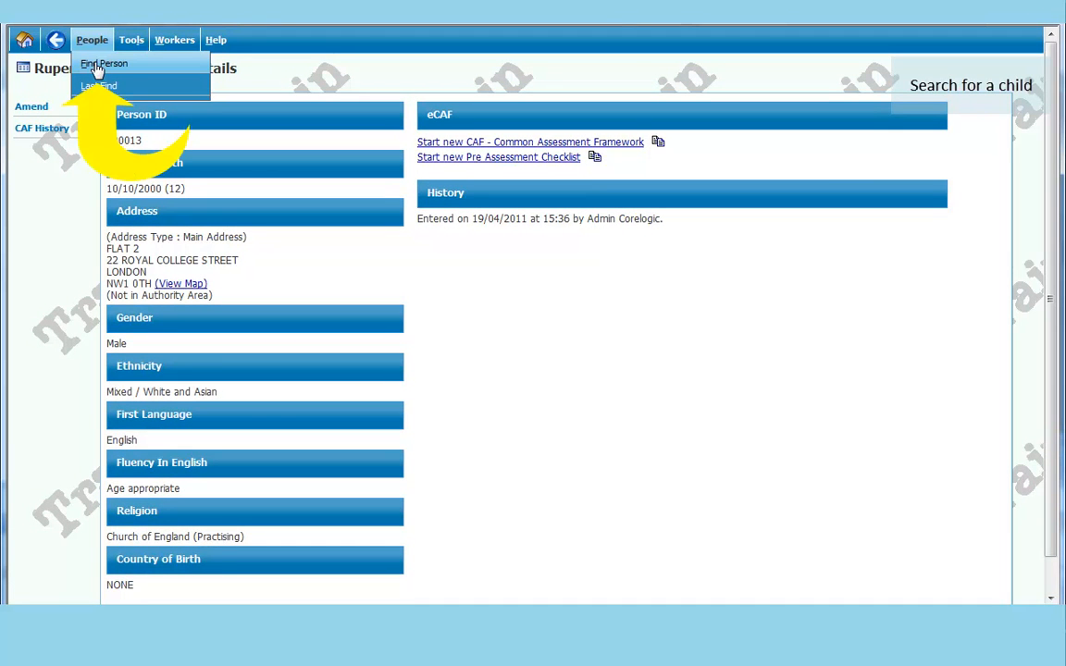
- Start a new person search with last name 'sm' and first name 'k'
left_click(104, 62)
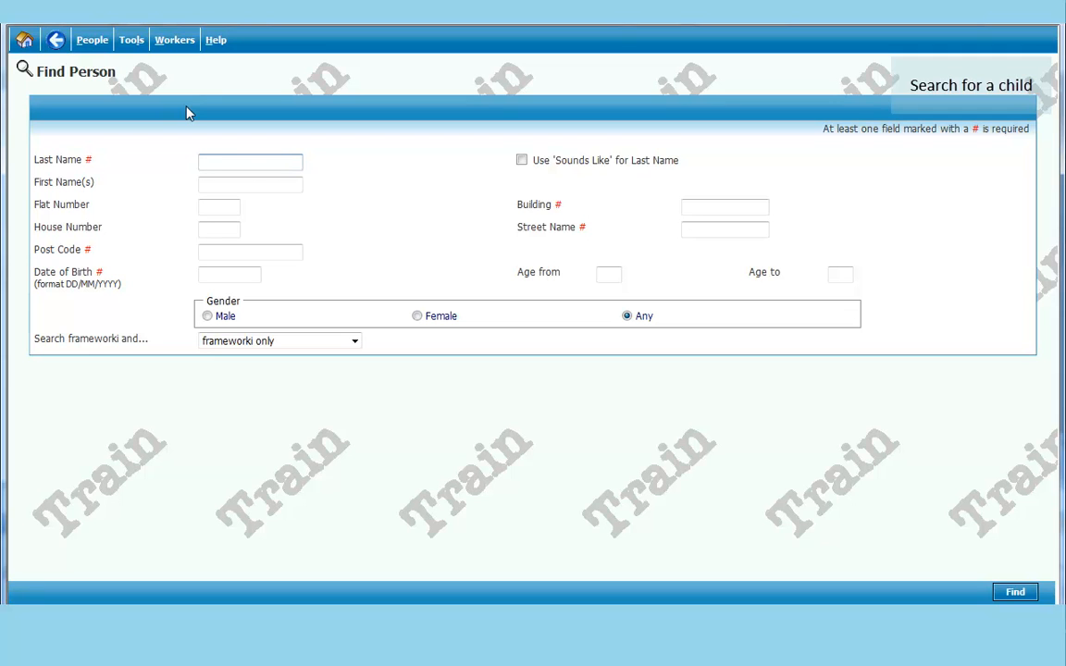
left_click(250, 163)
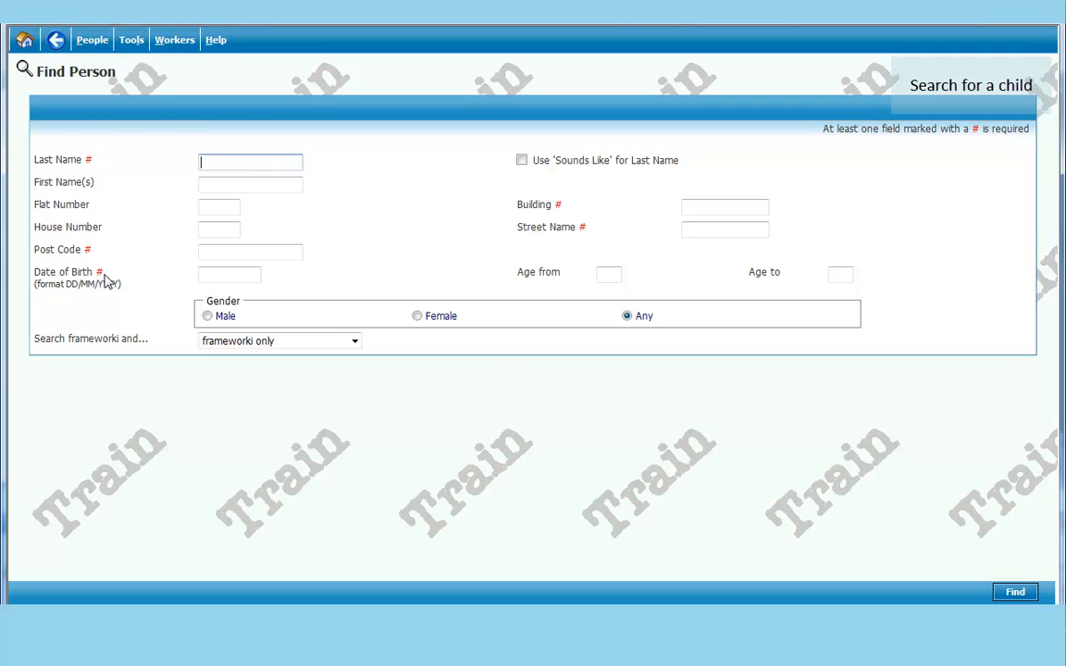
mouse_move(466, 250)
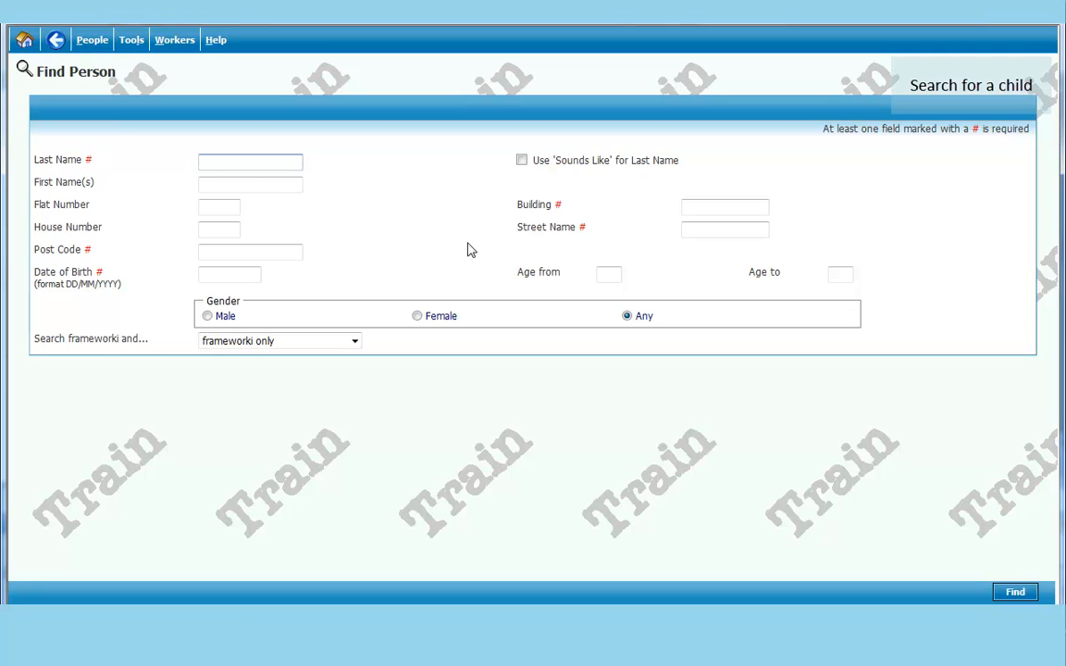
left_click(250, 163)
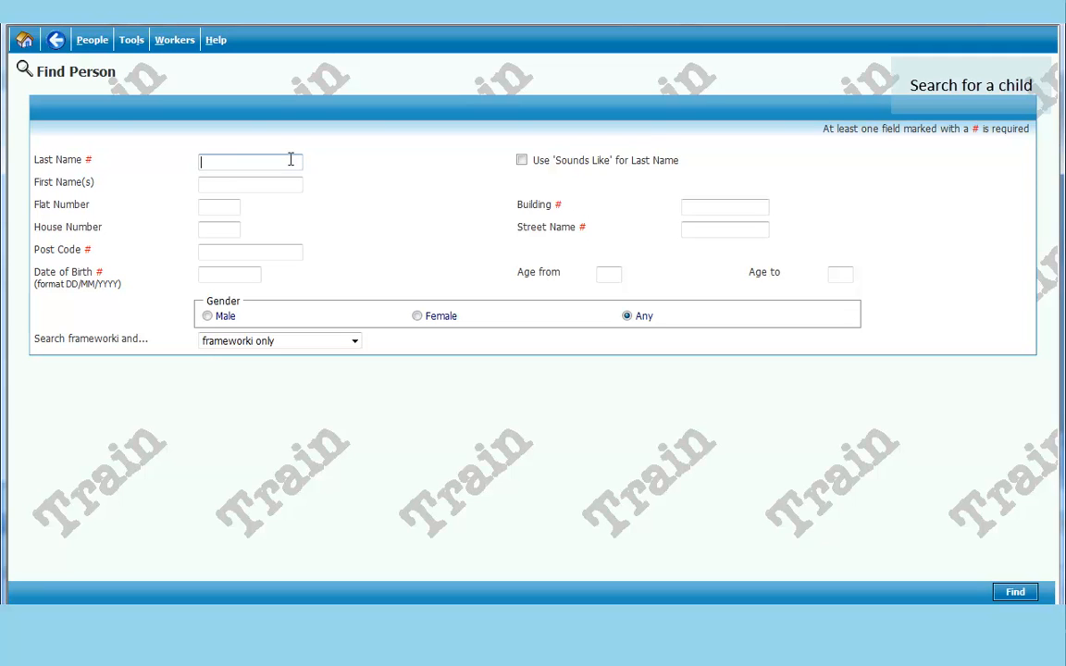
type("k")
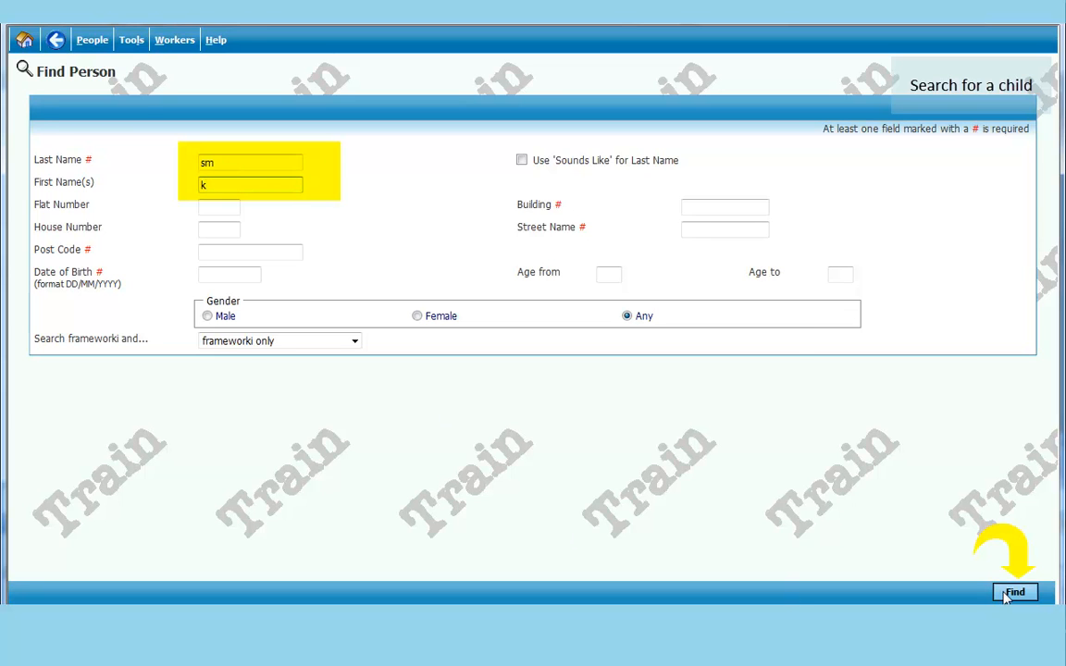
left_click(1015, 592)
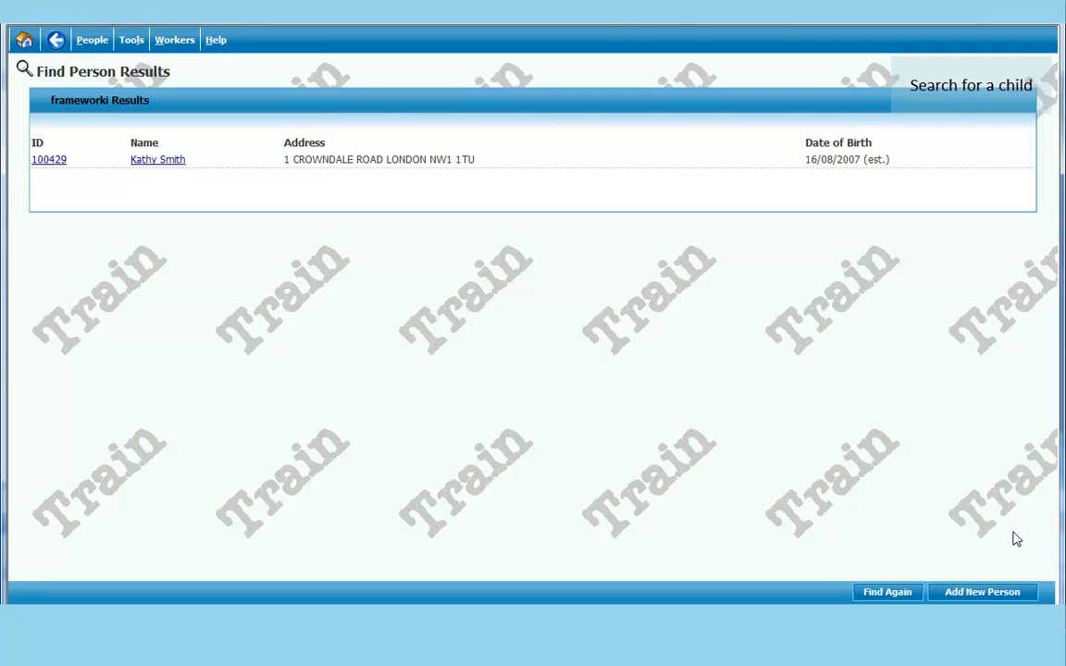
mouse_move(148, 174)
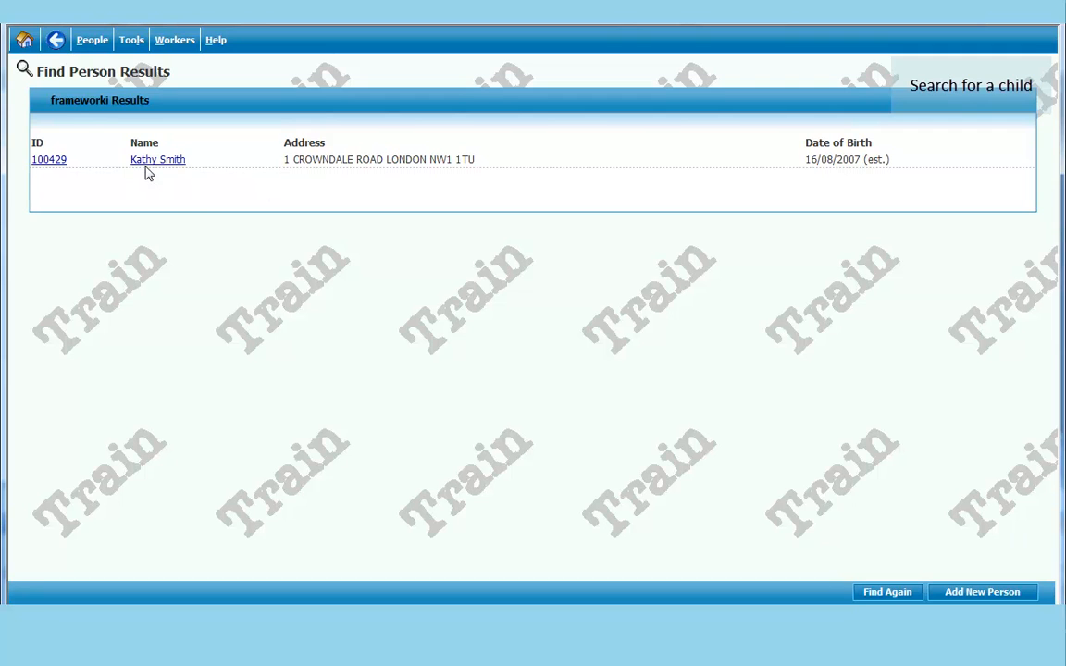
mouse_move(146, 172)
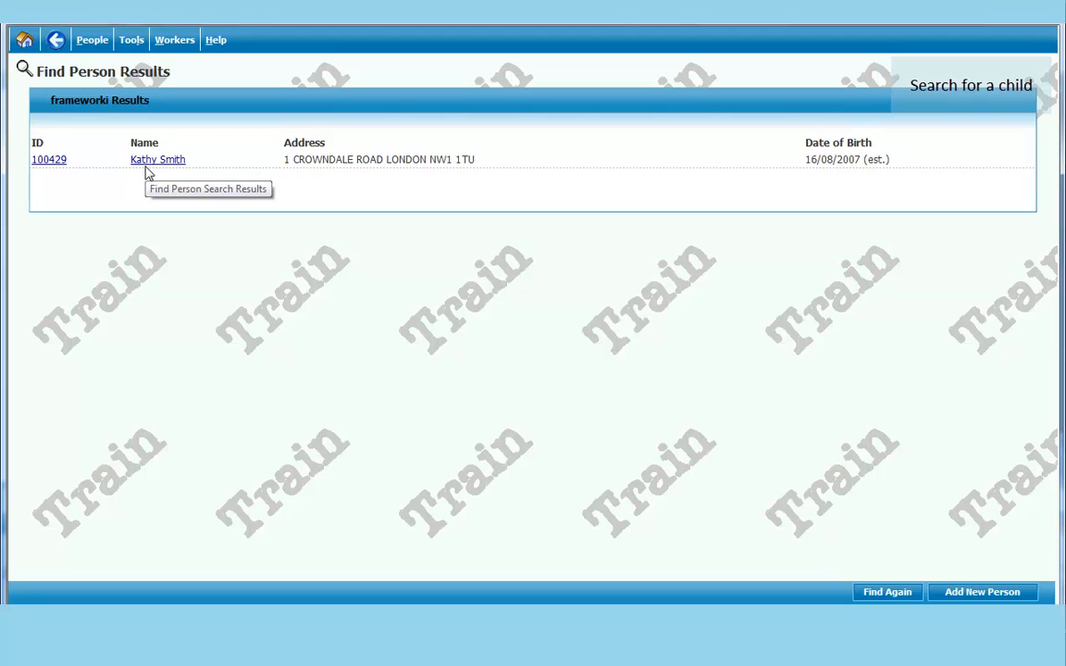
left_click(157, 159)
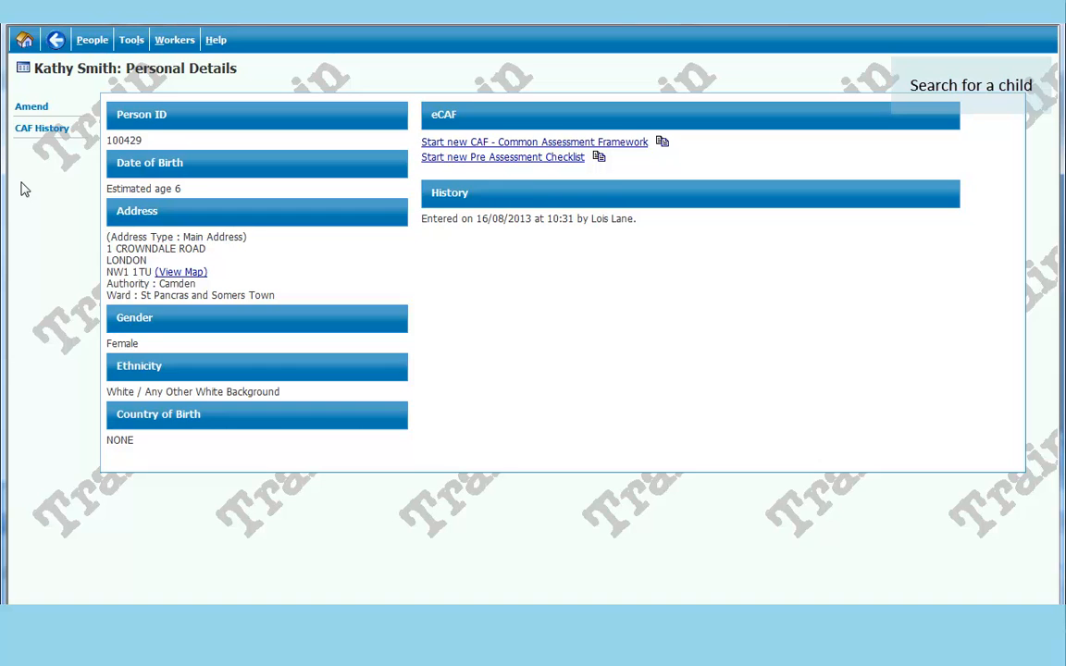
- Search for everyone with date of birth 10/10/2000
left_click(93, 39)
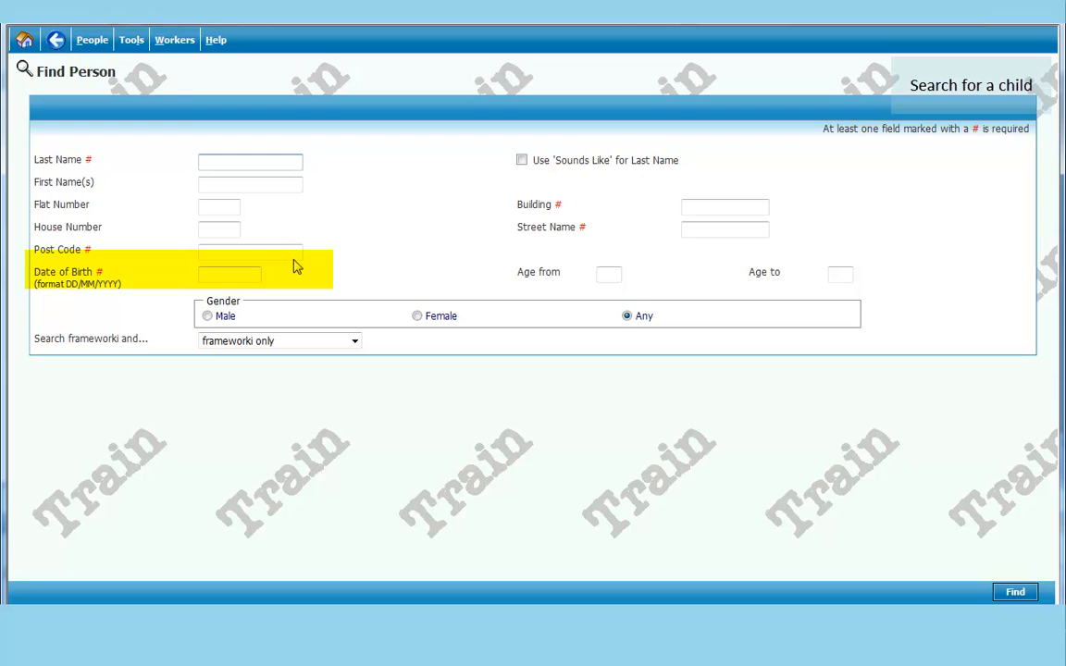
left_click(230, 273)
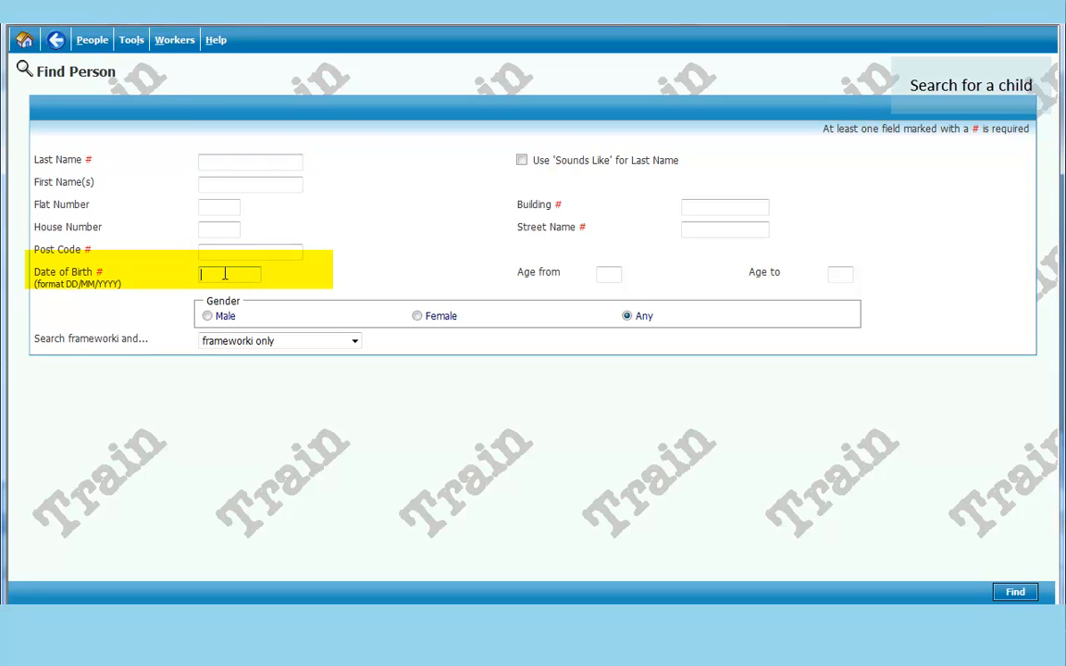
type("1")
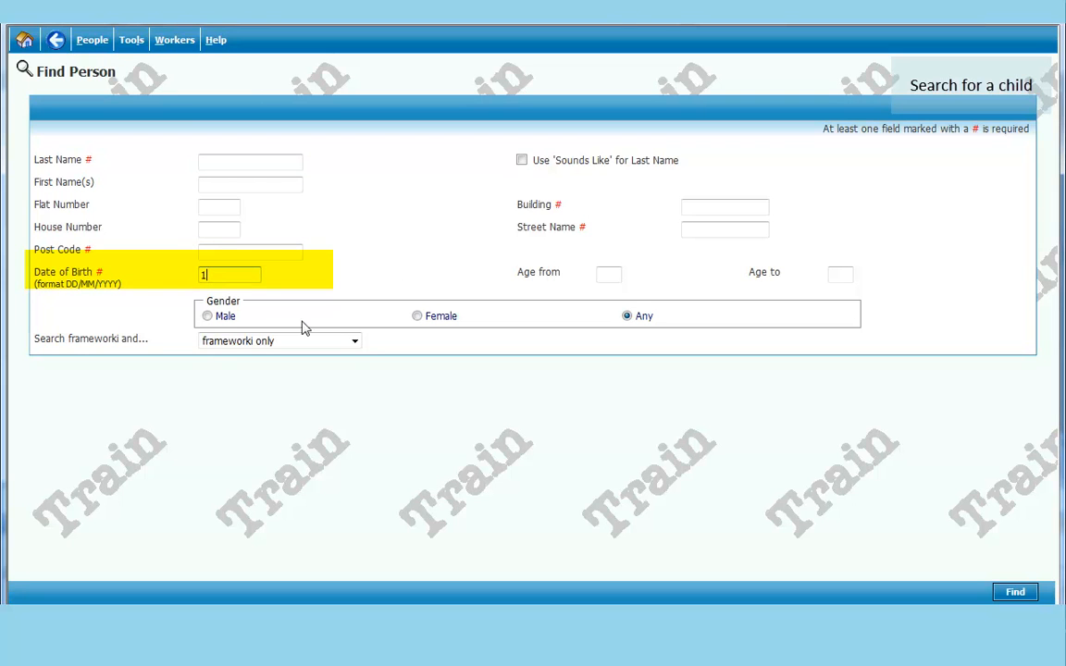
type("0/10/20")
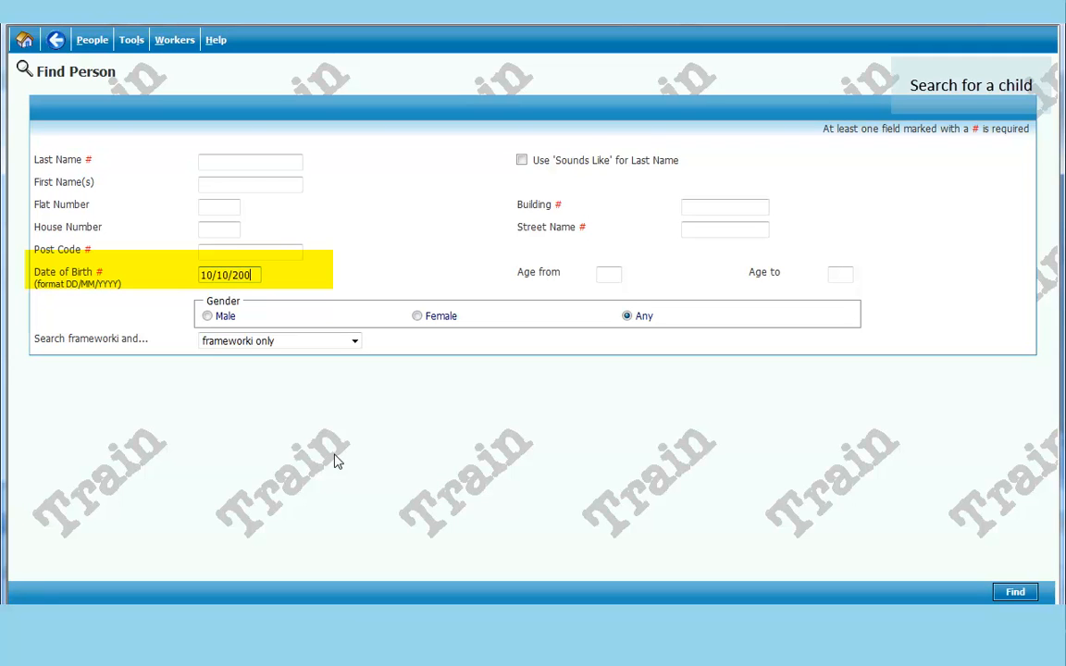
type("0")
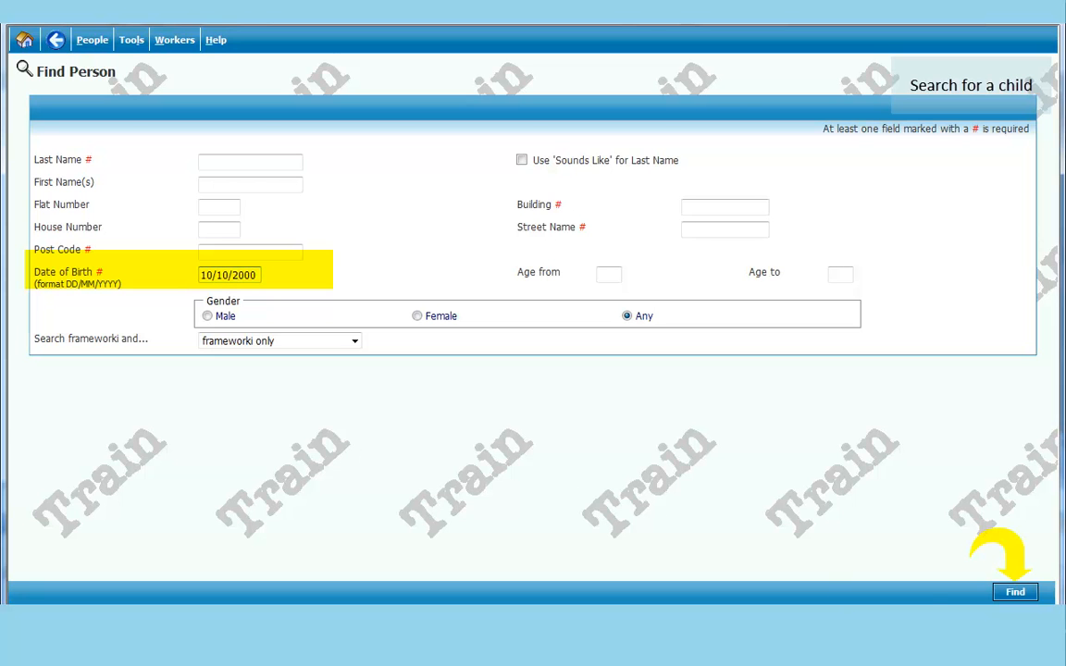
left_click(1015, 593)
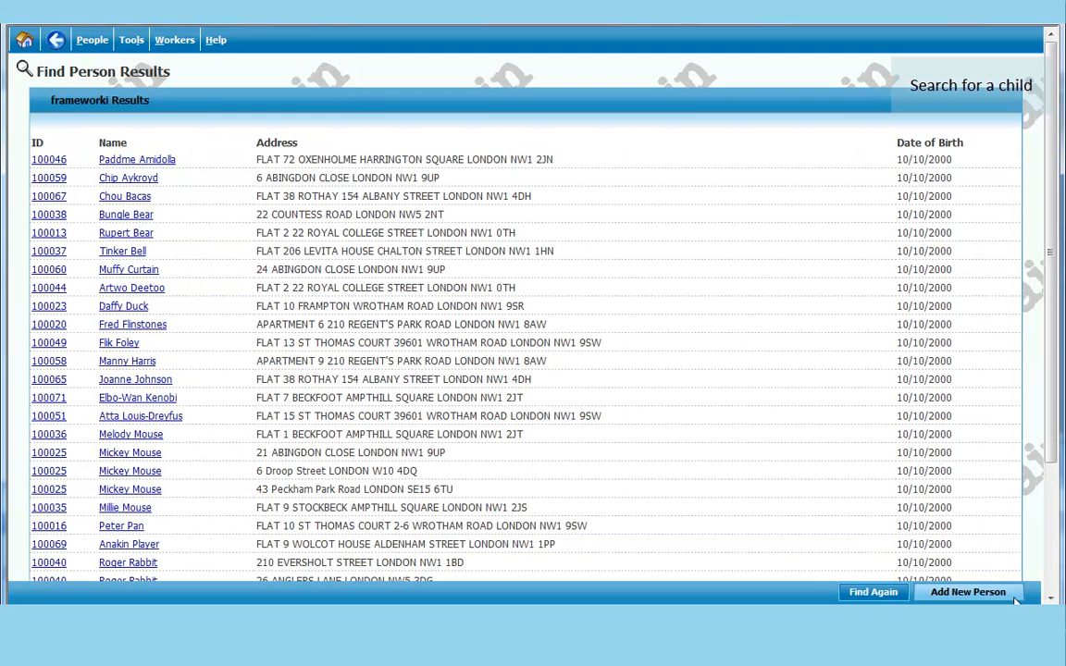
mouse_move(966, 592)
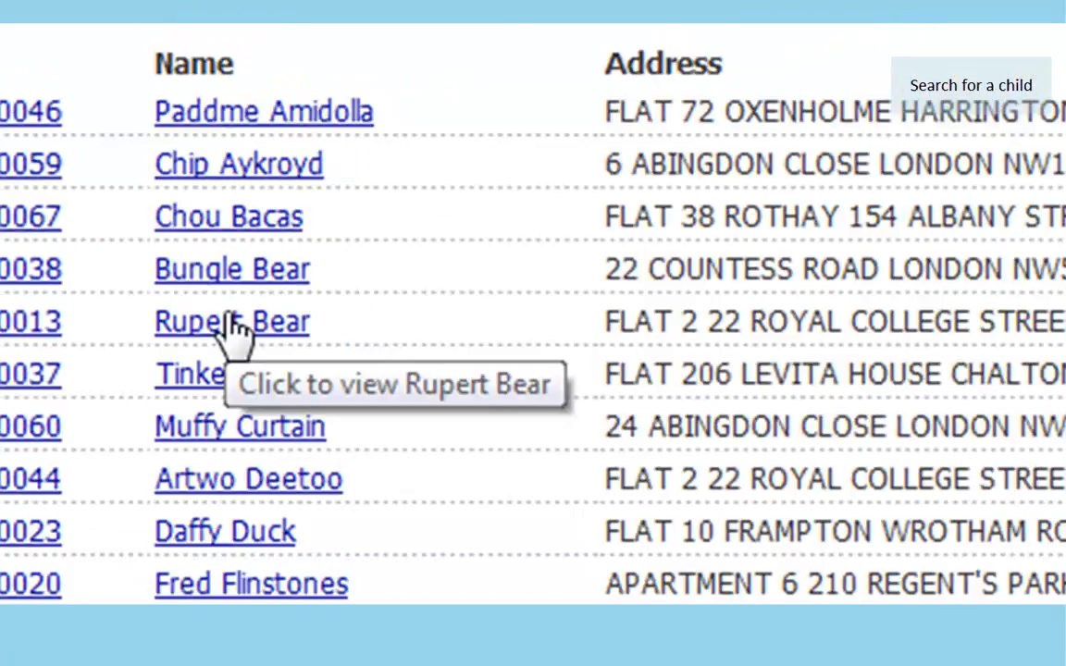
- Open Rupert Bear's personal details from the date-of-birth results
left_click(231, 322)
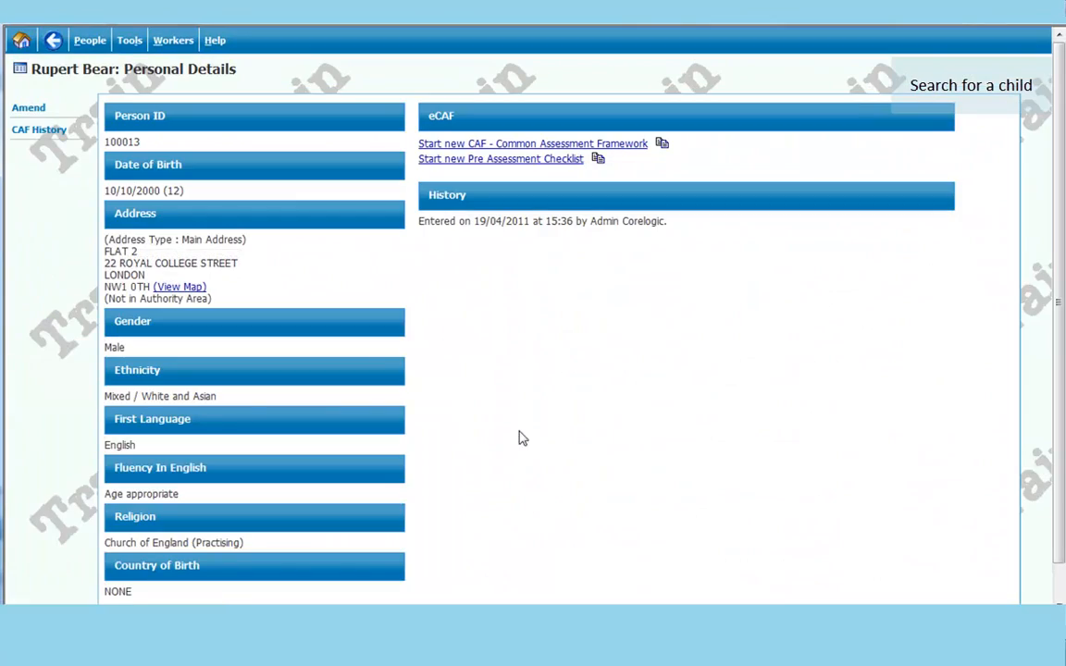
mouse_move(570, 470)
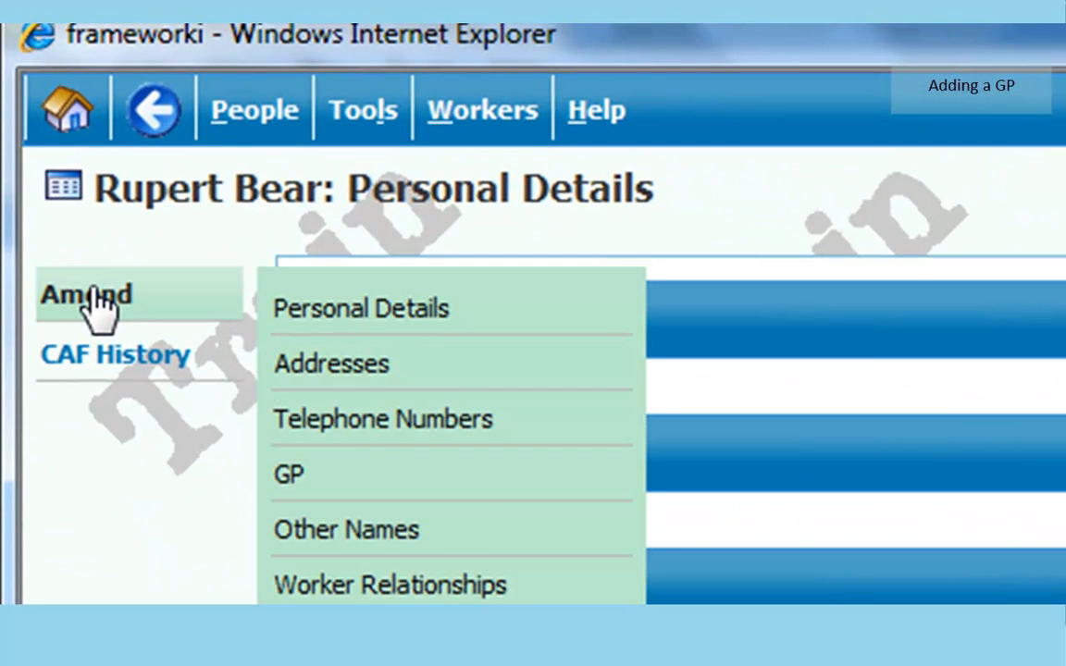
mouse_move(306, 463)
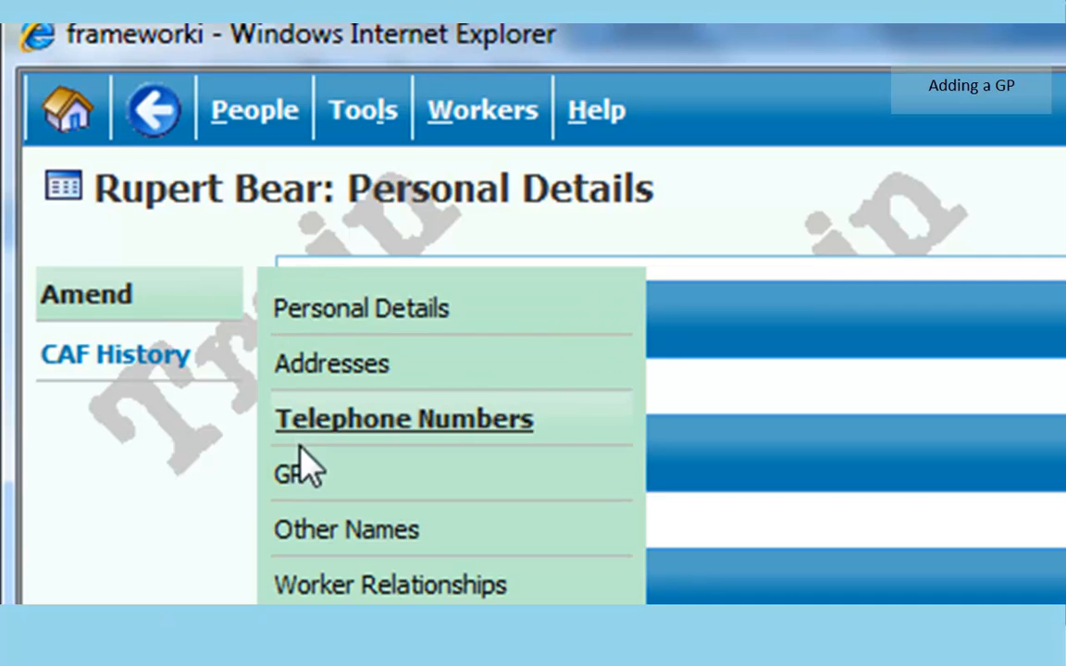
mouse_move(293, 473)
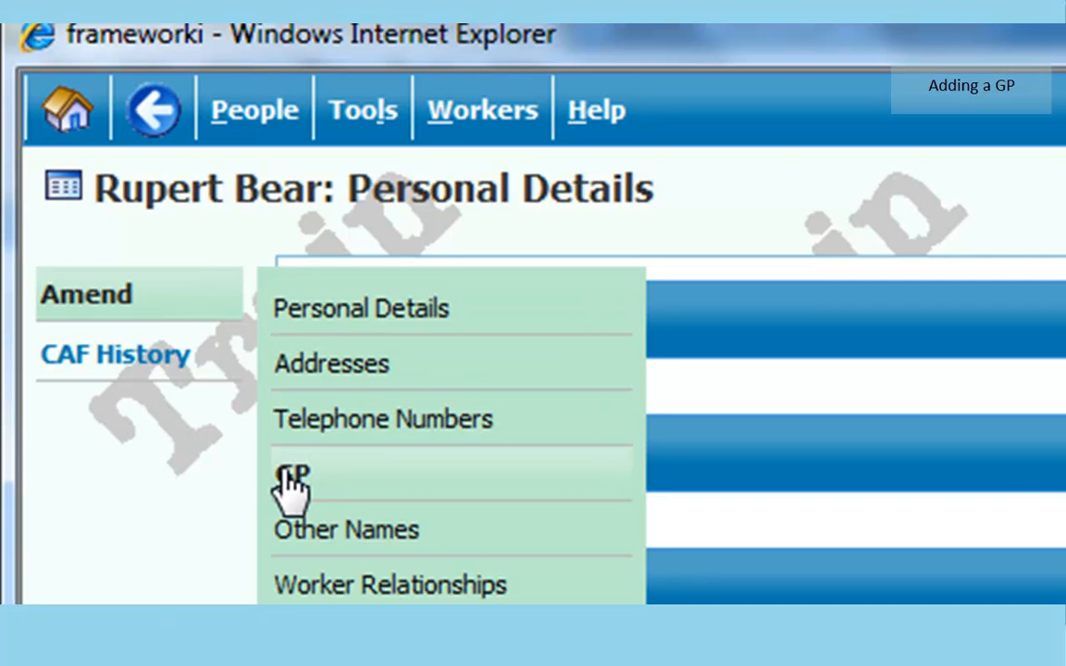
- Start amending Rupert Bear's GP from the left-panel Amend options
left_click(292, 474)
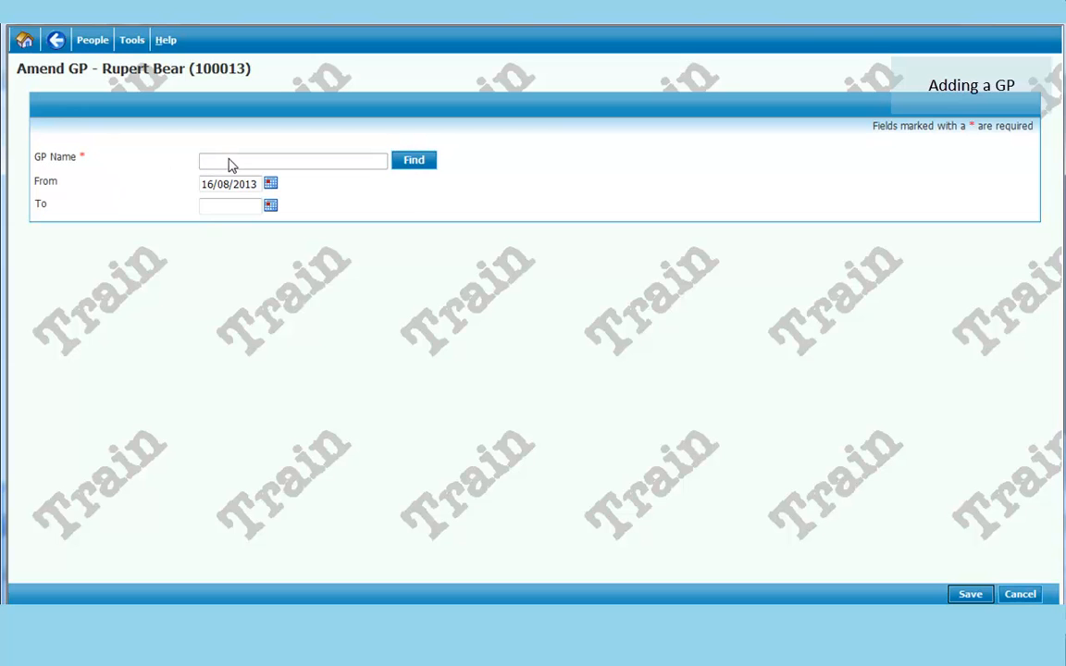
mouse_move(415, 159)
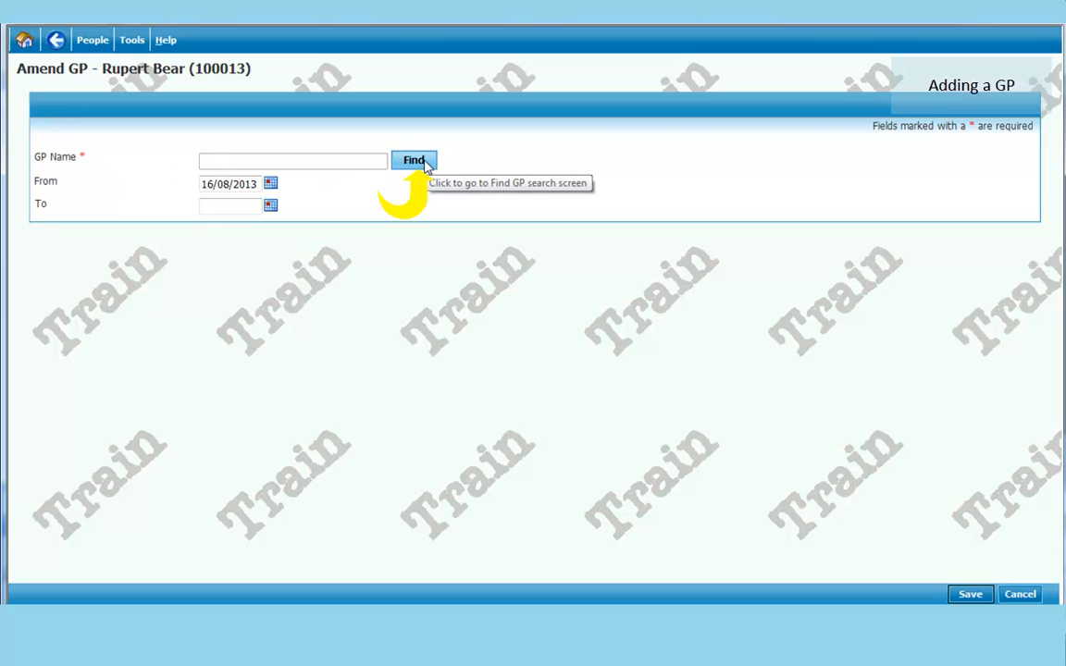
- Search GPs by surname 'jon' and select Dr Jones as Rupert Bear's GP
left_click(414, 159)
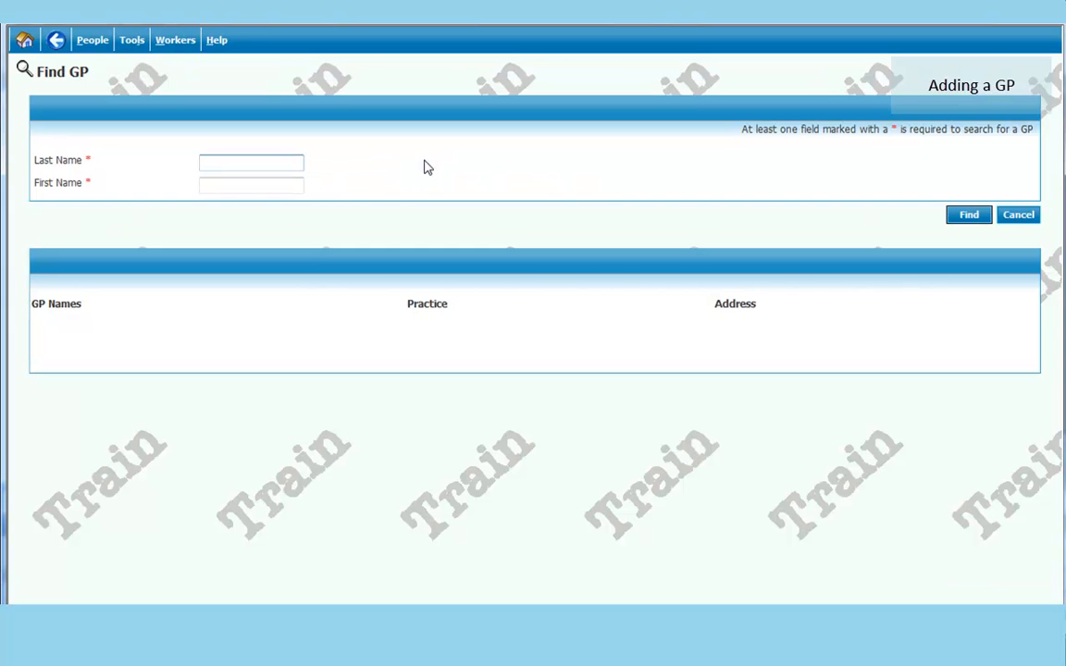
left_click(252, 163)
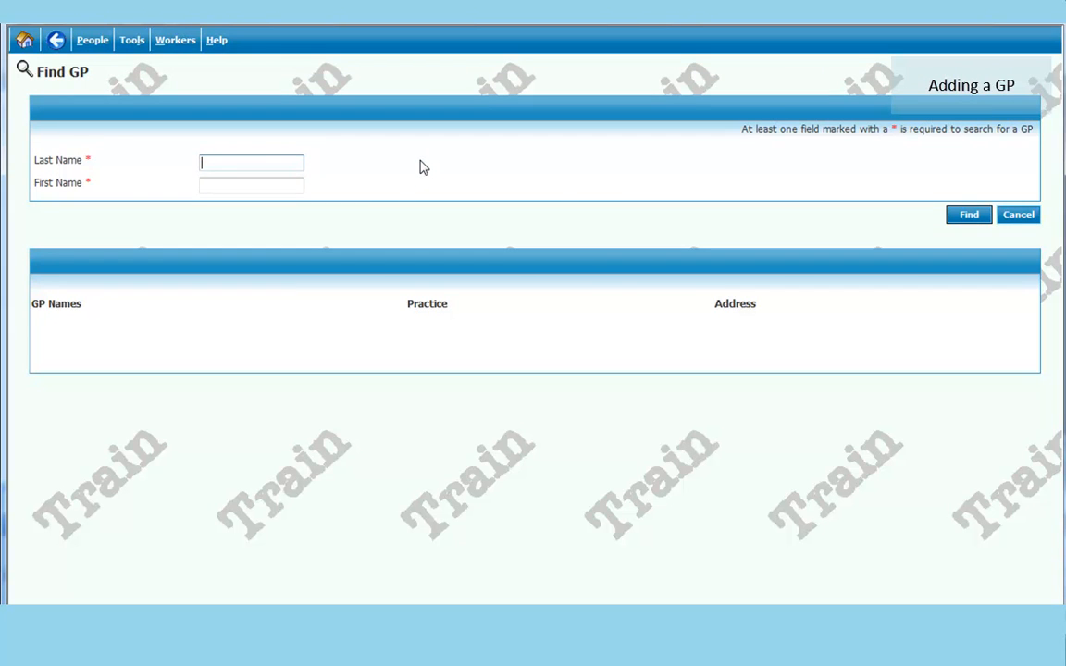
mouse_move(396, 167)
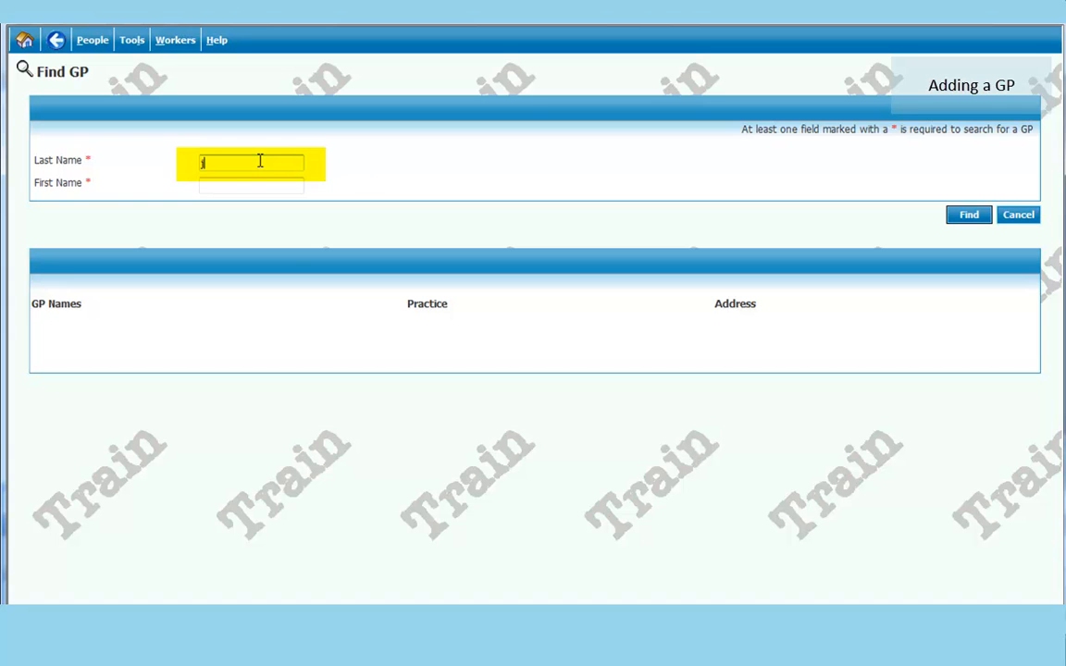
type("jon")
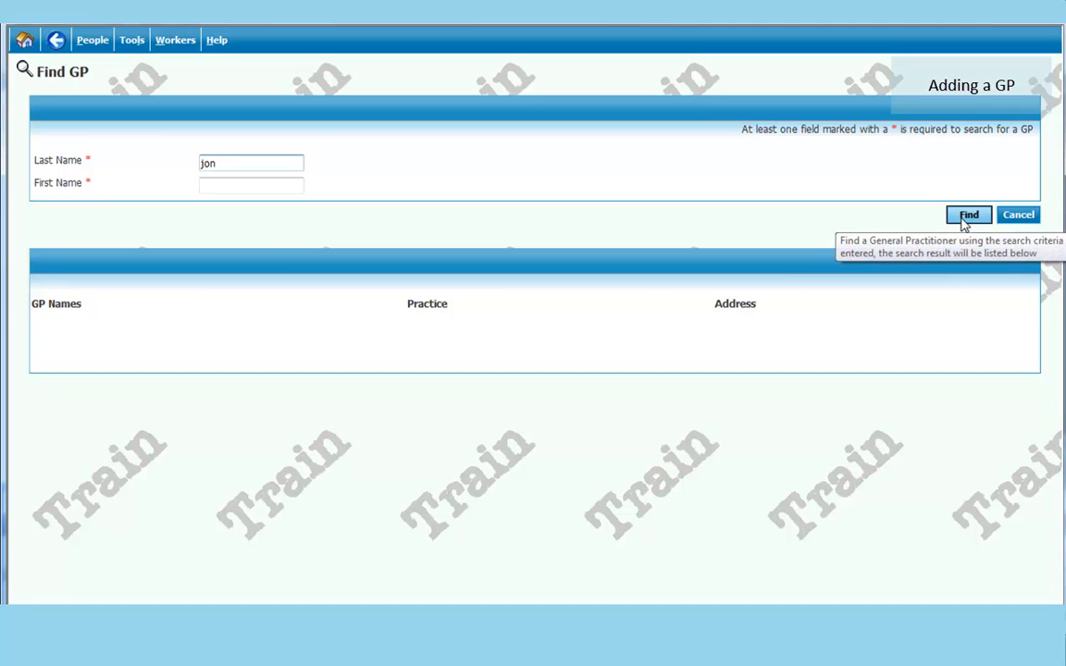
left_click(970, 215)
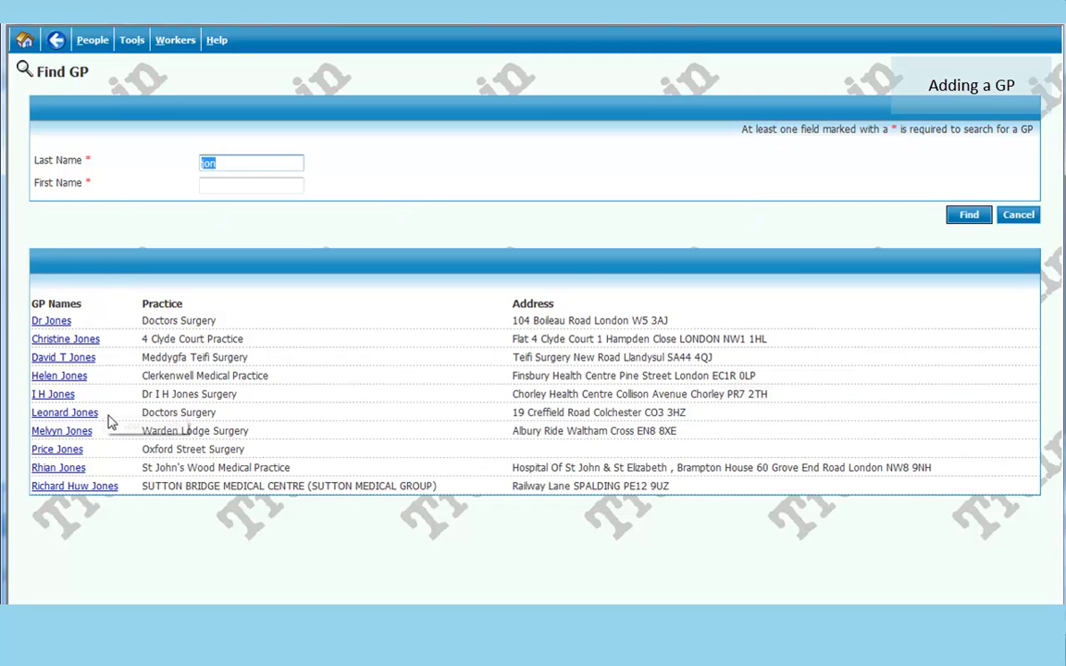
left_click(51, 320)
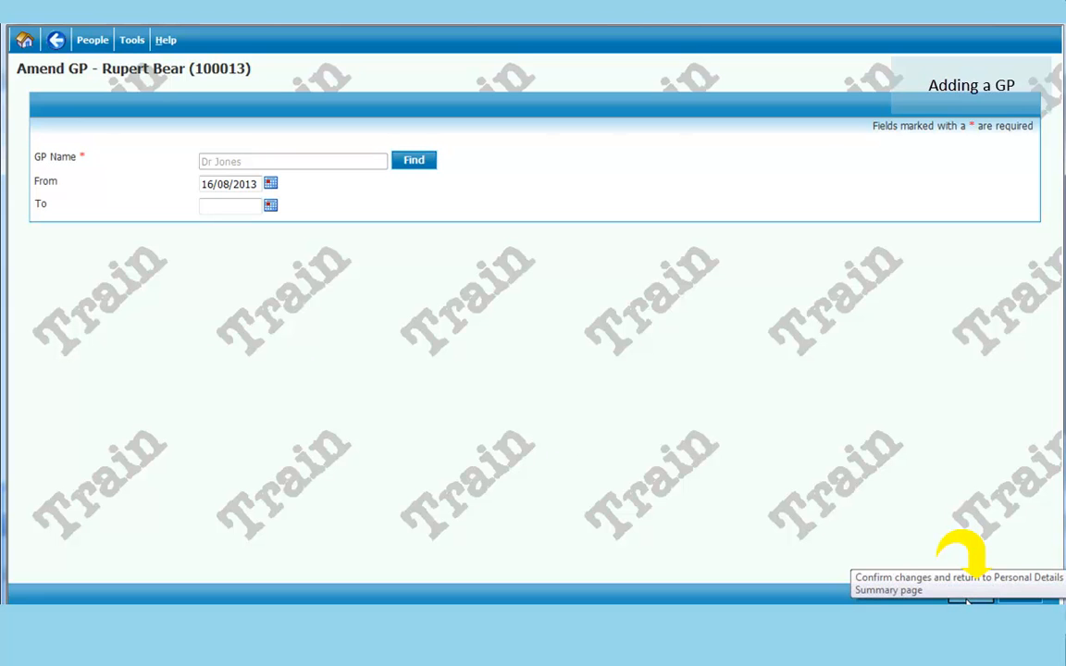
- Save Dr Jones of Doctors Surgery as Rupert Bear's GP on his personal details
left_click(971, 592)
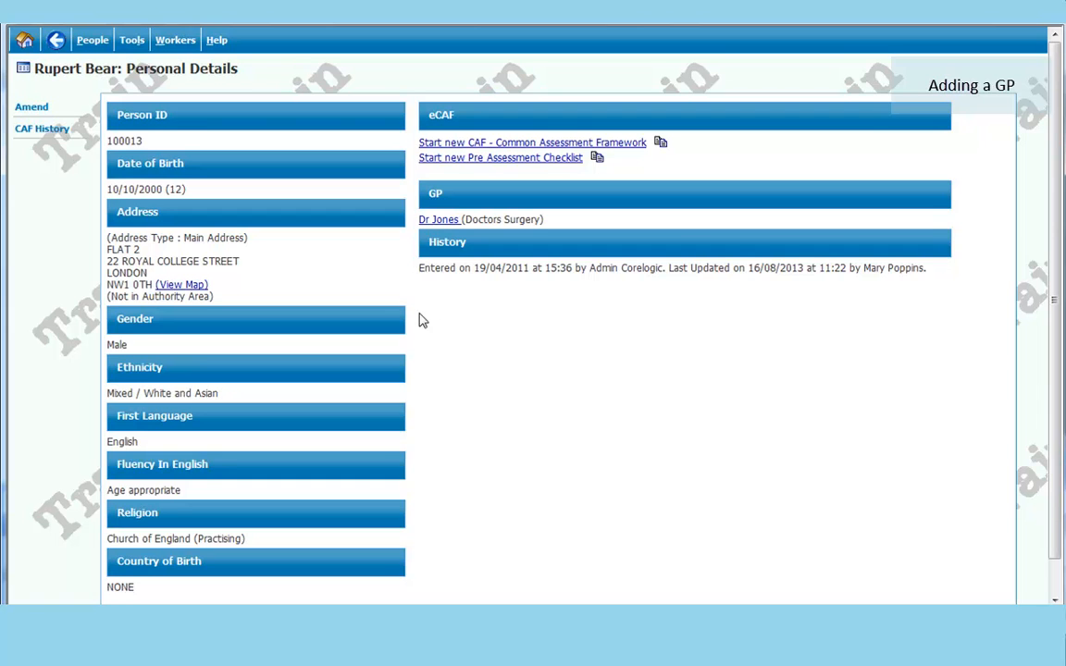
left_click(439, 218)
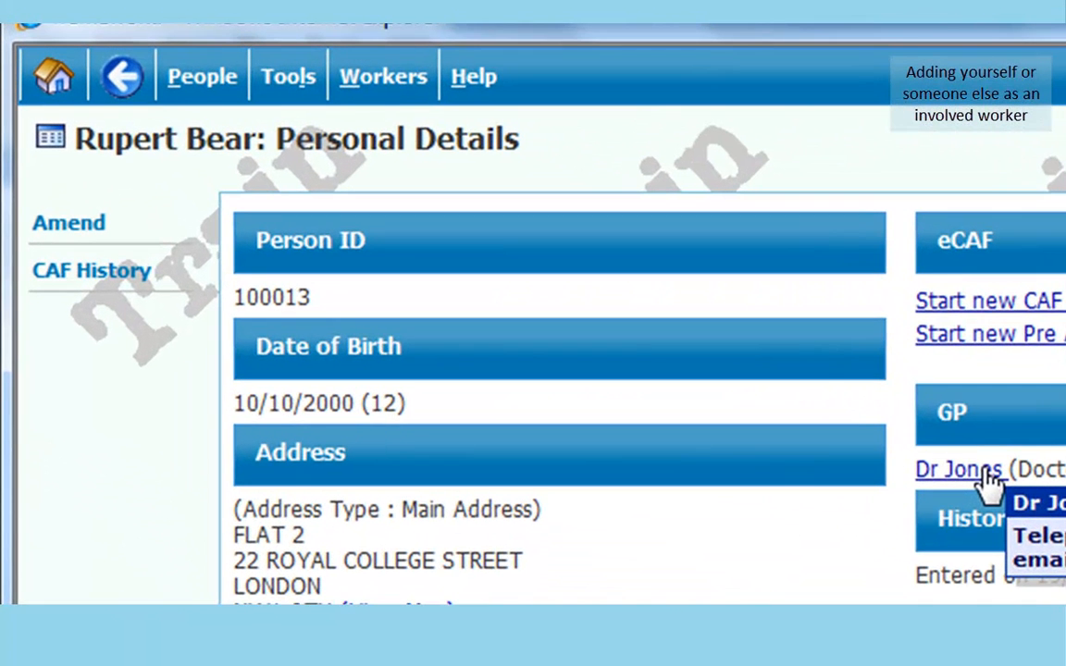
- Start a blank Add Worker Relationship form from Rupert Bear's Worker Relationships
left_click(69, 222)
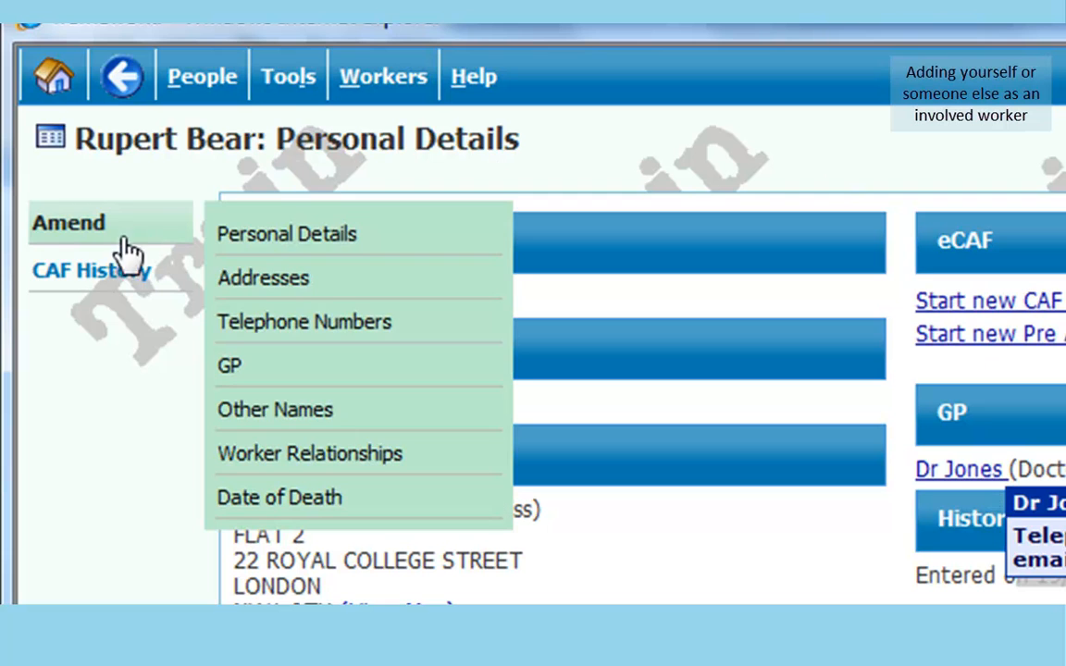
mouse_move(74, 231)
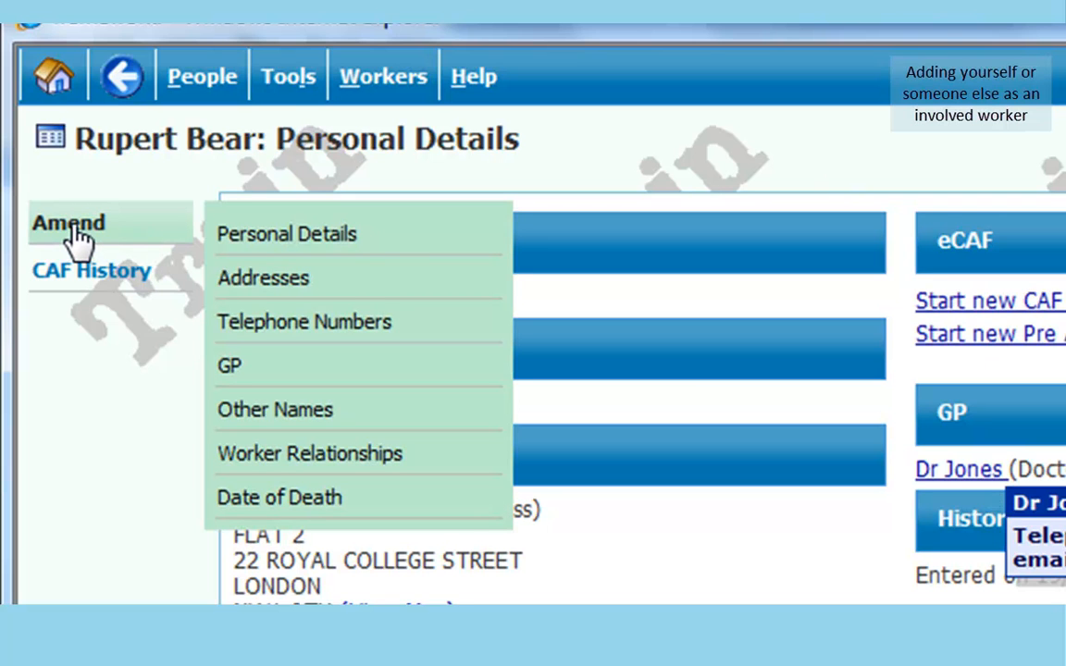
mouse_move(248, 277)
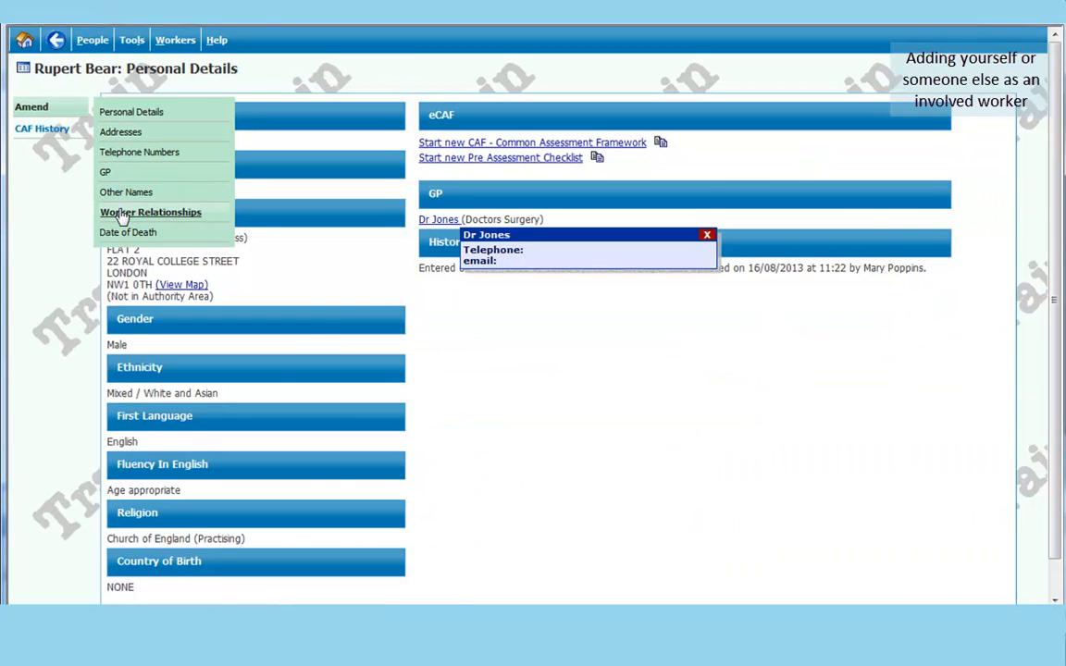
left_click(150, 211)
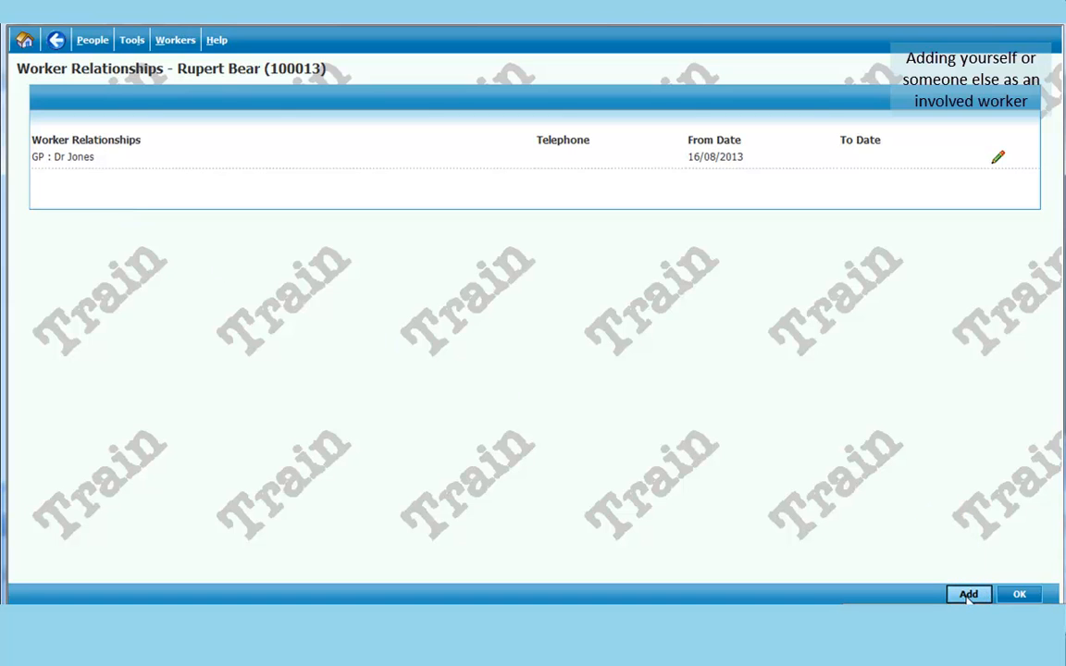
left_click(968, 594)
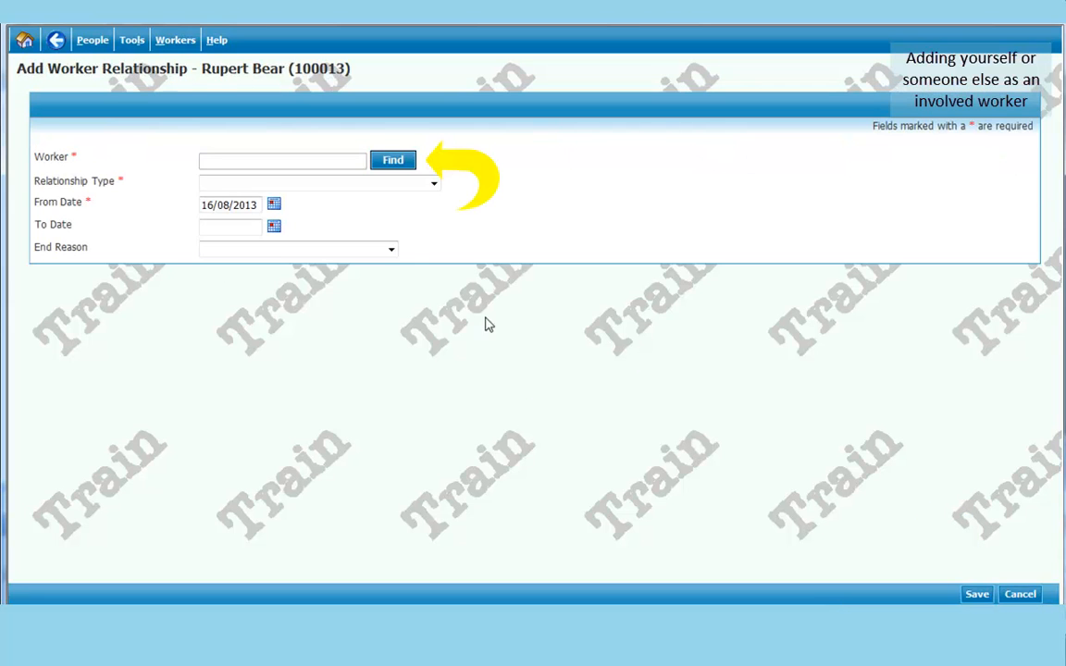
- Find workers by last name 'pop' and pick Mary Poppins as the worker
left_click(393, 159)
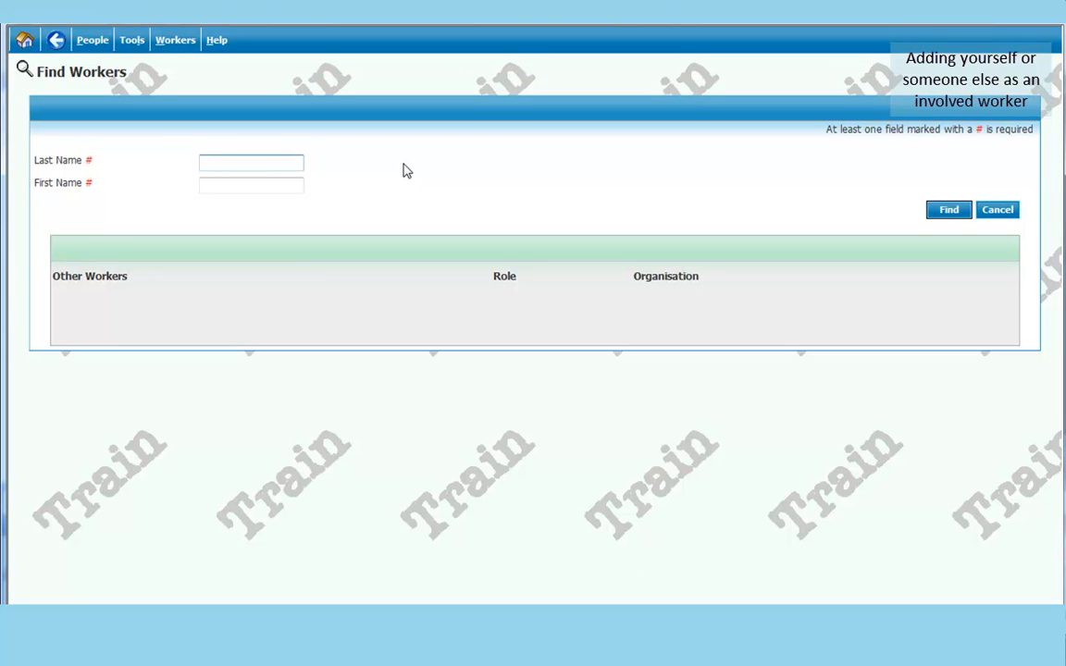
type("pol")
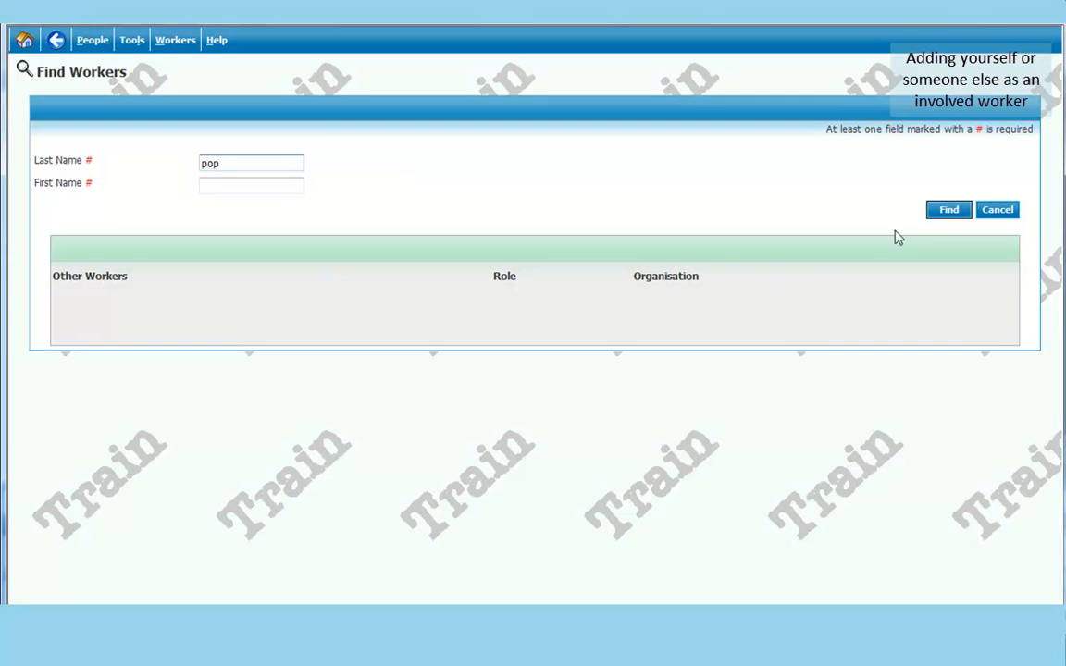
left_click(947, 209)
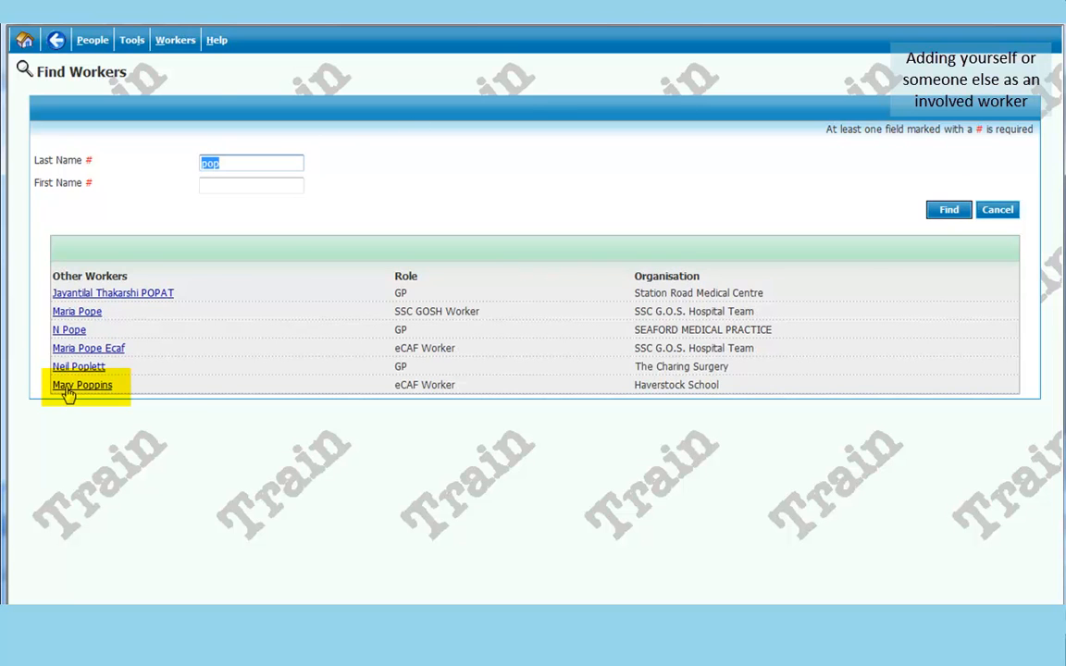
left_click(82, 385)
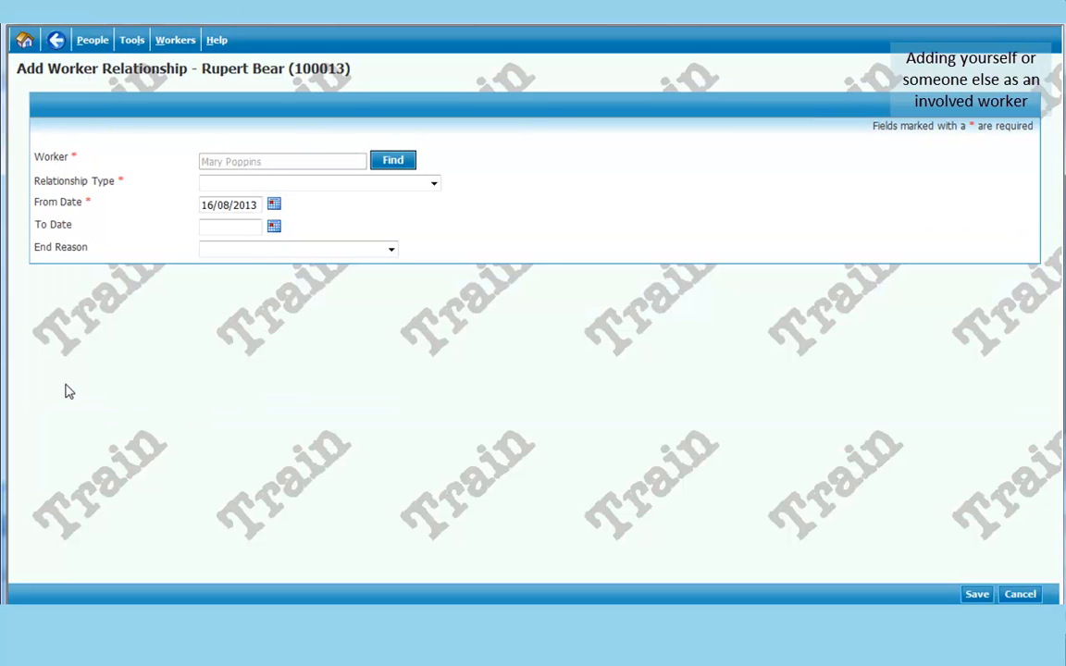
mouse_move(385, 319)
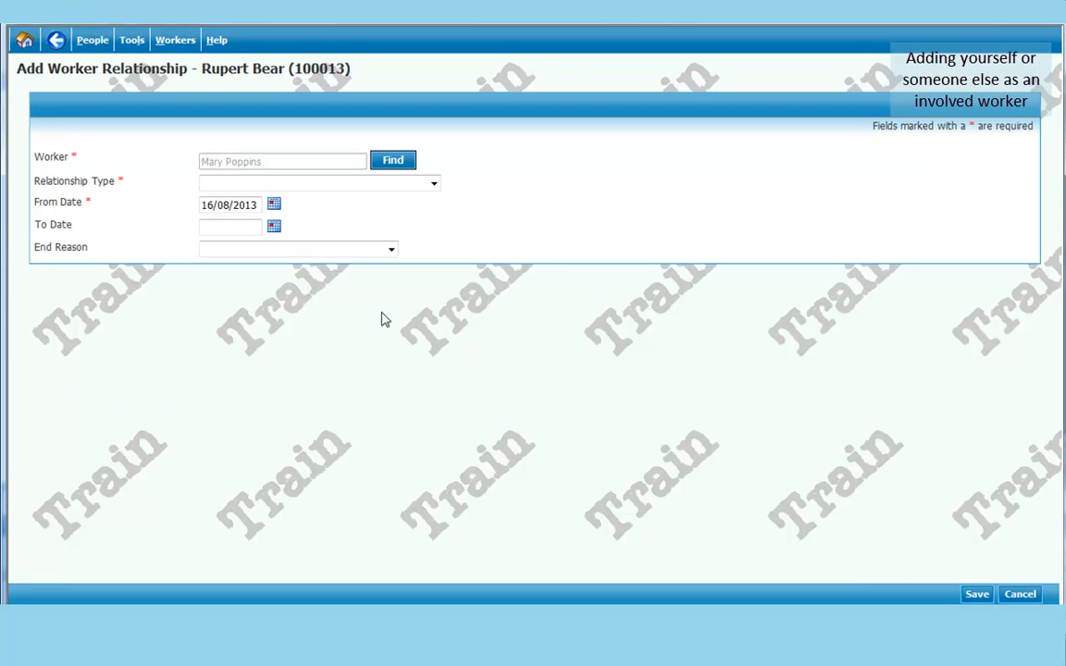
mouse_move(473, 188)
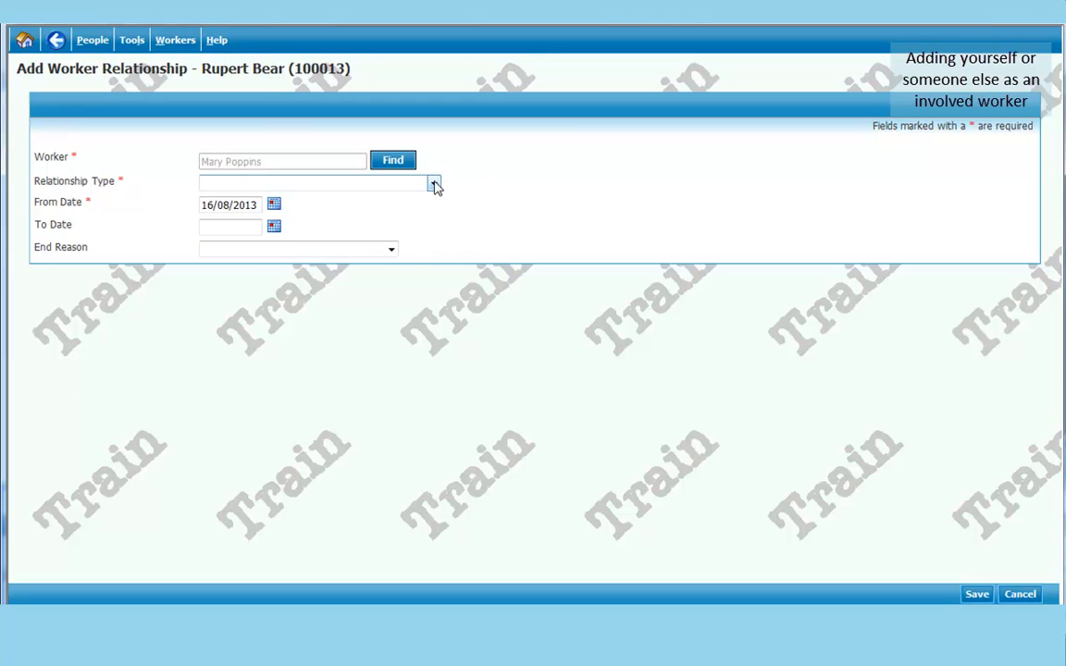
- Set the relationship type to Child Protection Designated Teacher and save it
left_click(433, 183)
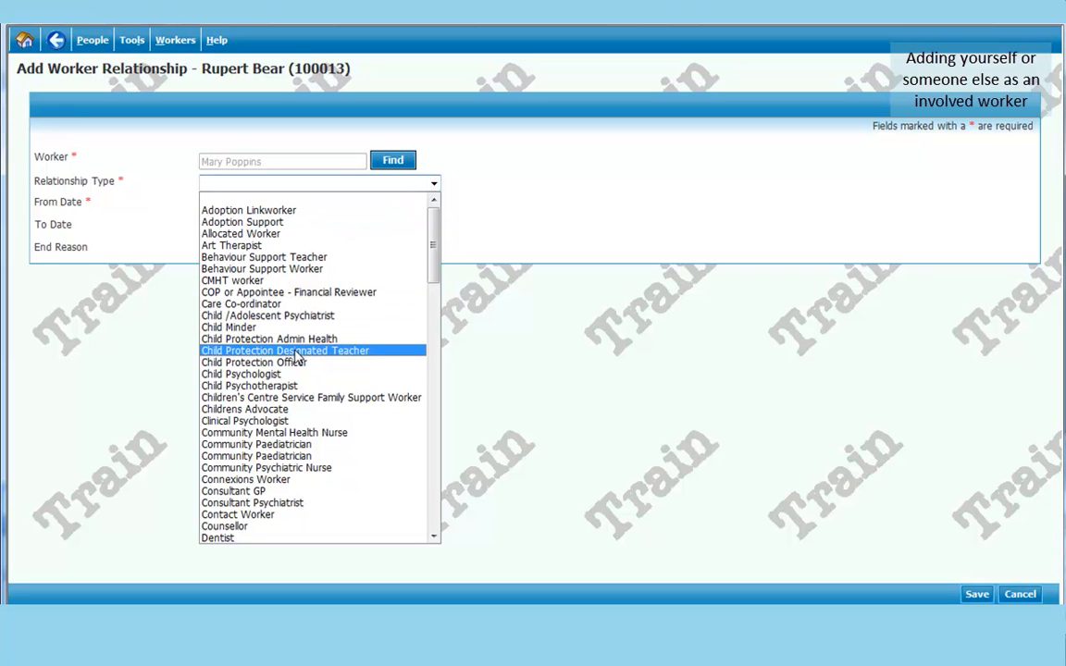
left_click(285, 350)
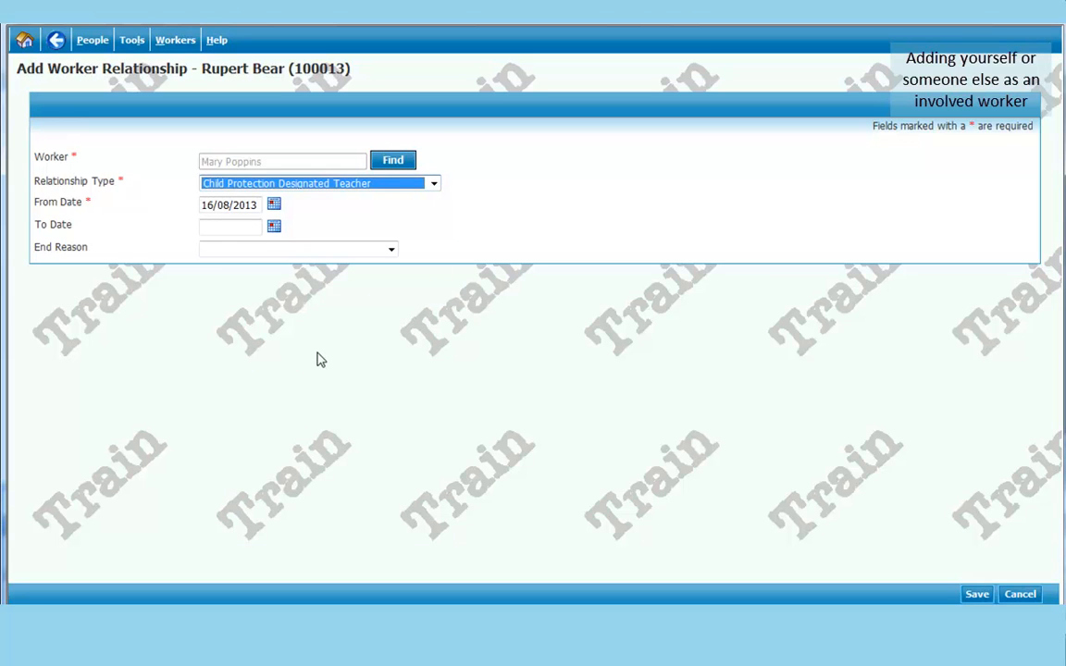
left_click(977, 594)
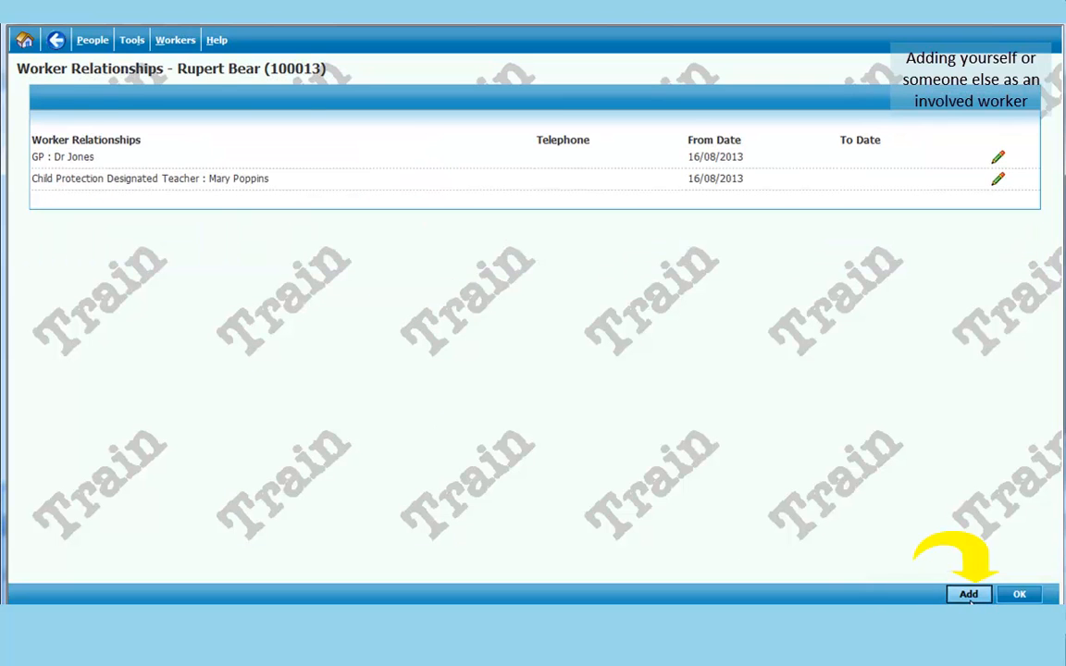
mouse_move(952, 500)
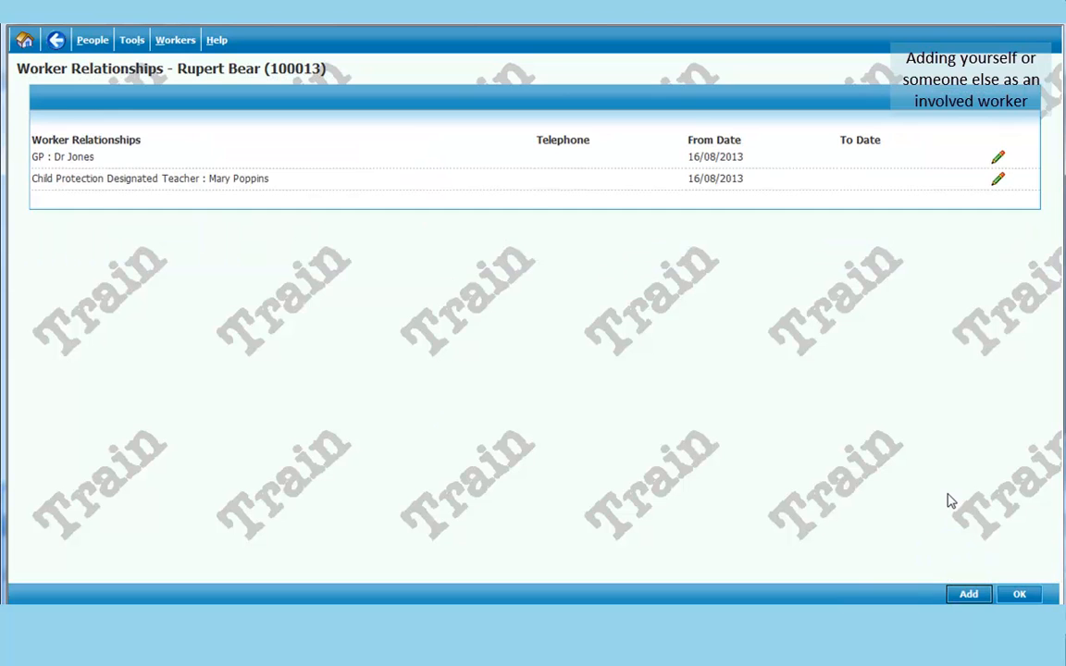
mouse_move(1051, 503)
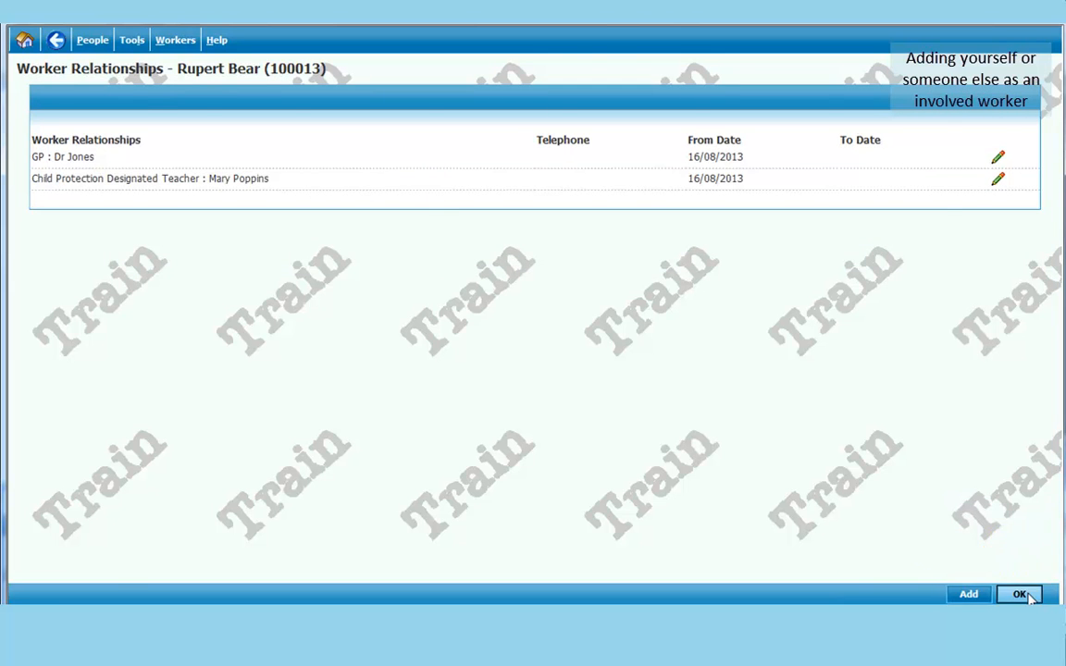
- Return to personal details showing Mary Poppins of Haverstock School as Designated Teacher
left_click(1020, 594)
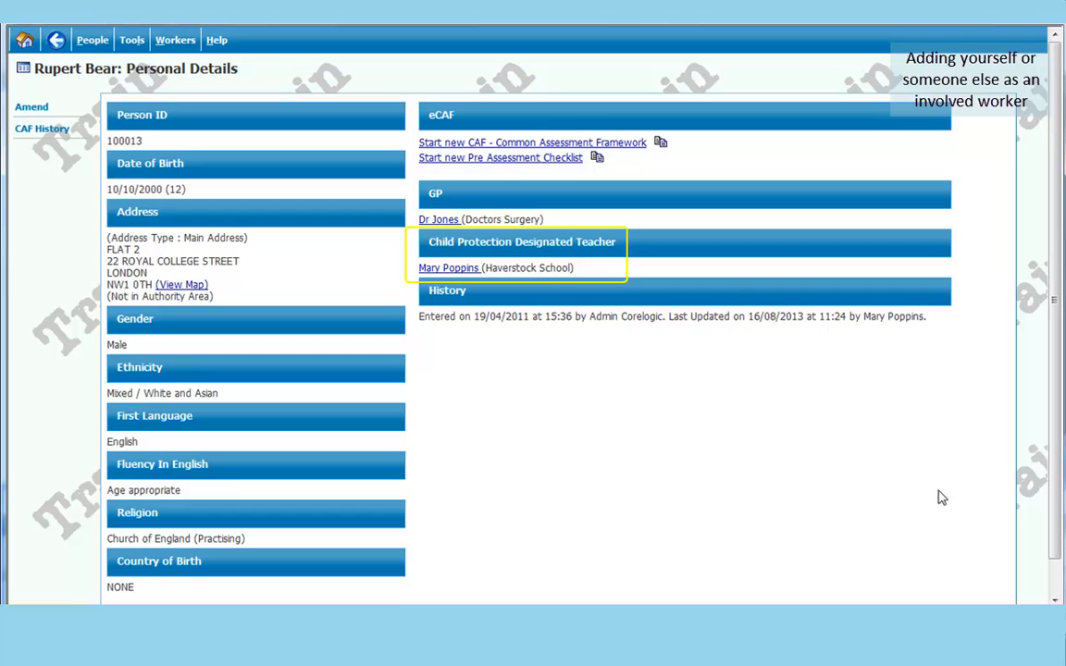
left_click(448, 266)
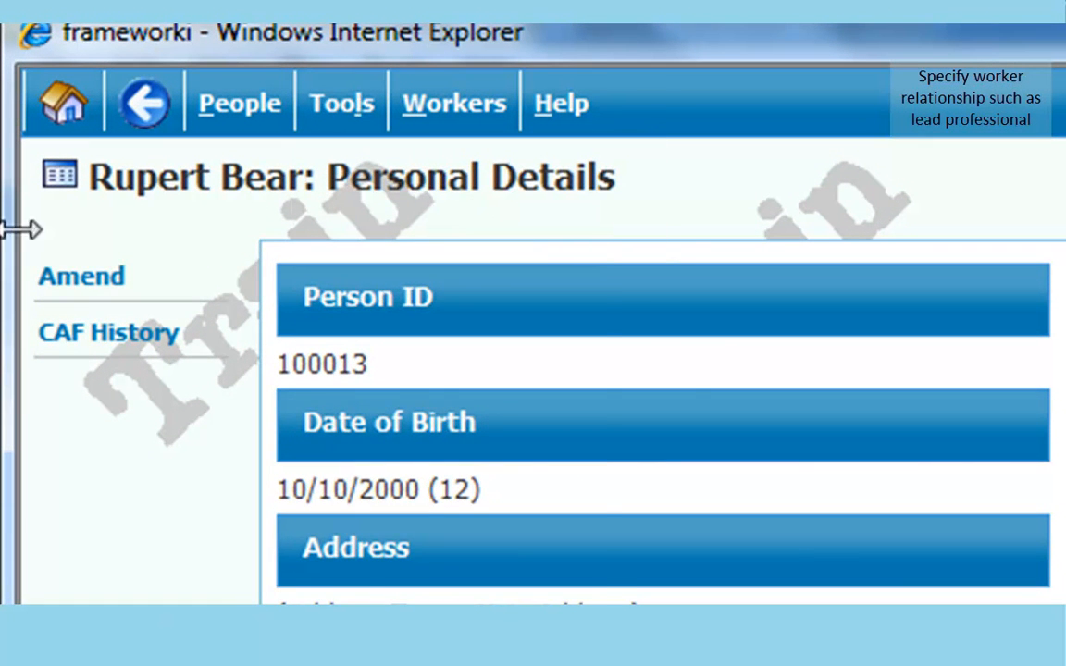
- Start another blank Add Worker Relationship form for Rupert Bear
left_click(81, 276)
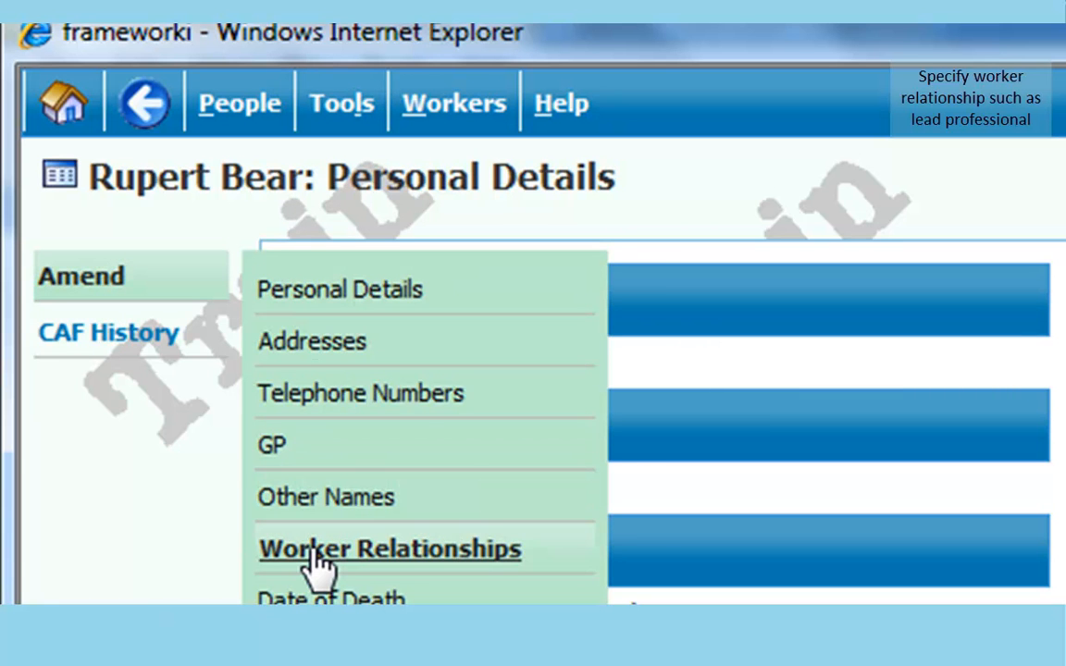
left_click(388, 547)
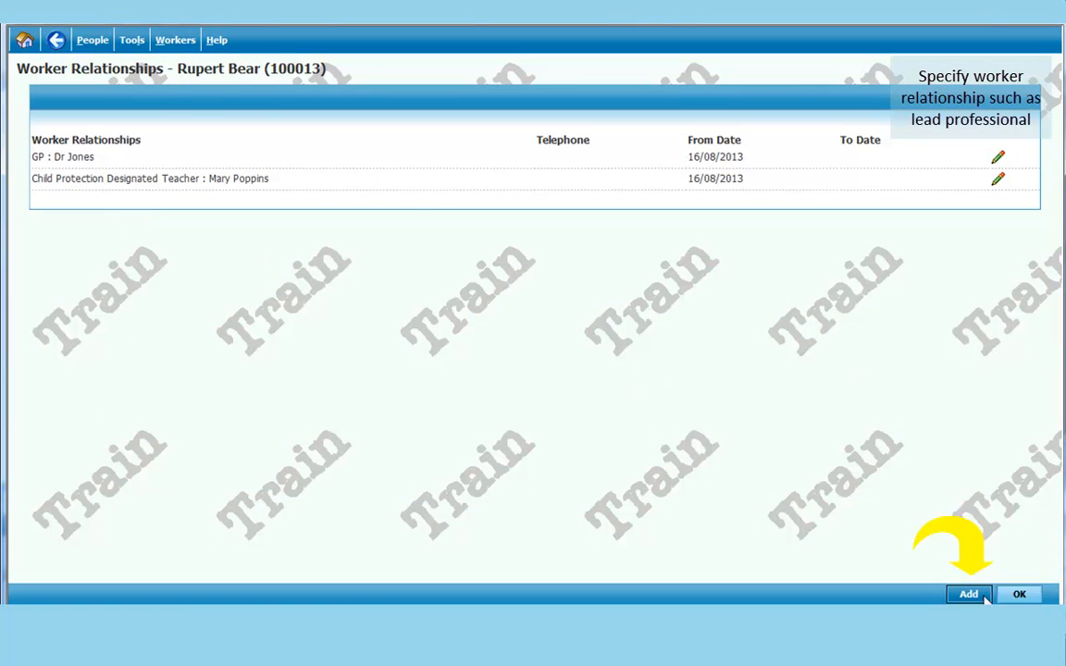
left_click(968, 594)
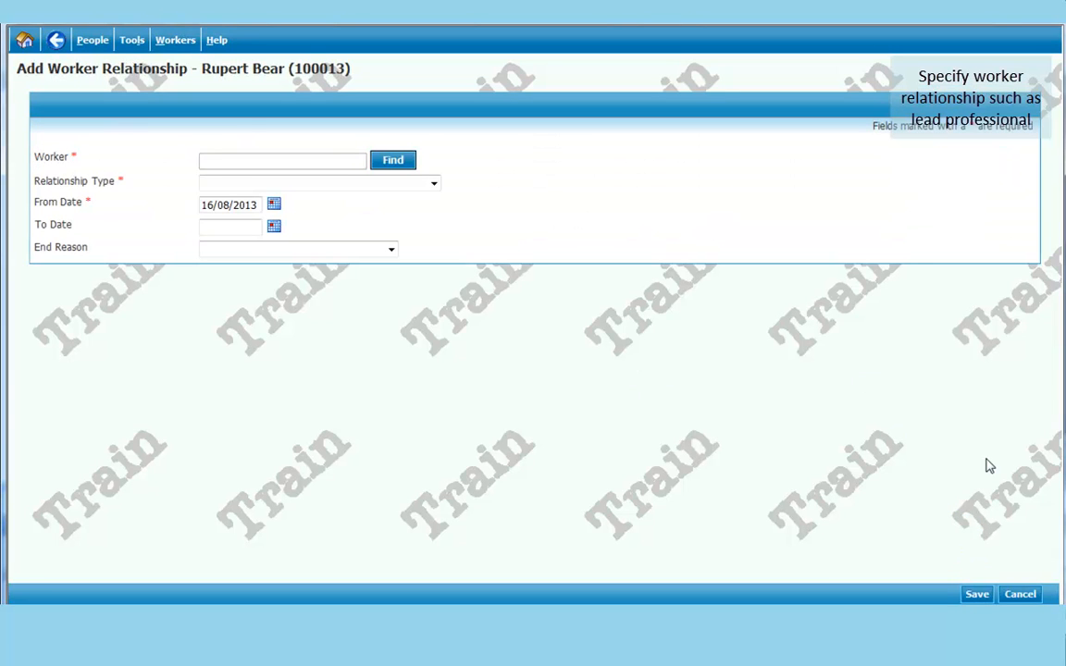
mouse_move(474, 55)
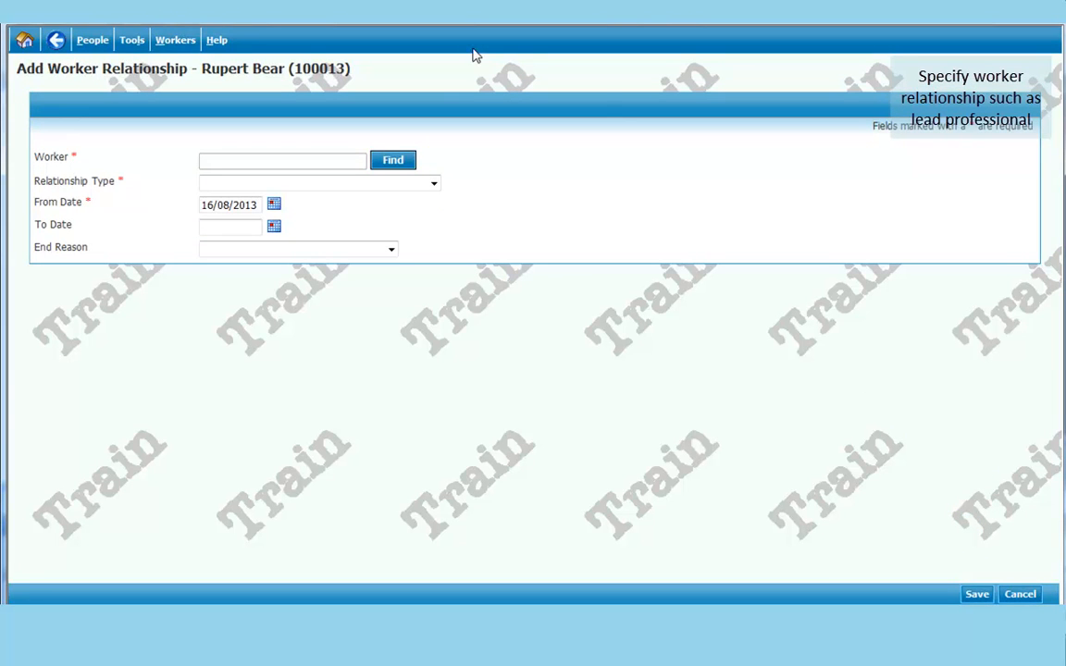
- Find workers by last name 'lan' and pick Lois Lane as the worker
left_click(392, 159)
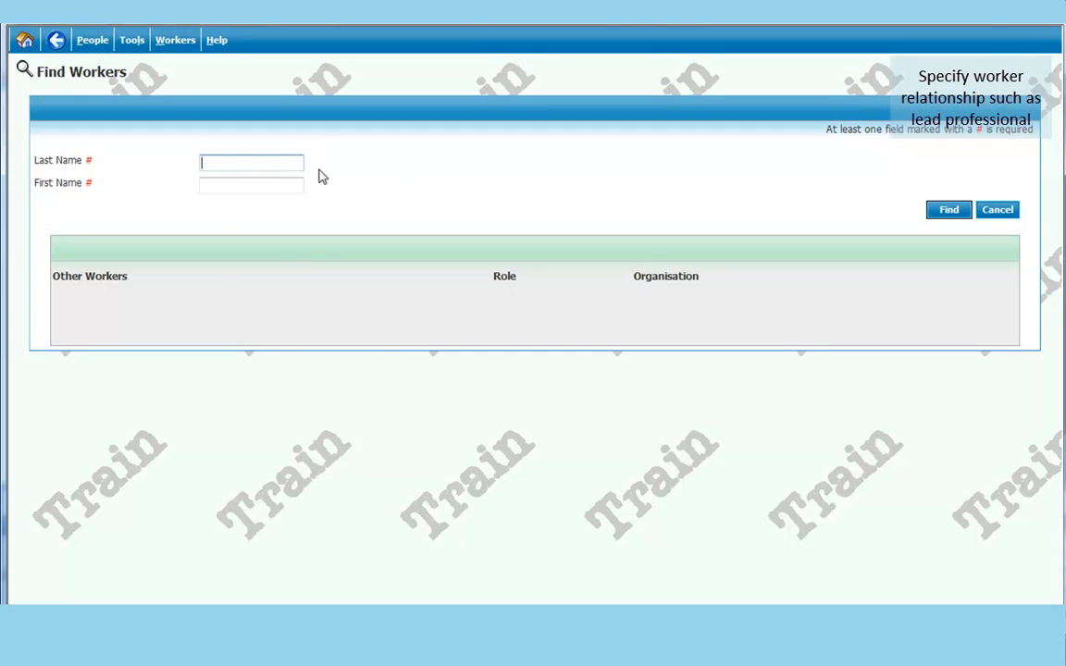
left_click(251, 163)
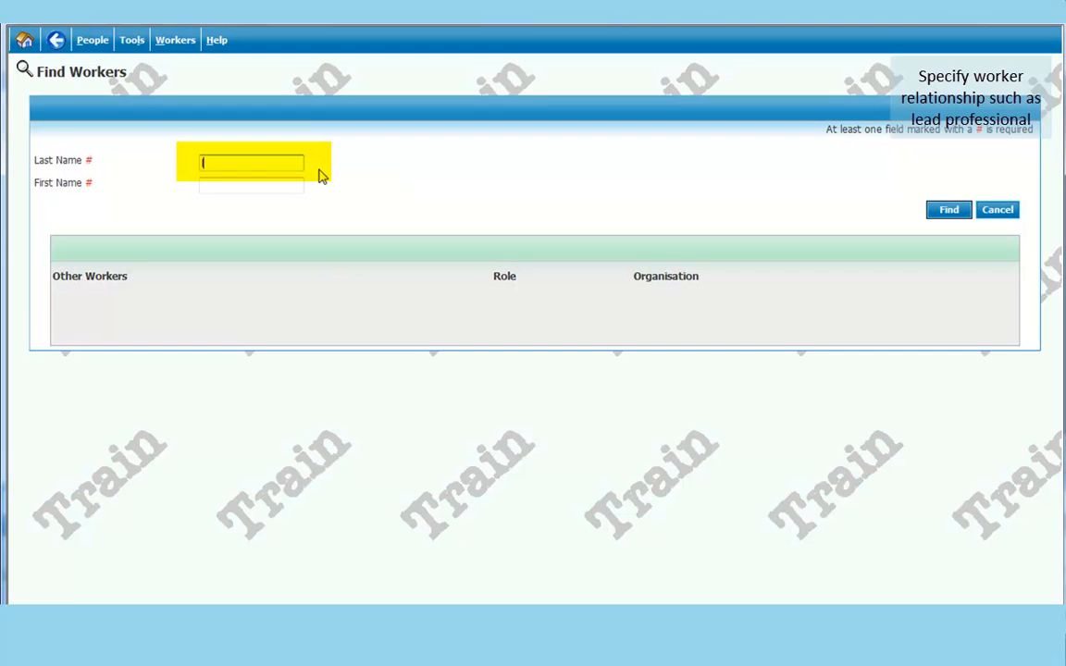
type("Ian")
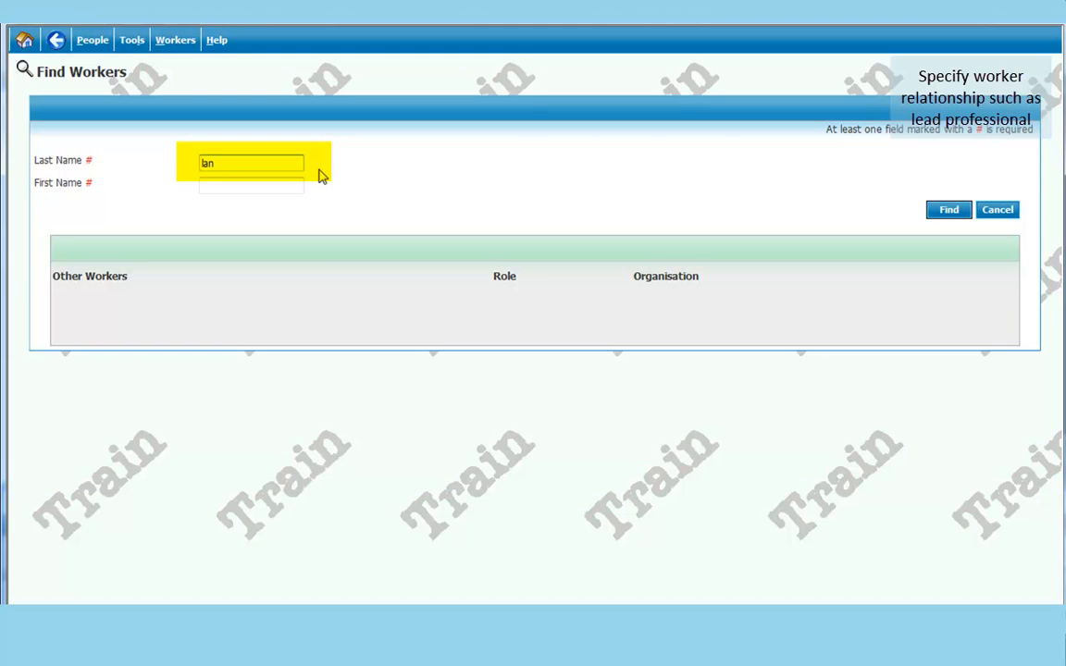
mouse_move(901, 259)
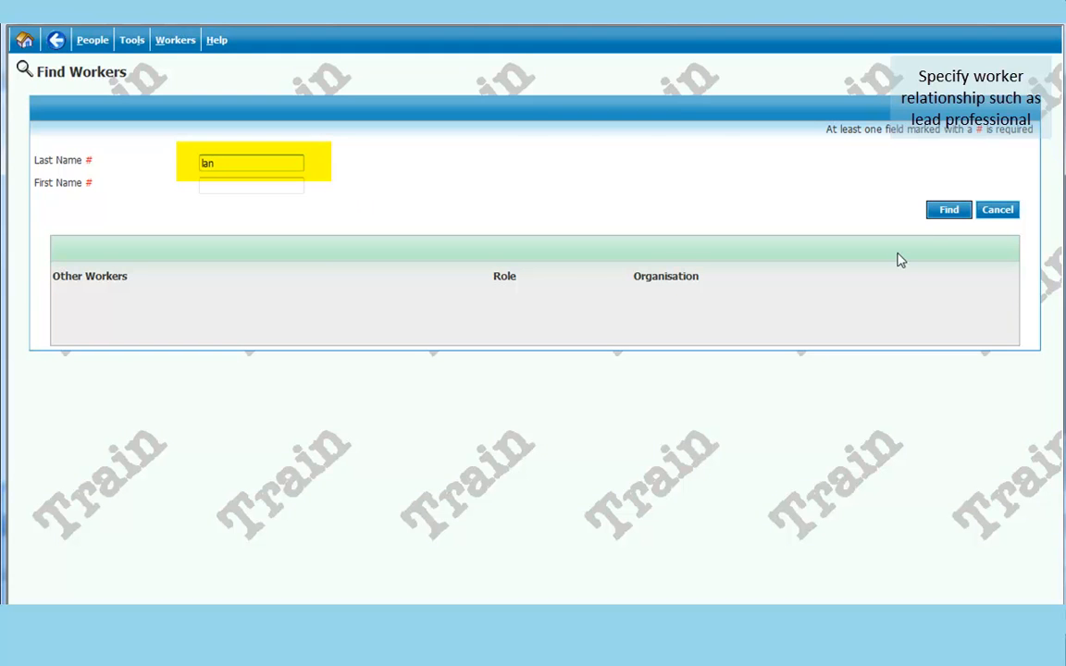
left_click(948, 209)
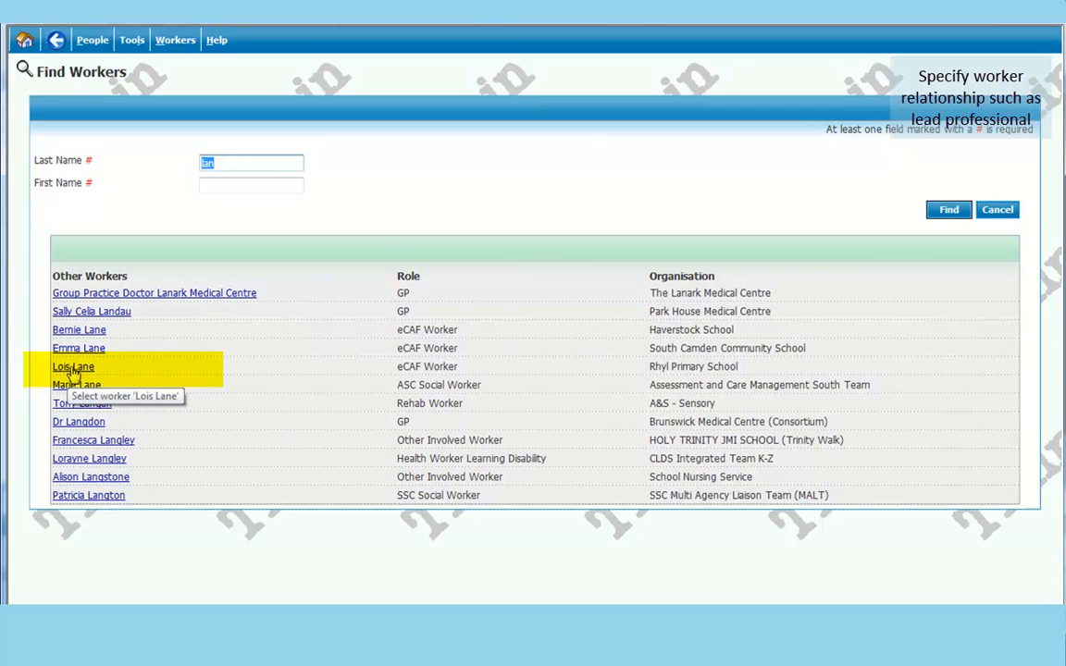
left_click(74, 366)
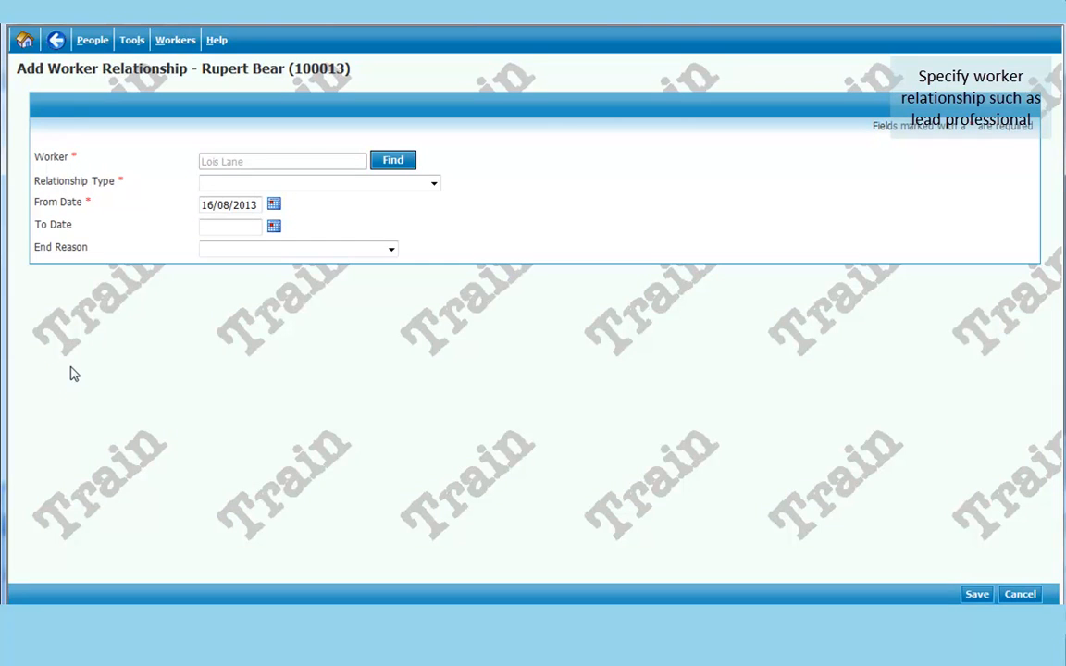
mouse_move(459, 248)
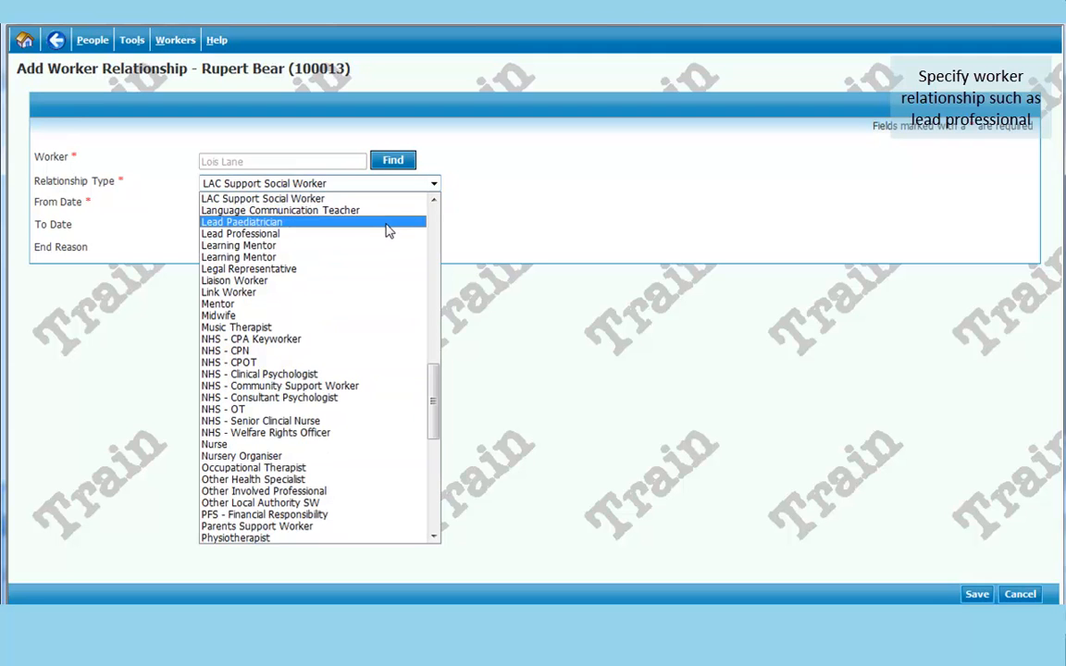
- Save Lois Lane as Lead Professional from 16/08/2013 and return to personal details
left_click(240, 233)
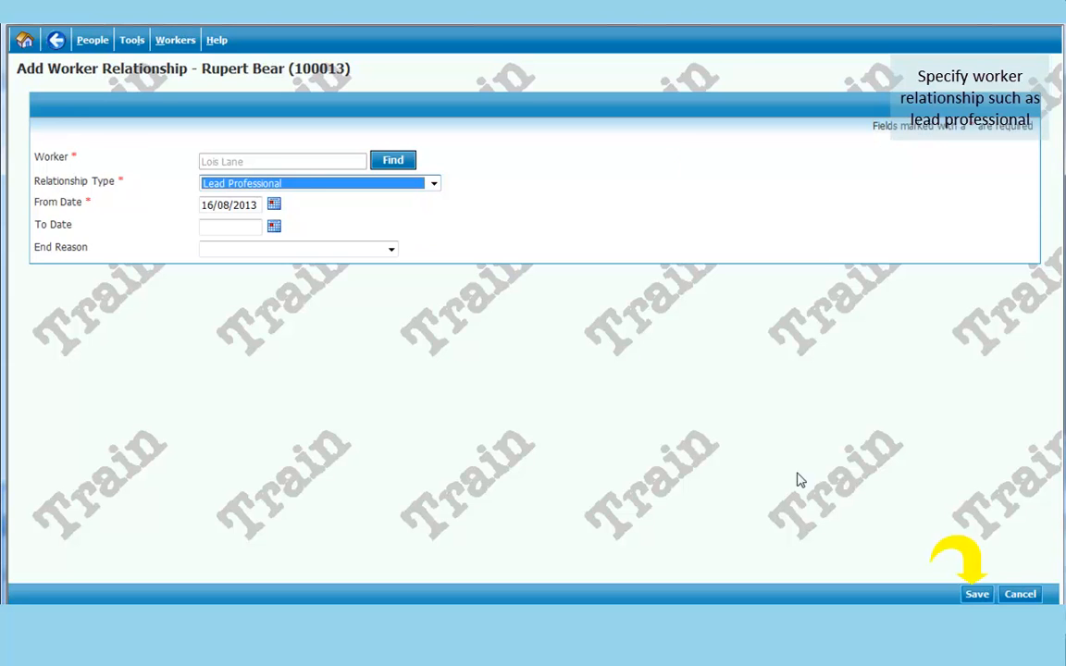
left_click(977, 594)
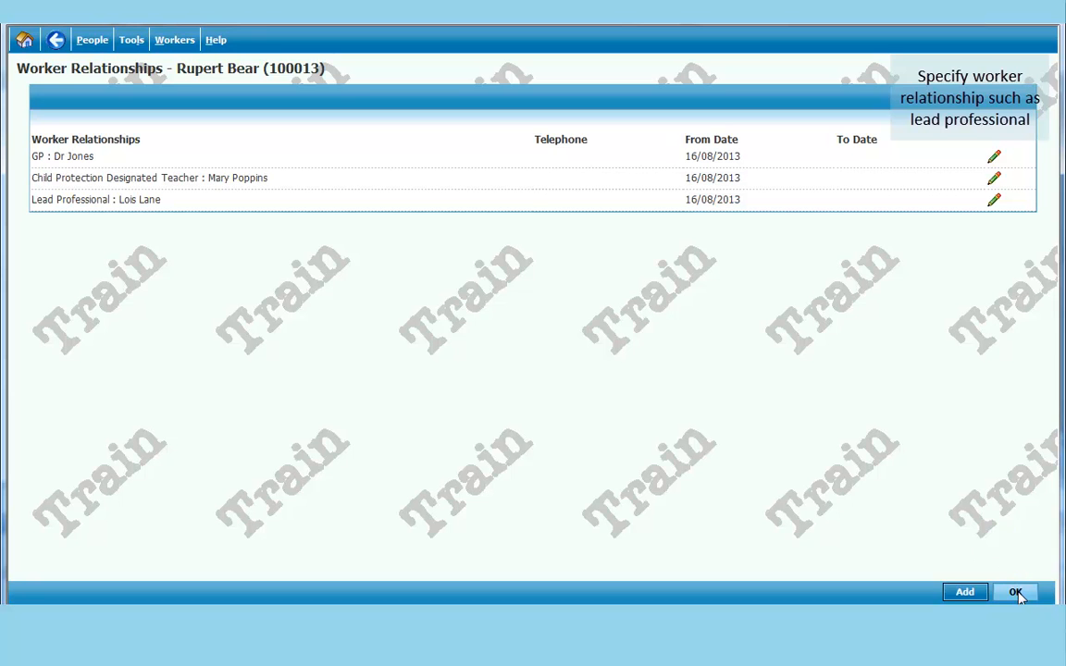
left_click(1014, 592)
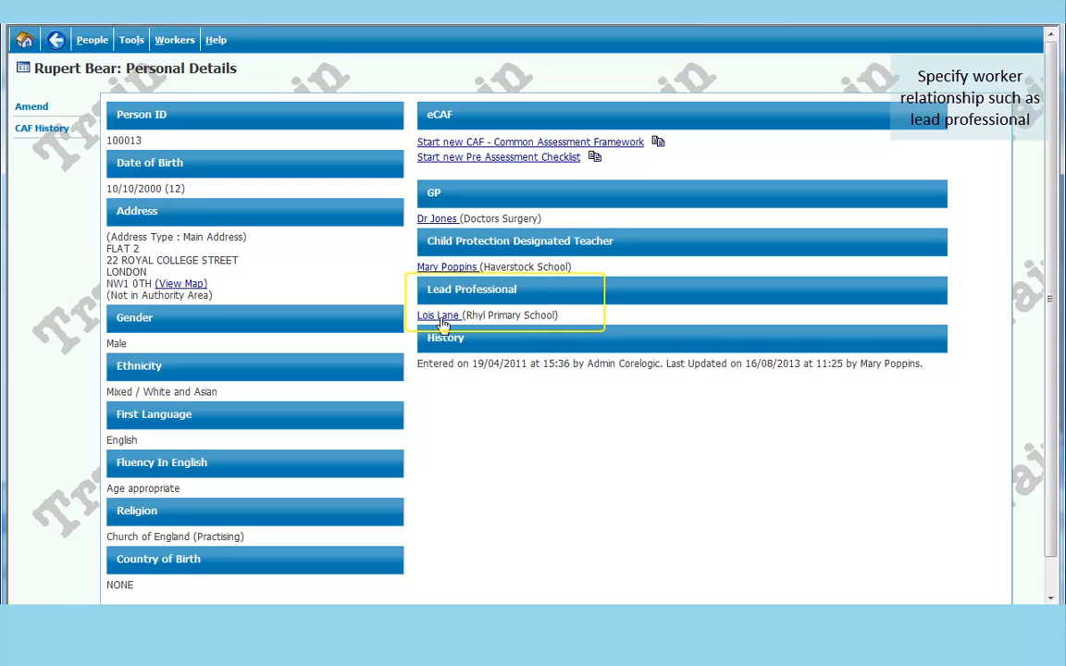
left_click(438, 315)
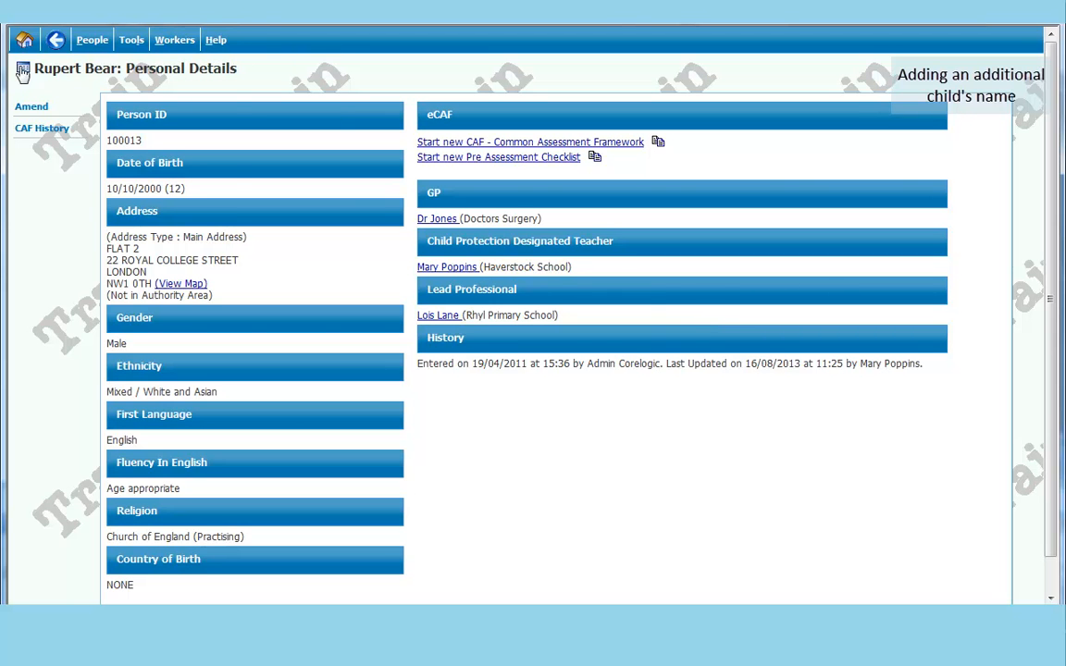
left_click(31, 105)
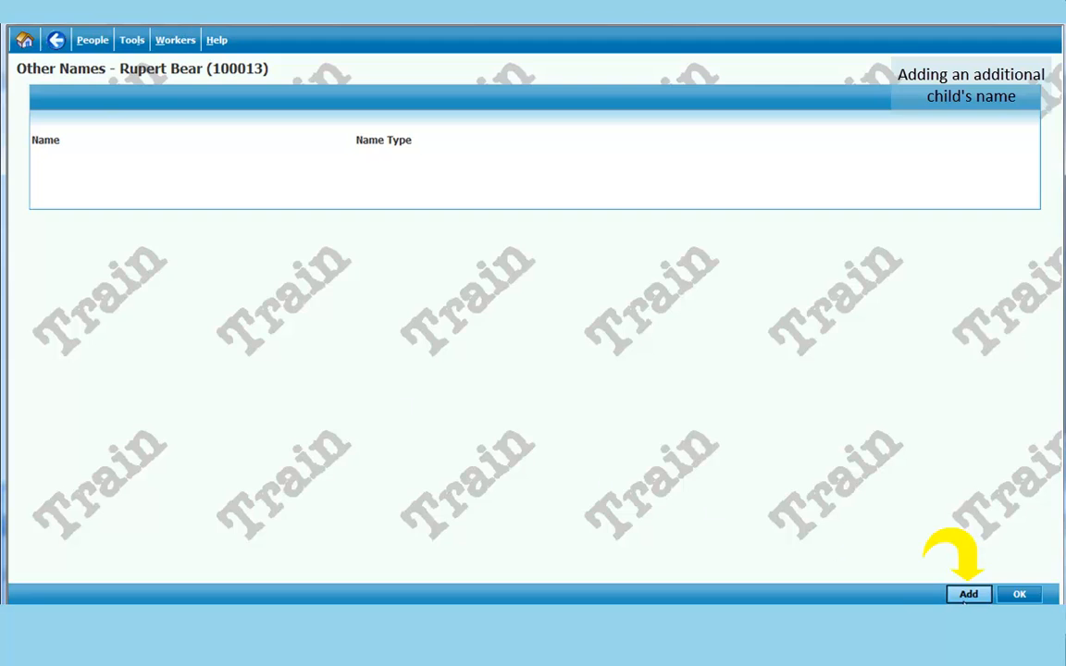
left_click(968, 594)
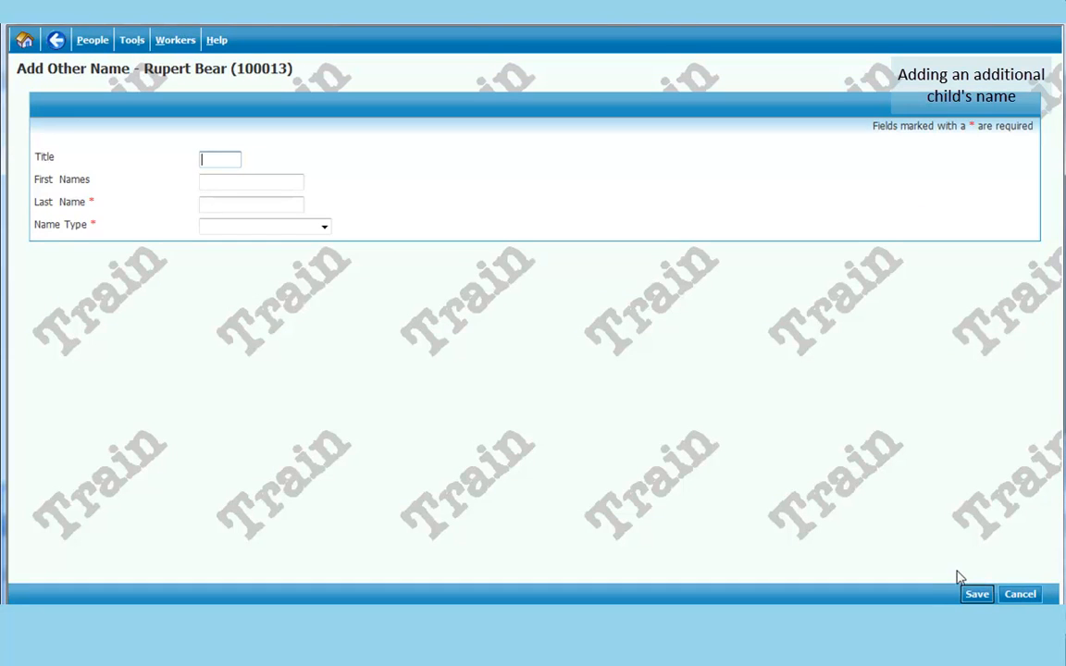
mouse_move(403, 351)
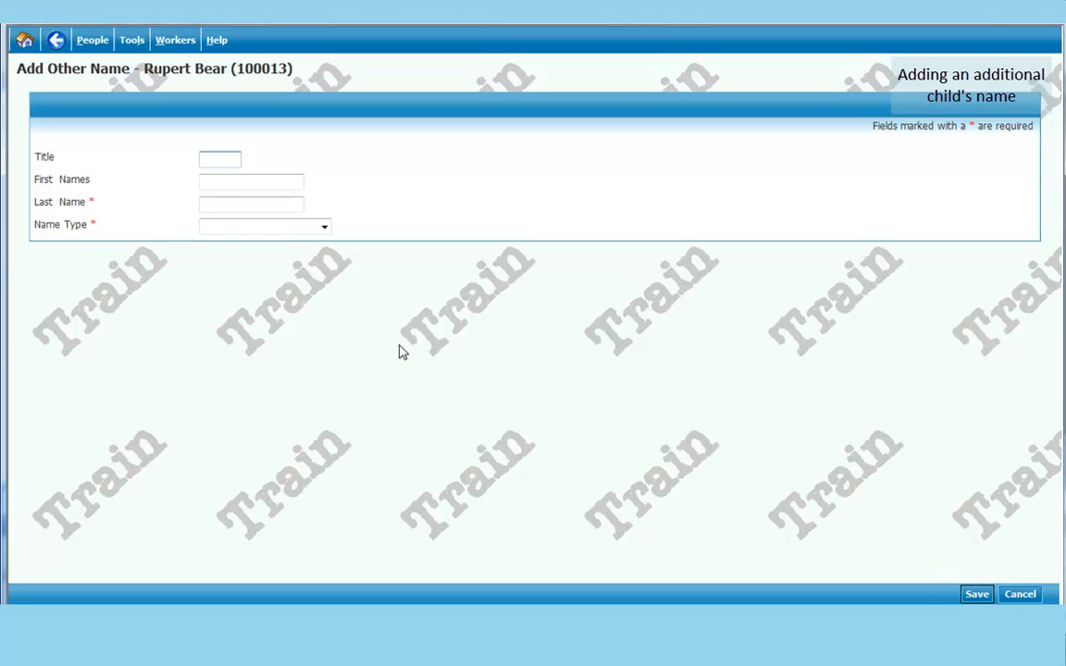
left_click(250, 181)
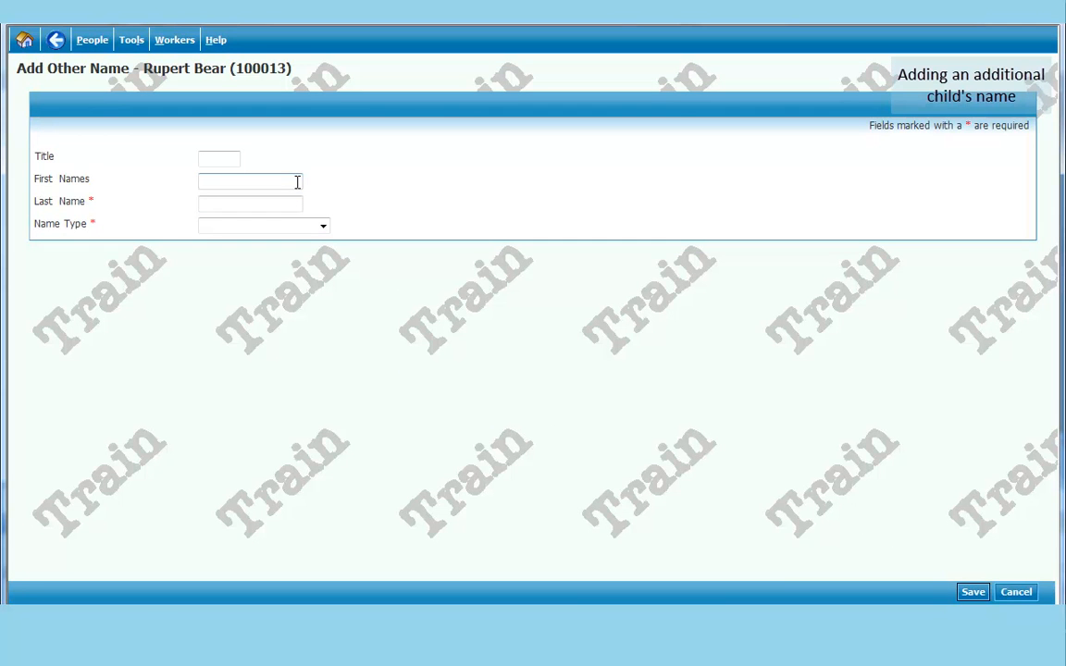
type("David")
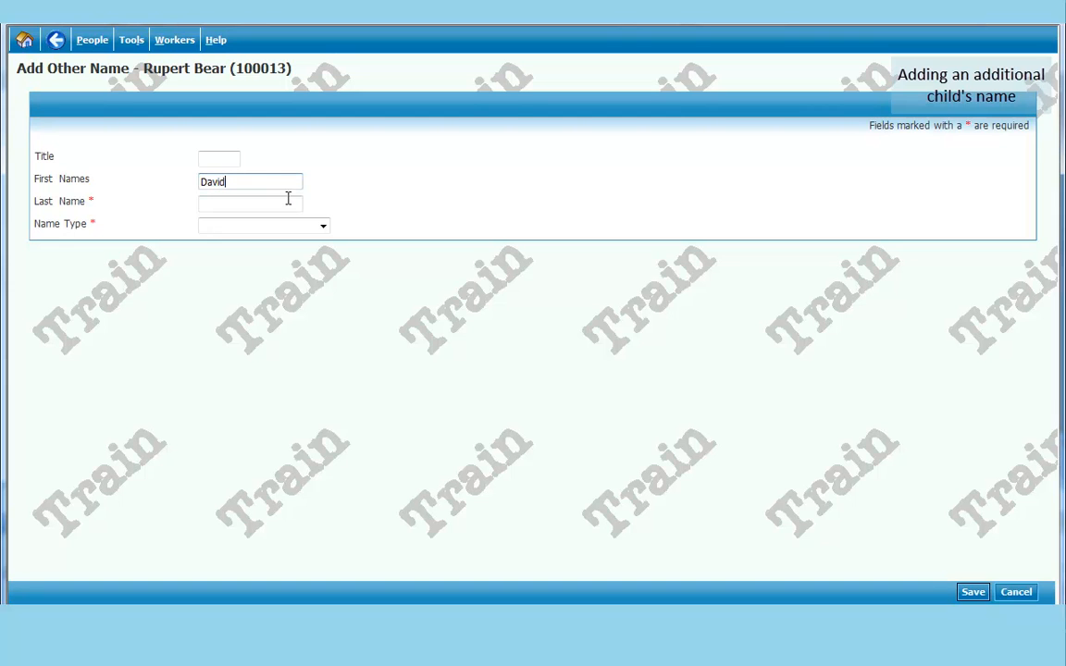
left_click(250, 202)
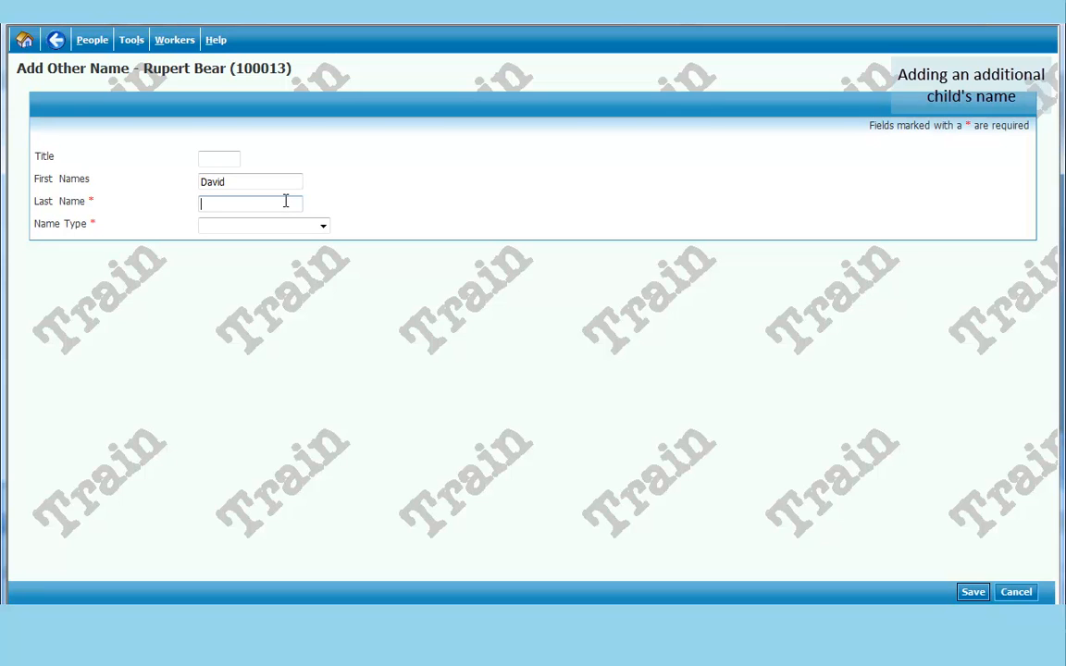
type("Beare")
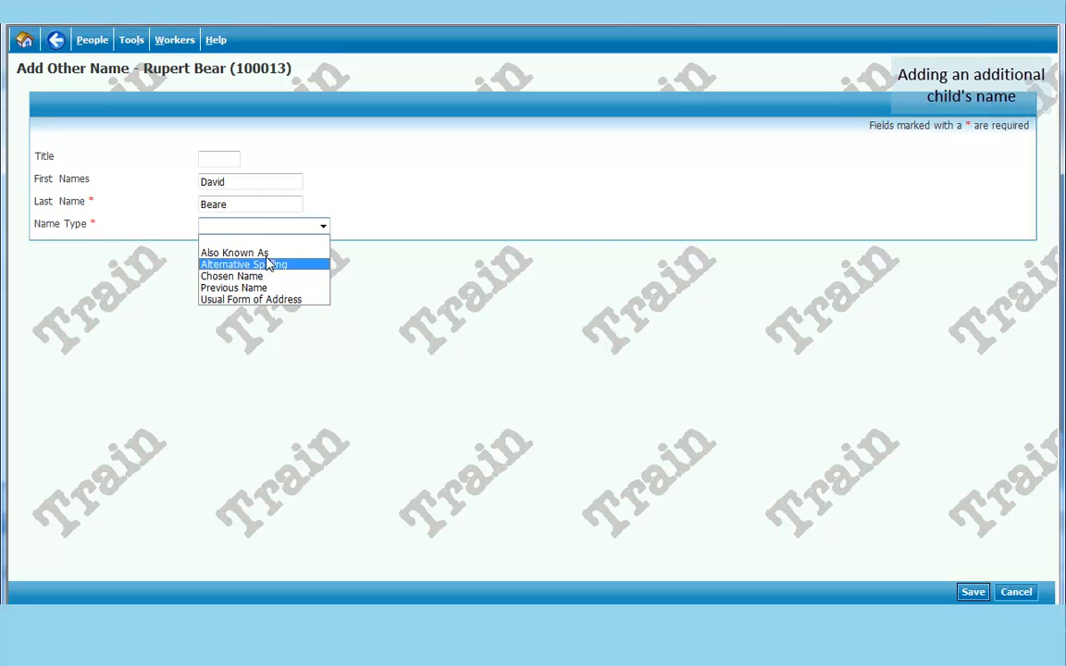
- Set the name type to Also Known As, save it and return to personal details
left_click(233, 252)
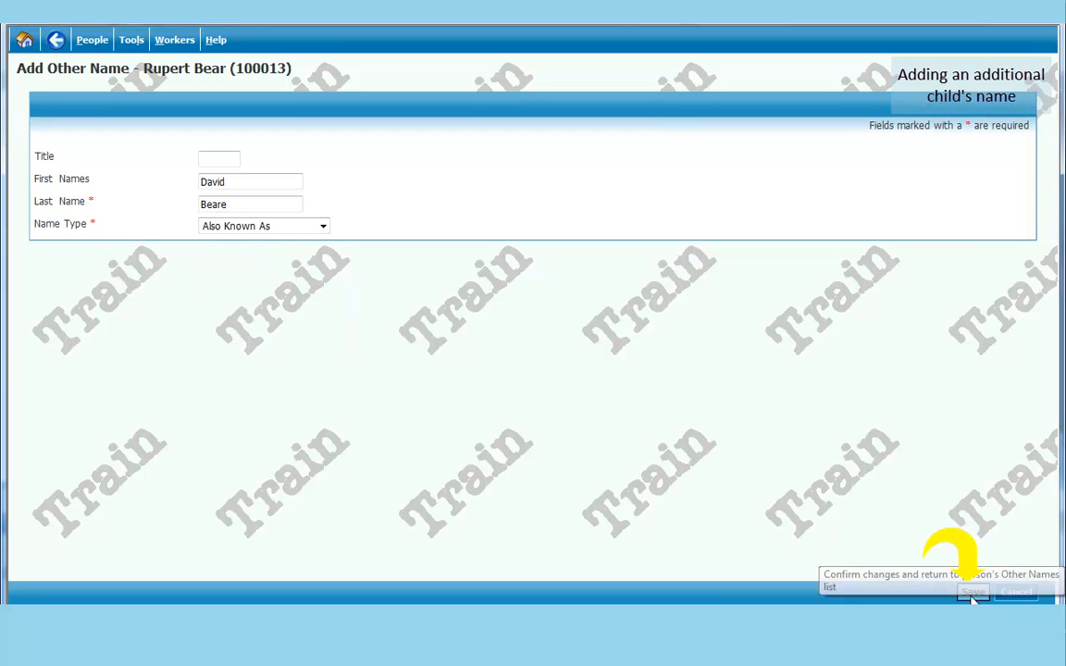
left_click(973, 592)
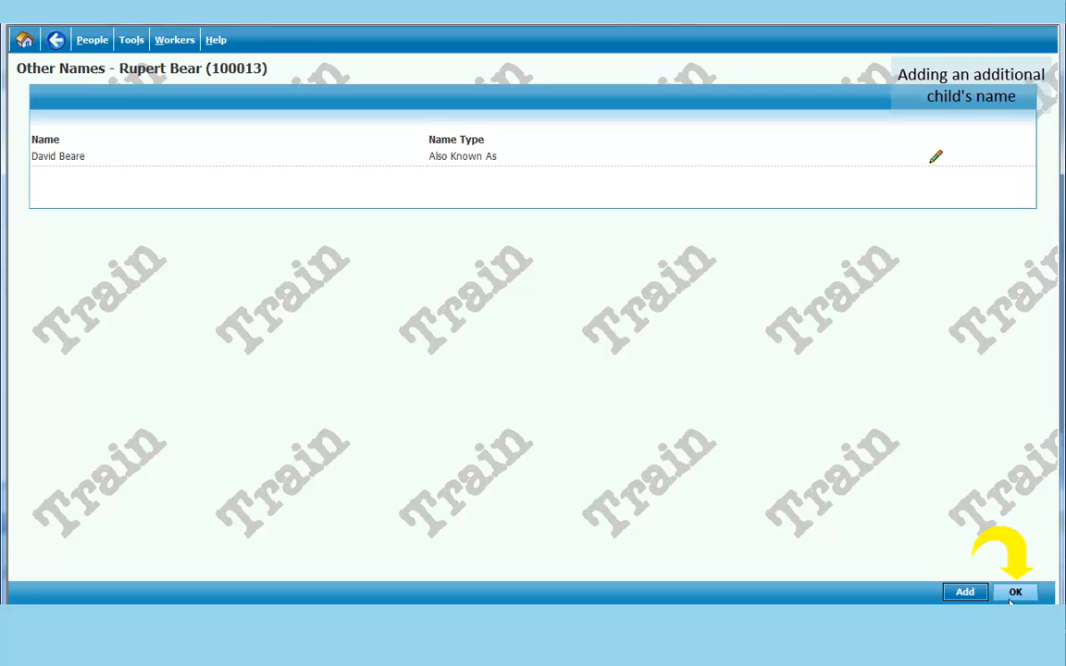
left_click(1014, 592)
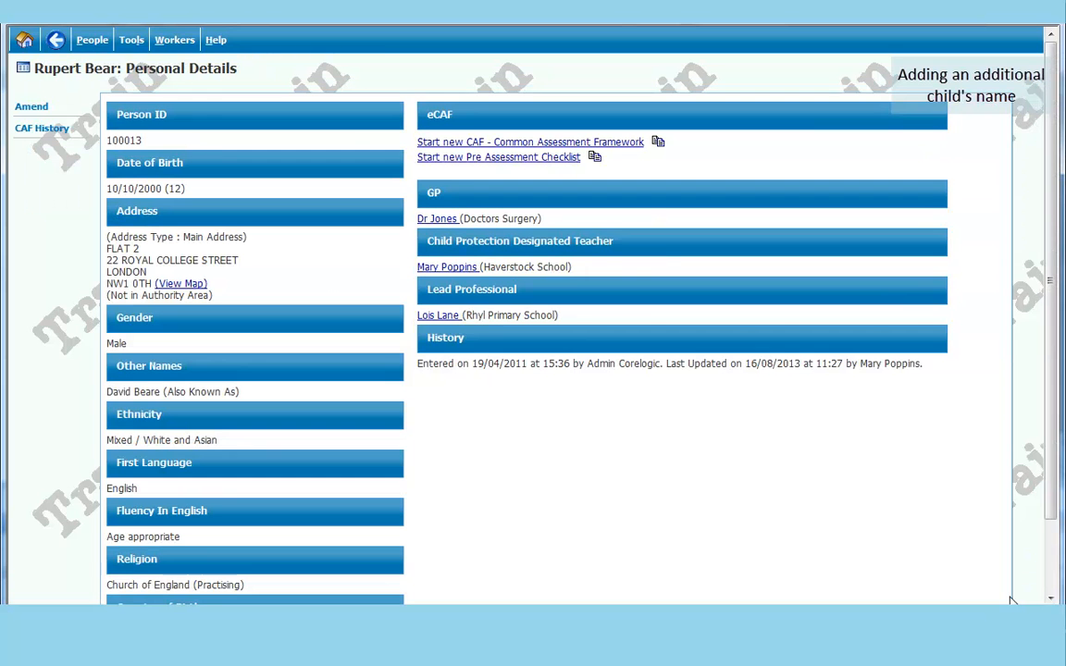
mouse_move(851, 488)
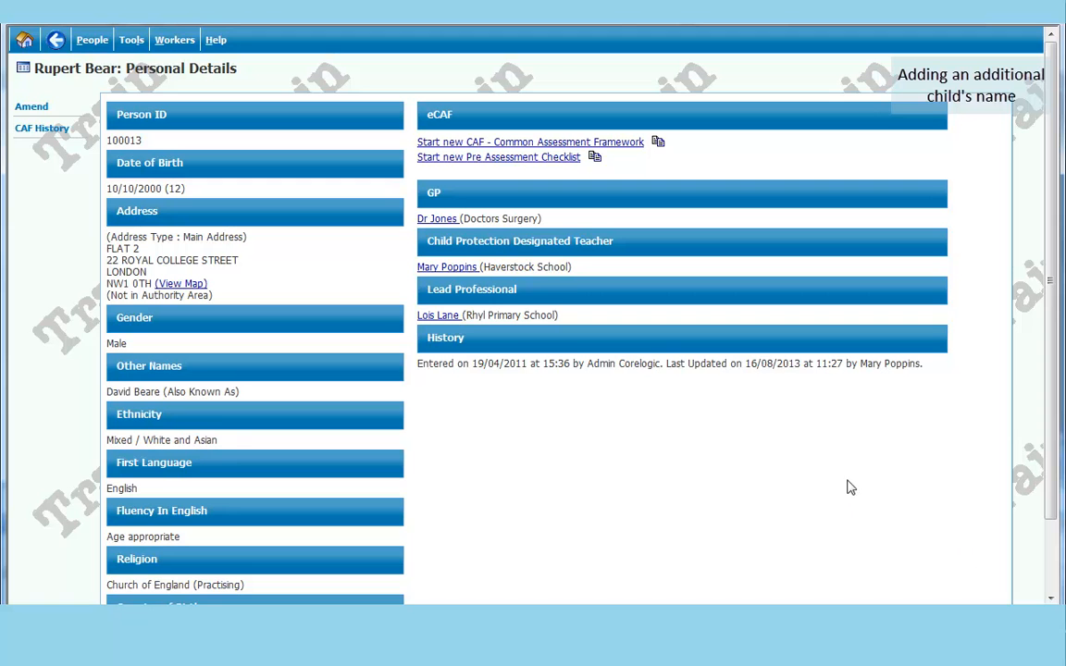
mouse_move(1059, 306)
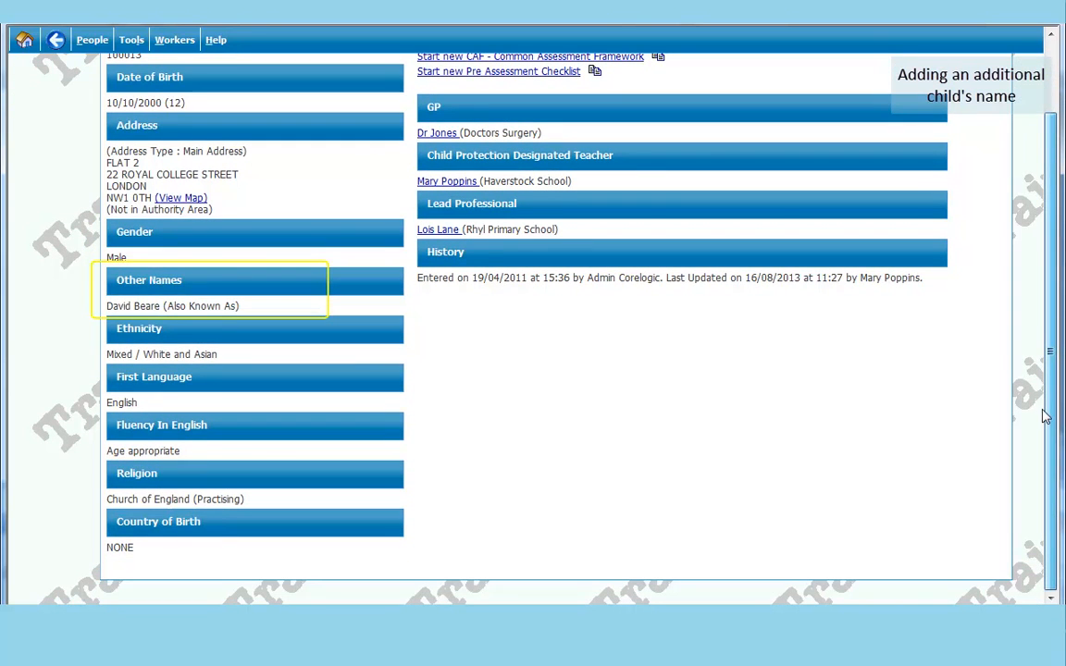
mouse_move(222, 318)
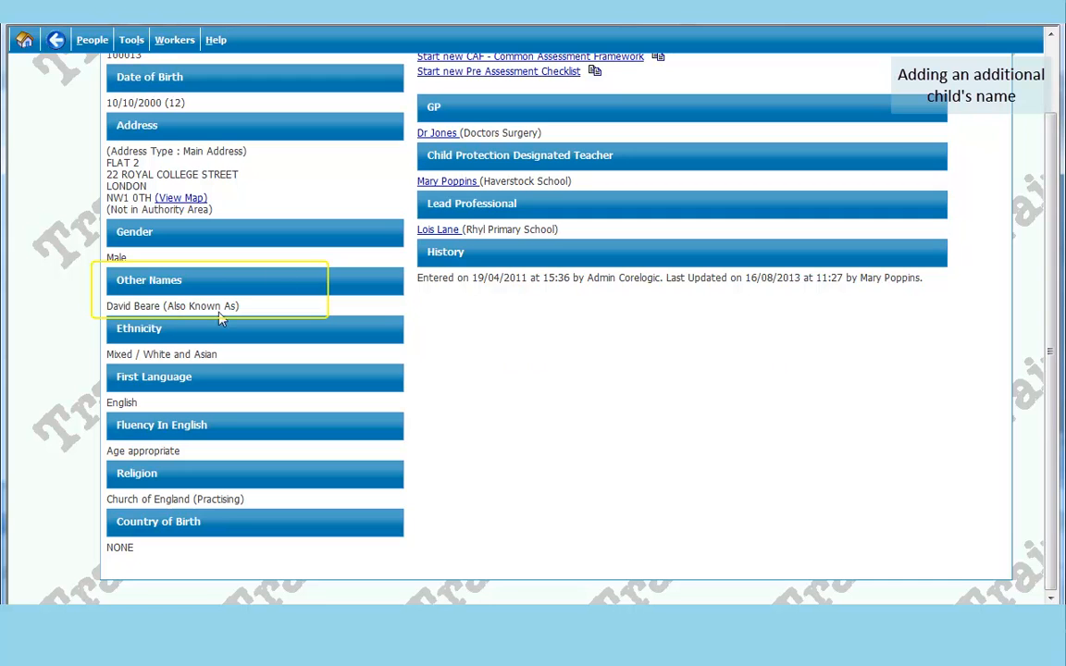
mouse_move(288, 314)
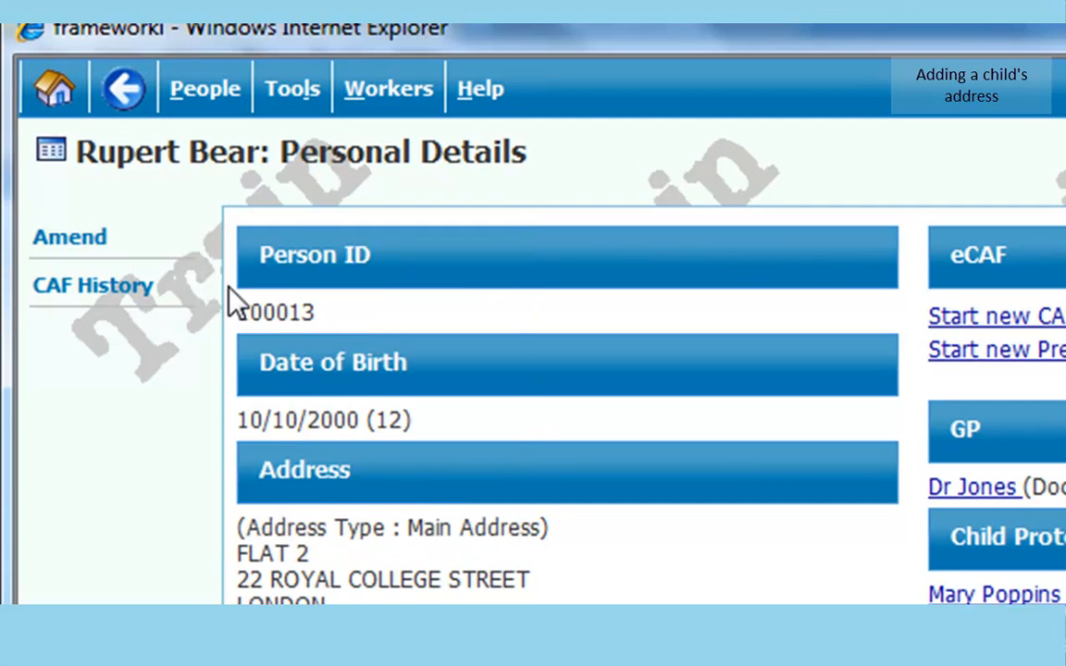
- Start a new address for the child with house number 1 and street 'ca' entered
left_click(70, 237)
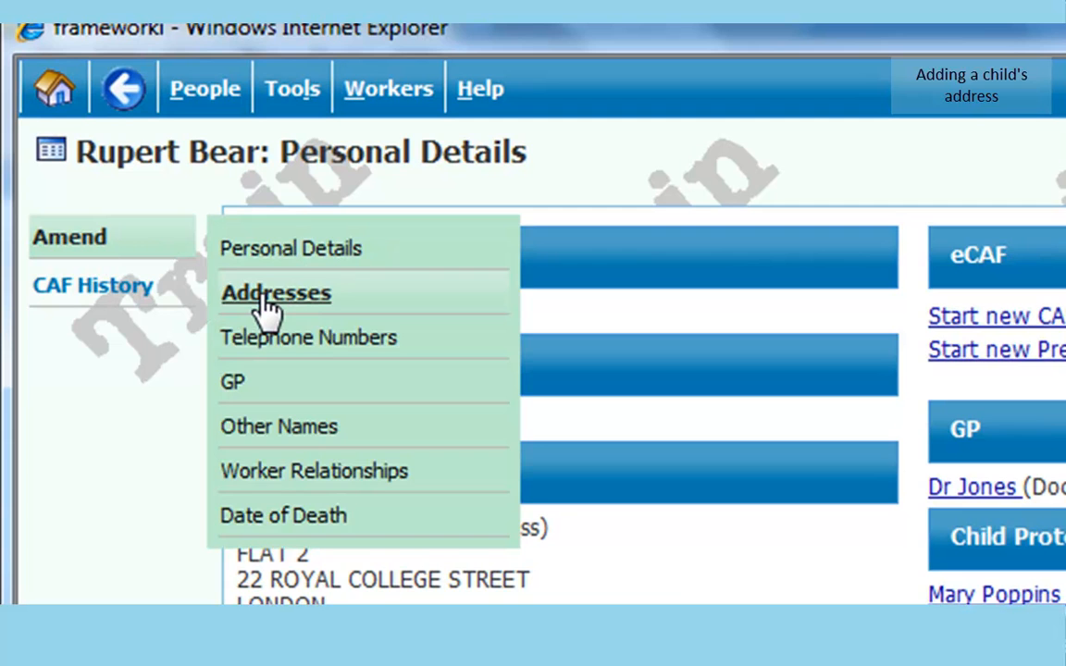
left_click(276, 292)
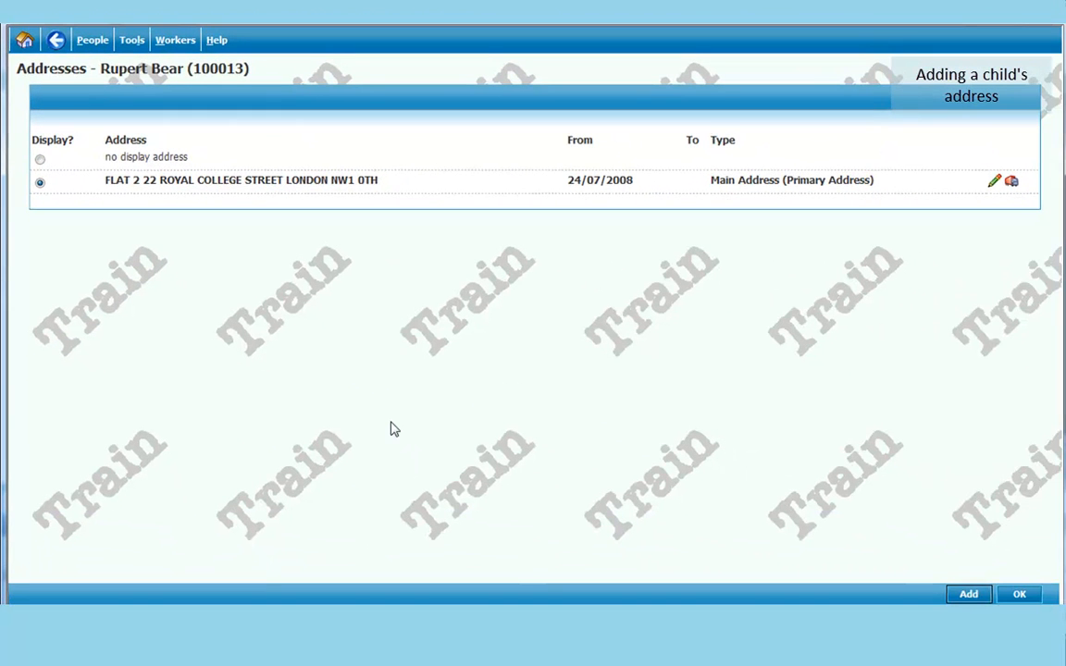
mouse_move(999, 237)
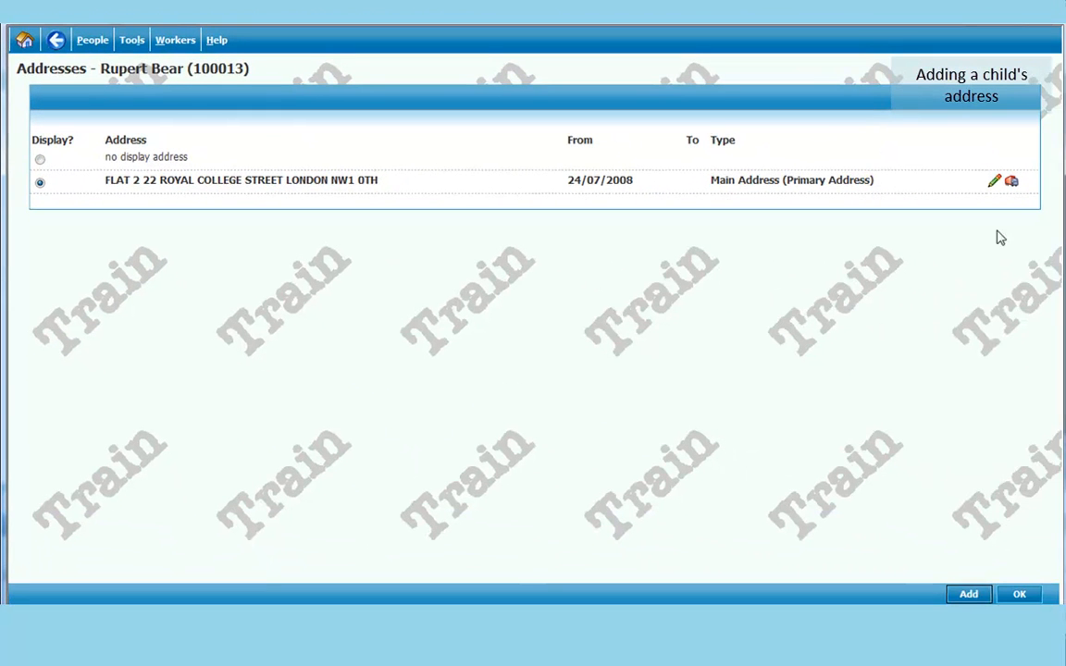
left_click(968, 594)
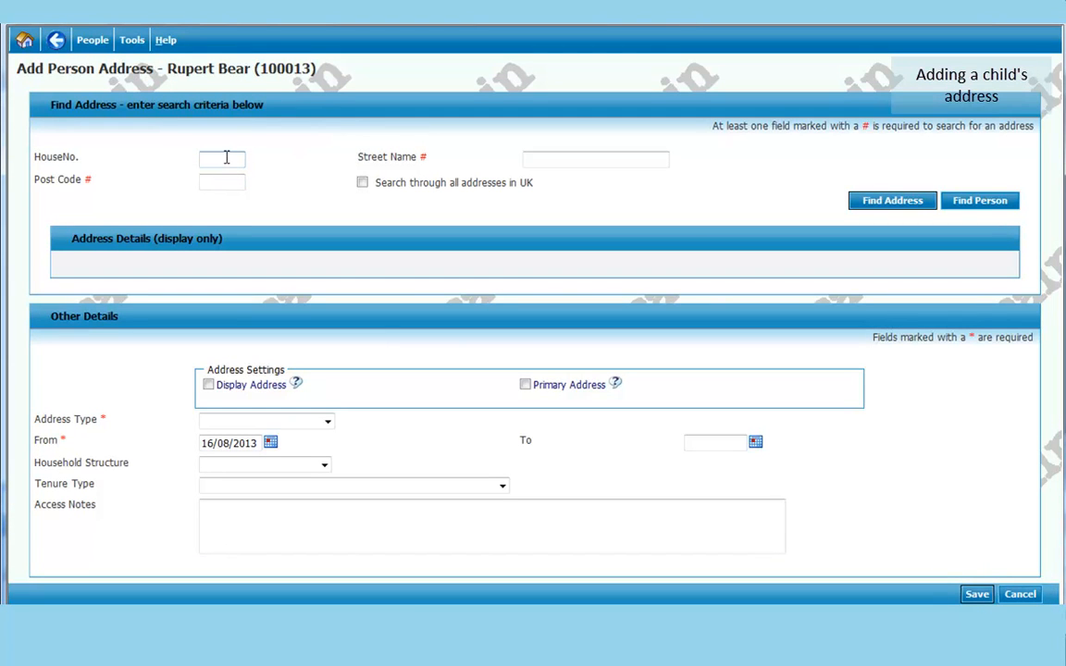
type("1")
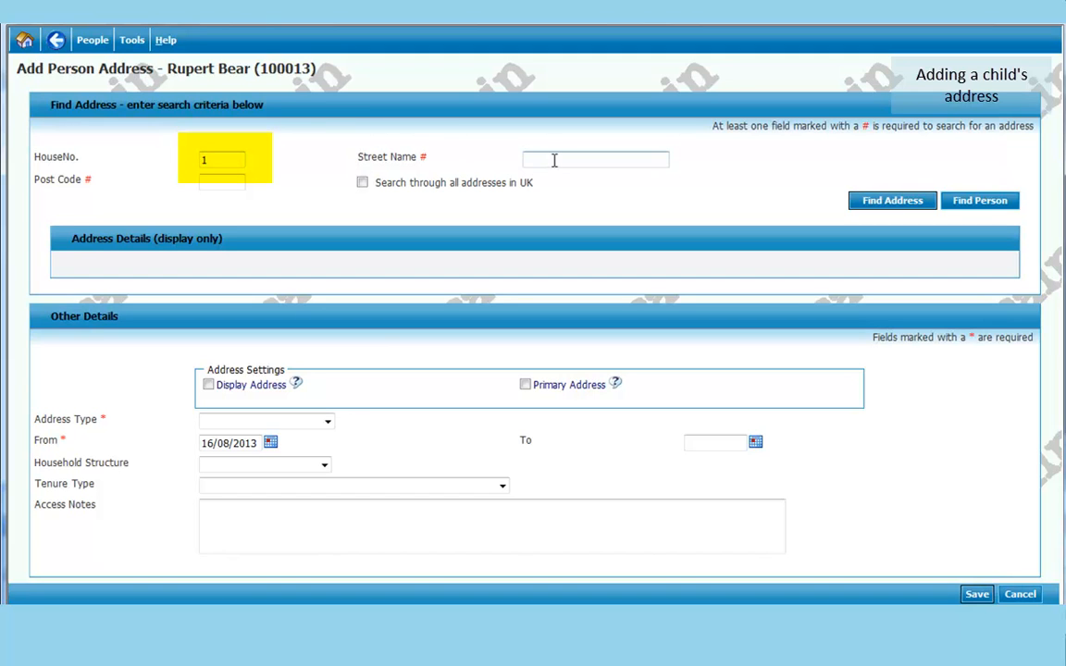
type("cam")
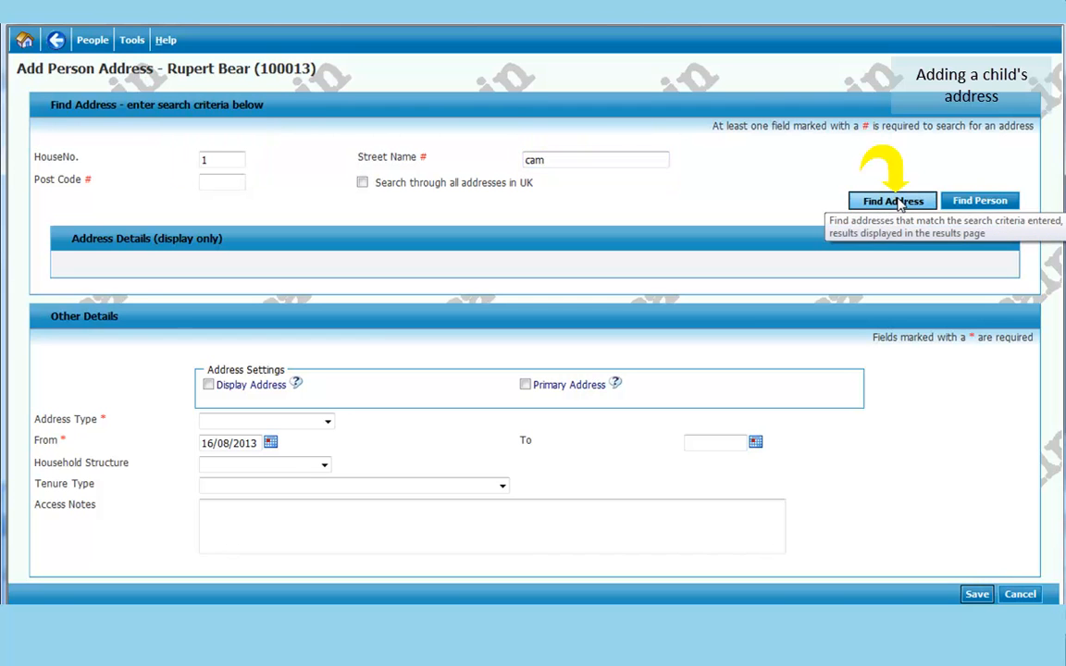
left_click(892, 200)
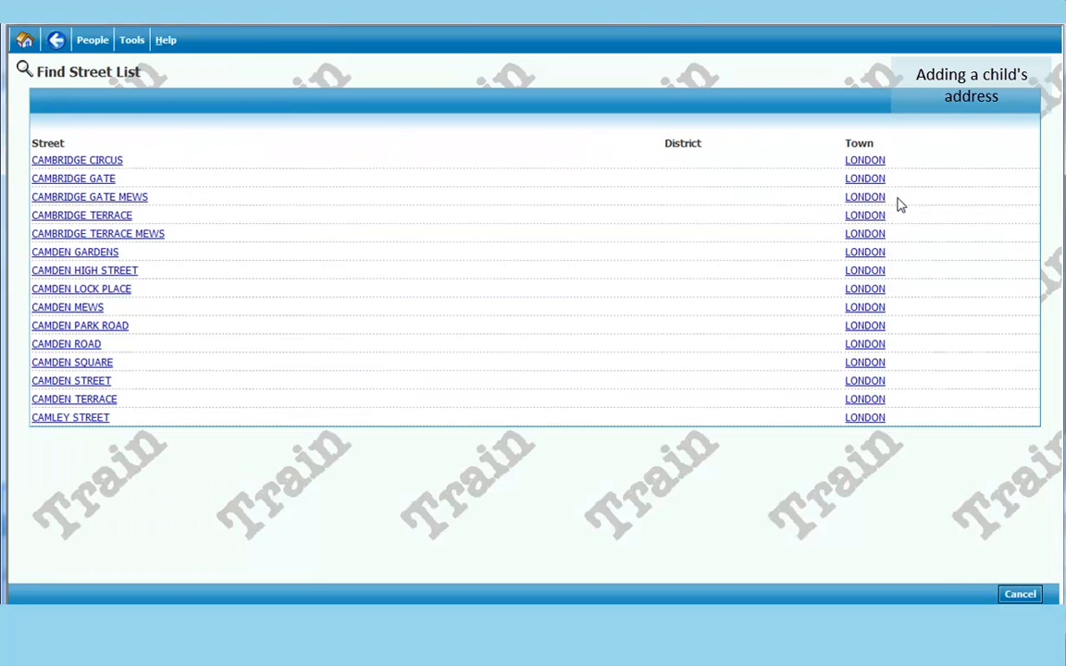
mouse_move(422, 198)
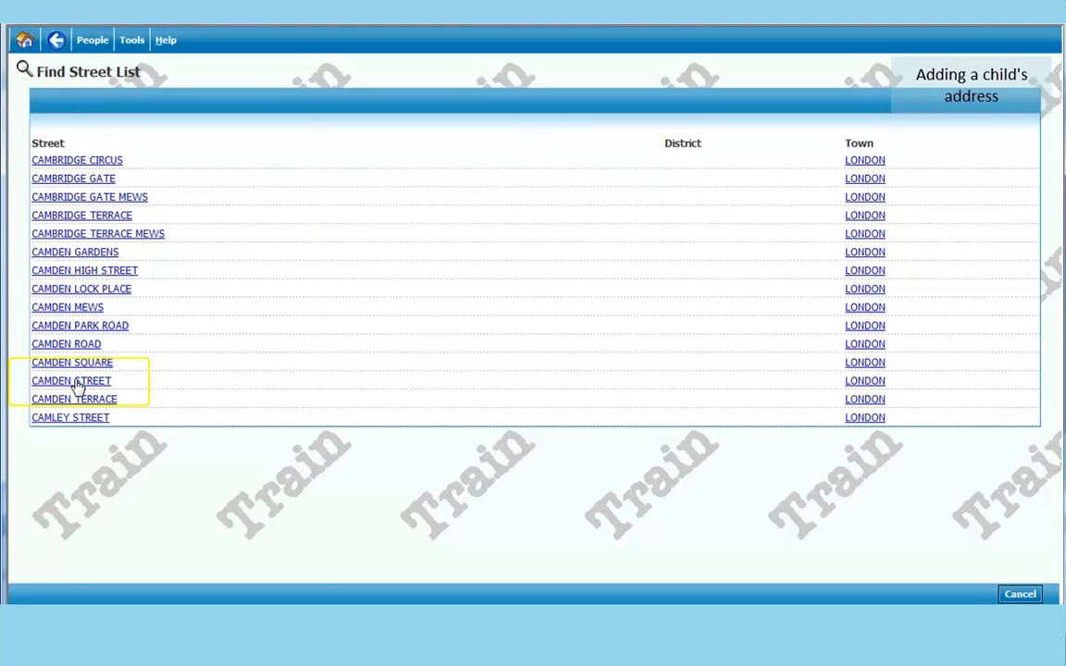
left_click(70, 382)
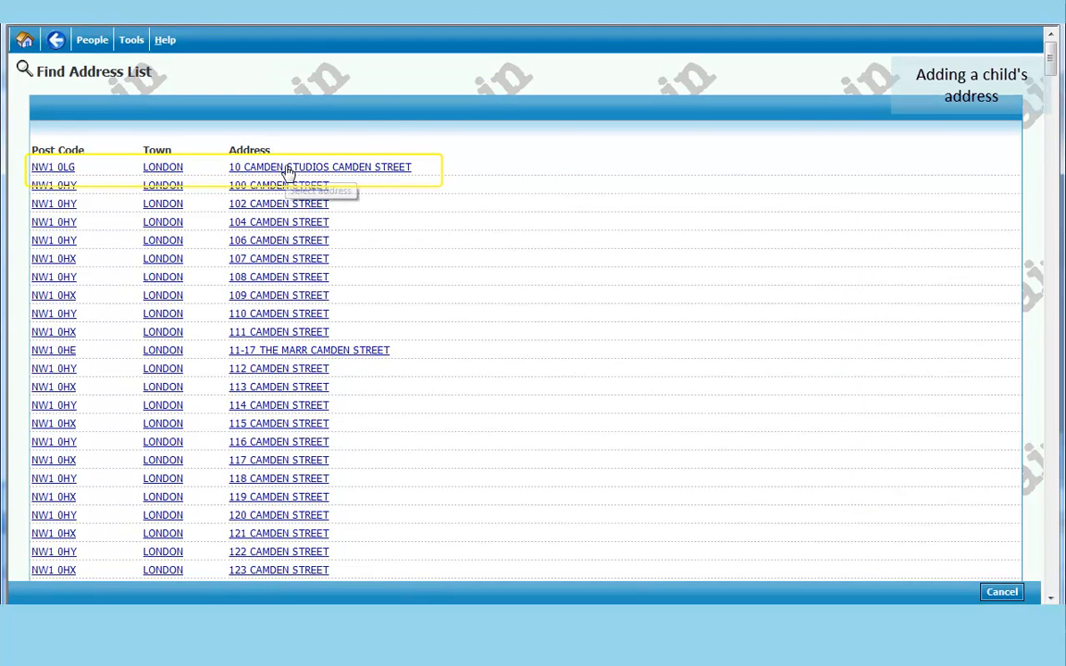
left_click(318, 167)
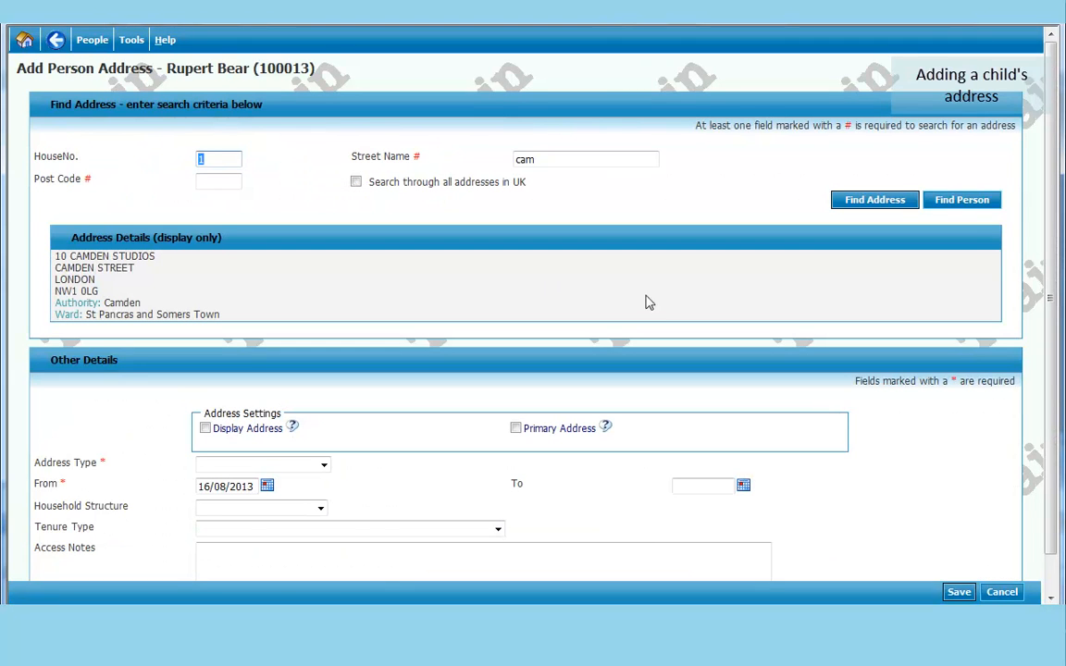
mouse_move(704, 293)
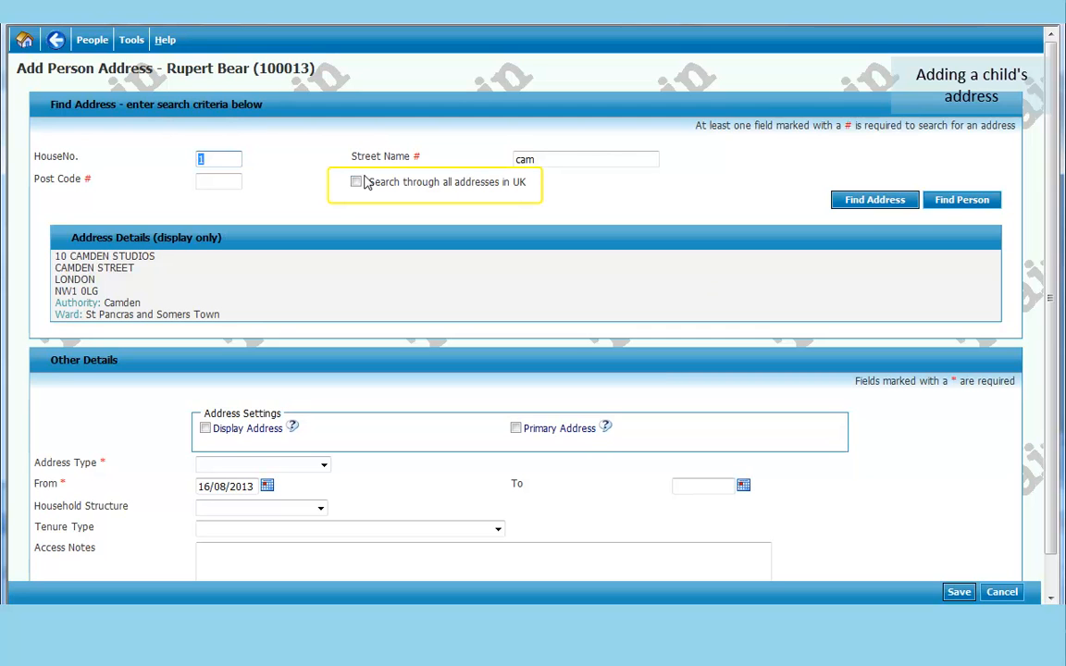
- Mark the Camden Studios address as Temporary and save it to the address list
left_click(355, 181)
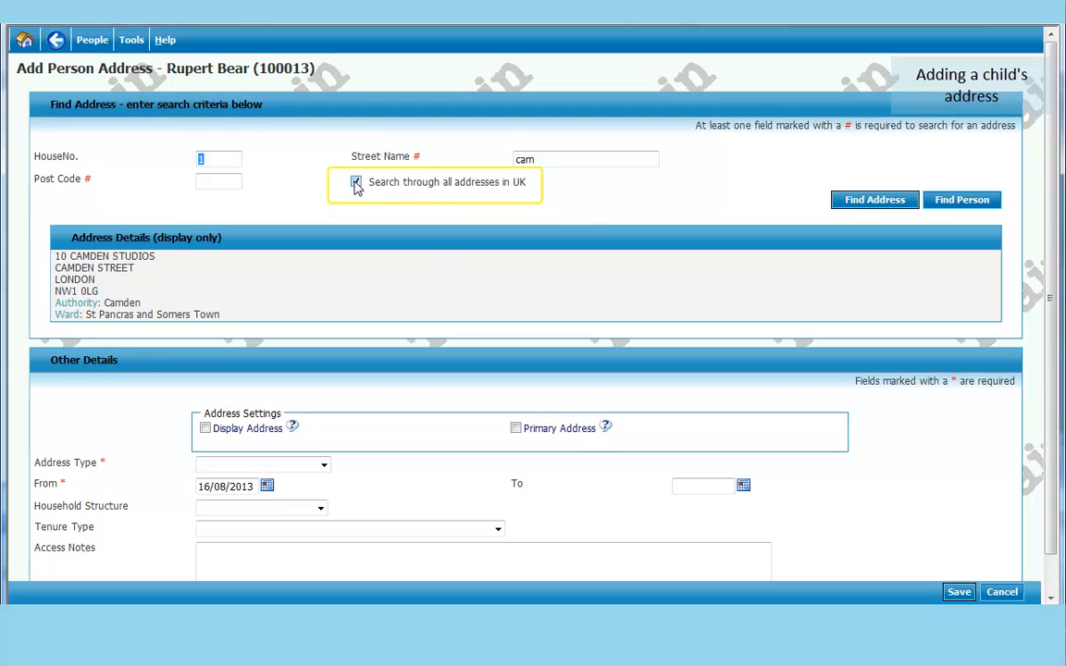
left_click(355, 182)
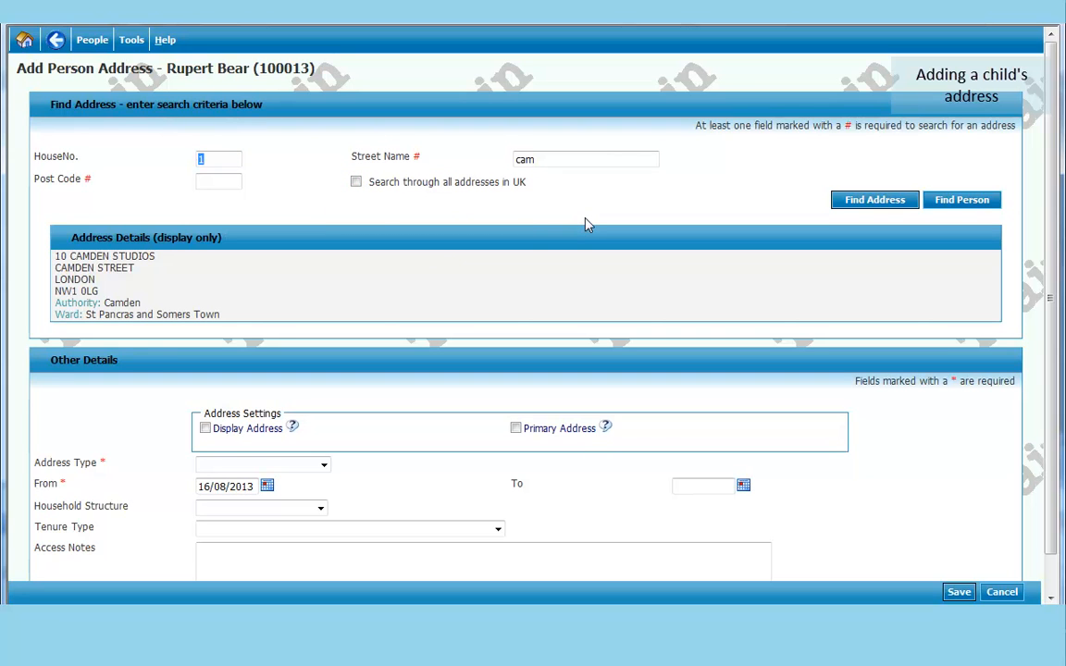
mouse_move(519, 390)
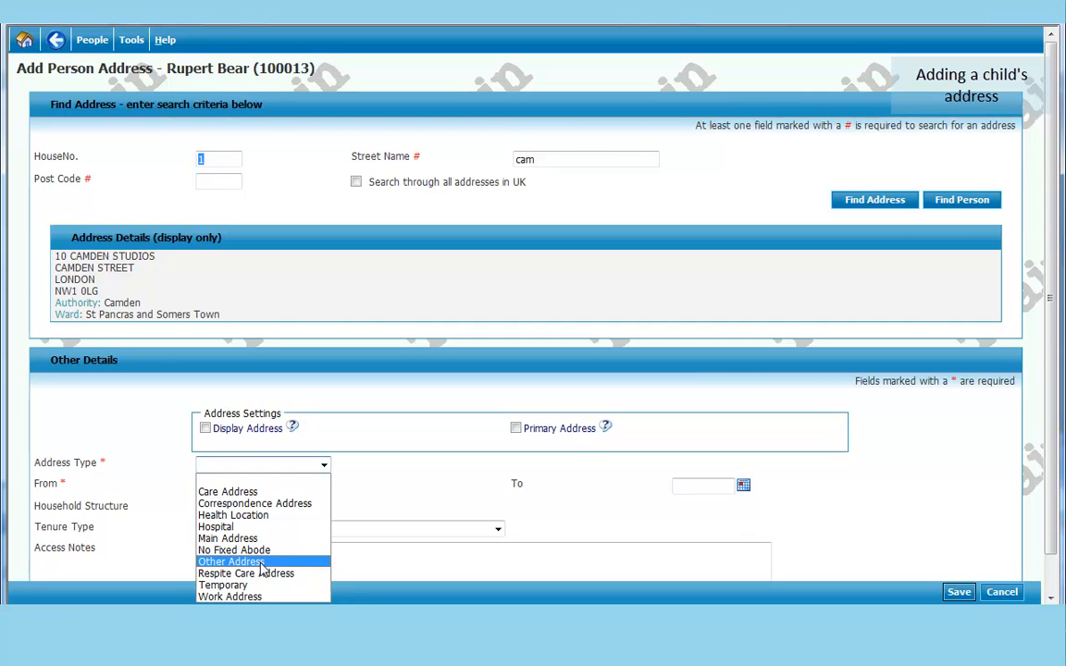
mouse_move(245, 585)
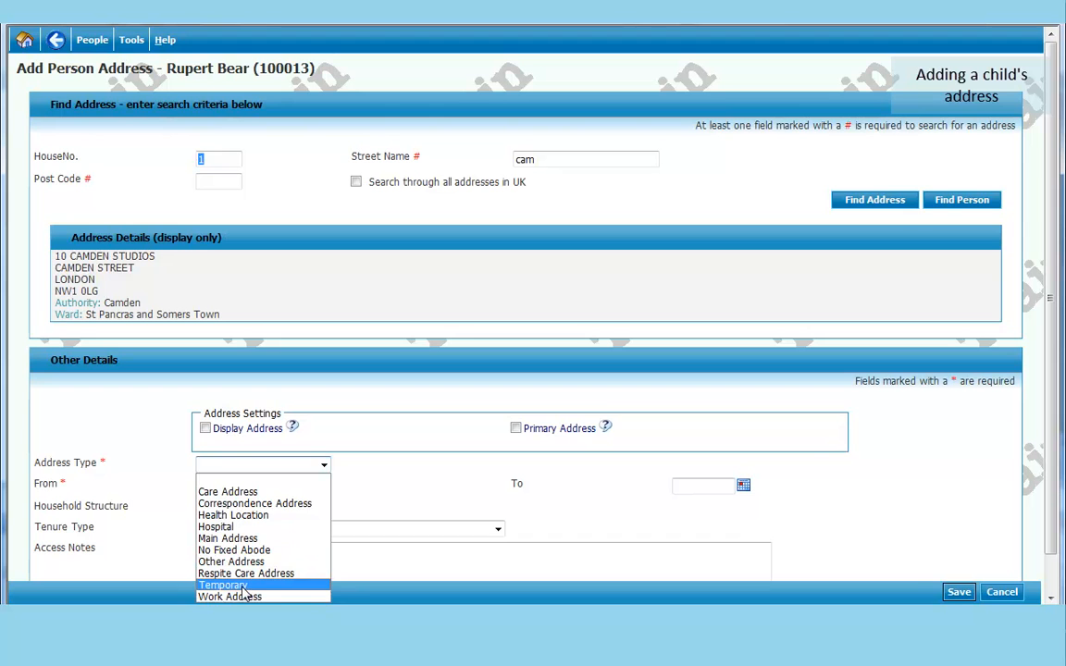
left_click(222, 584)
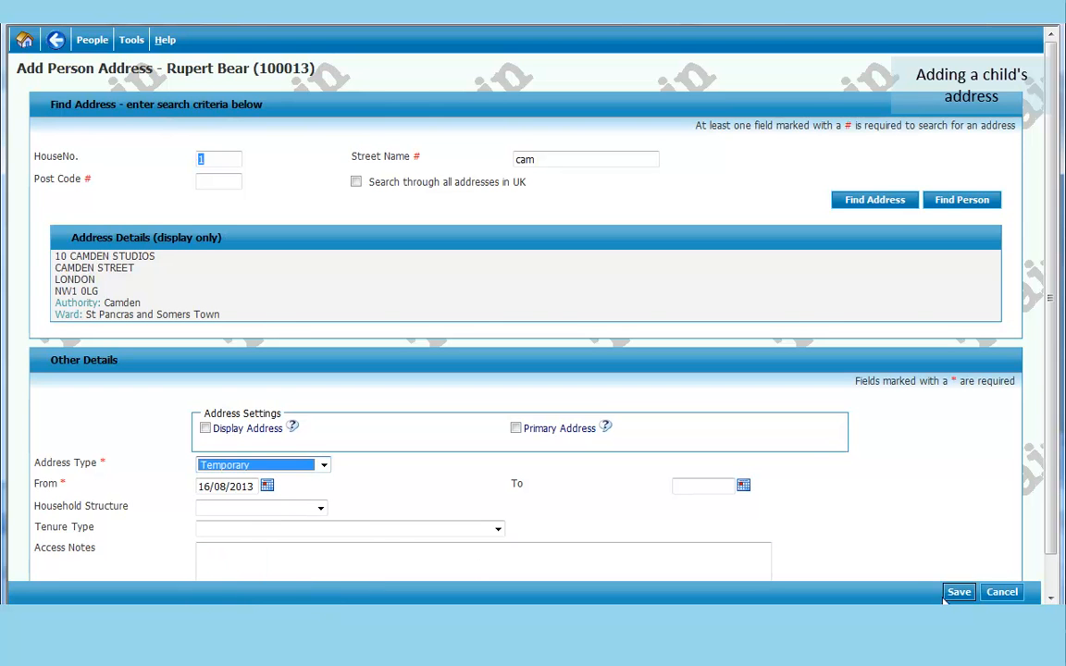
left_click(958, 592)
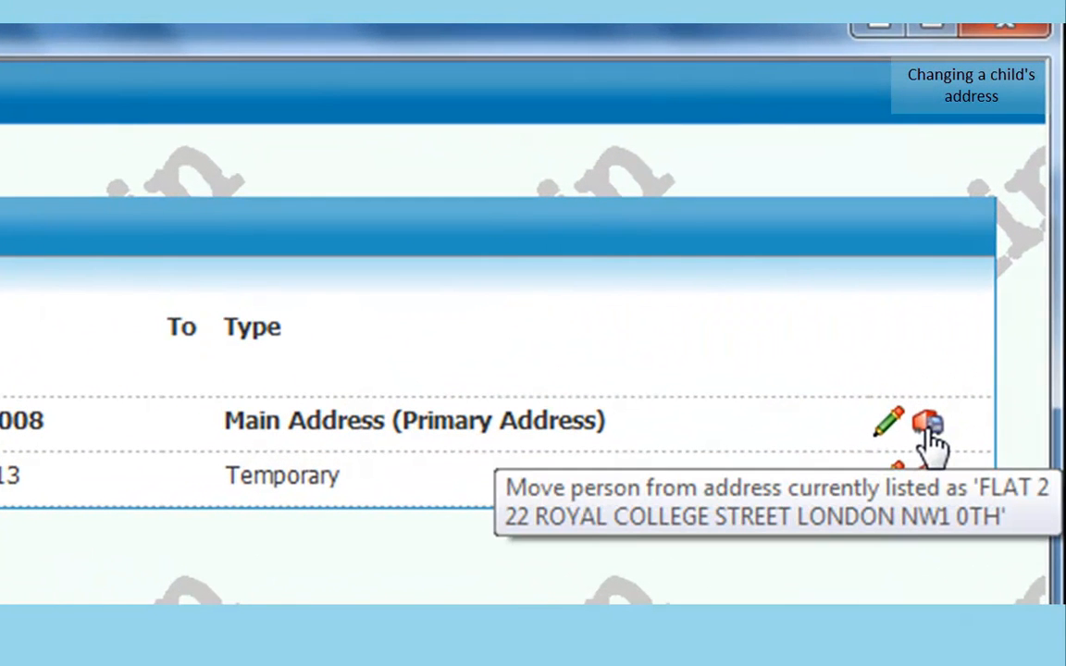
- Start moving Rupert Bear from the Flat 2, 22 Royal College Street main address
left_click(929, 424)
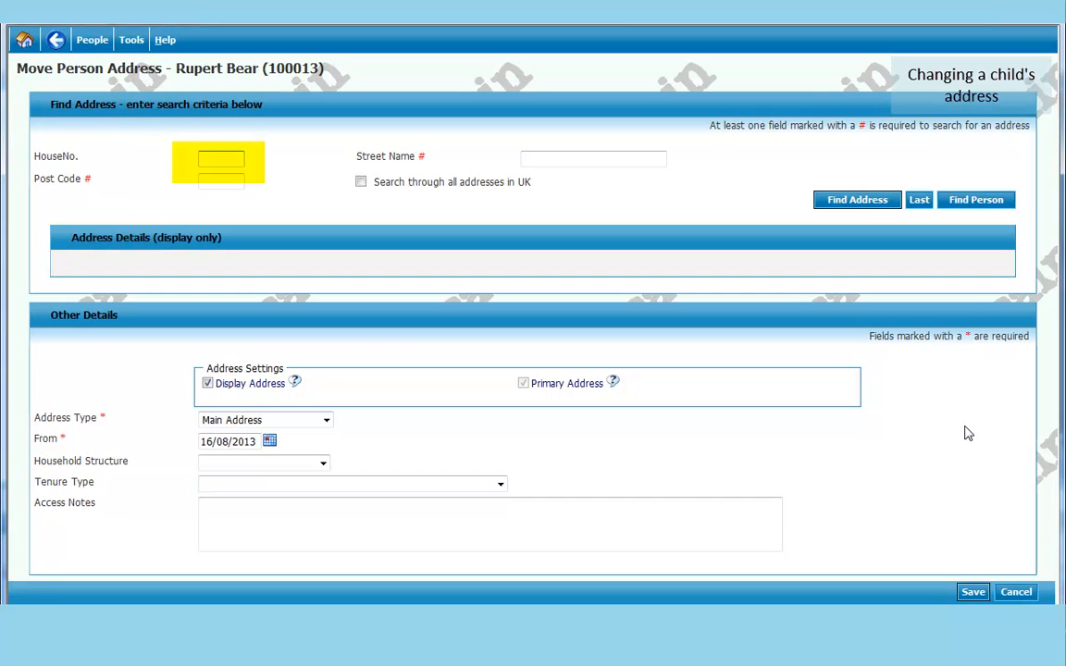
type("1")
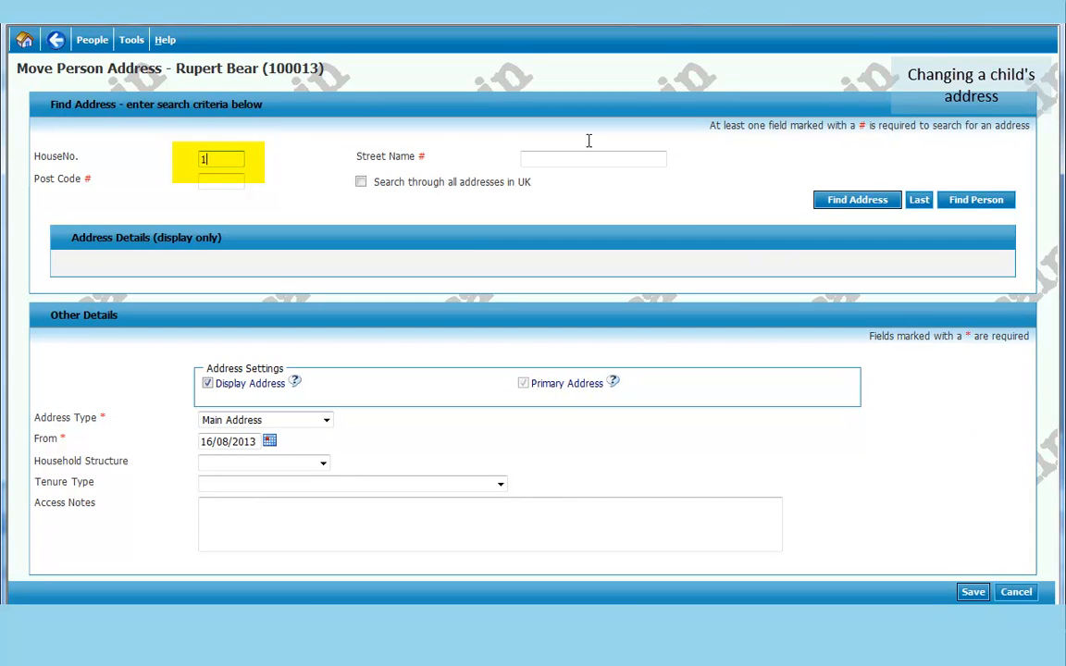
type("d")
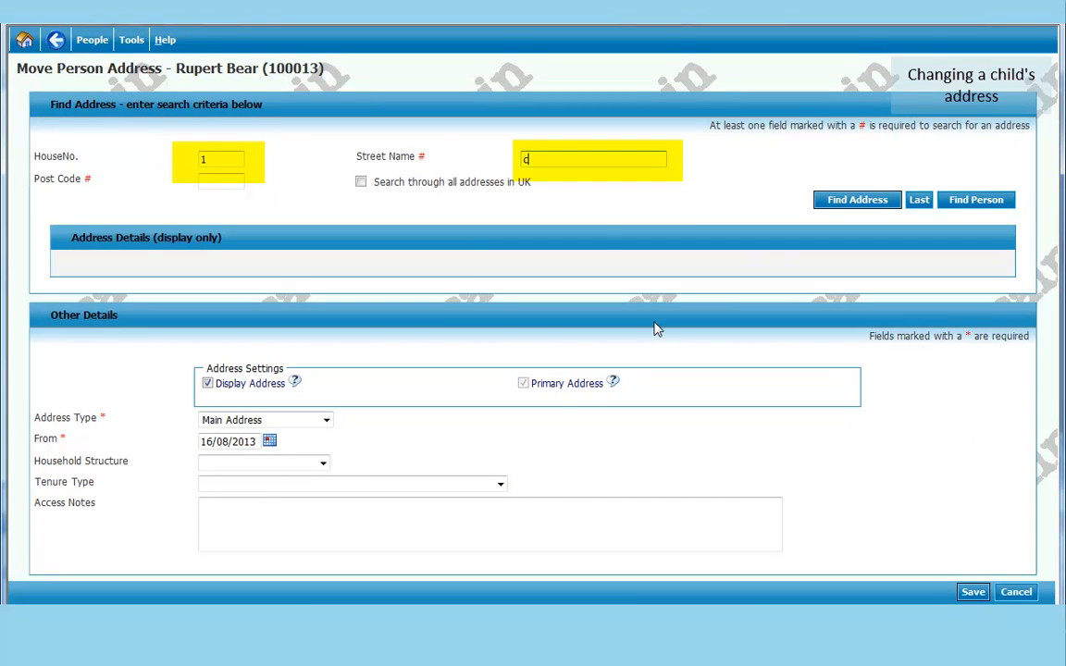
type("cro")
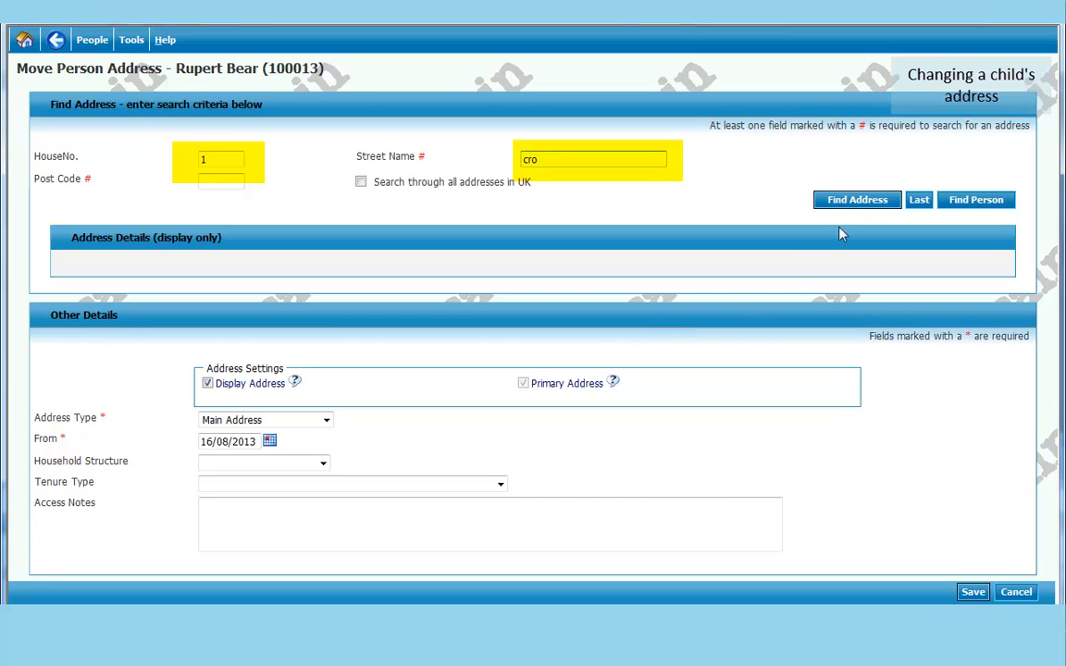
mouse_move(855, 200)
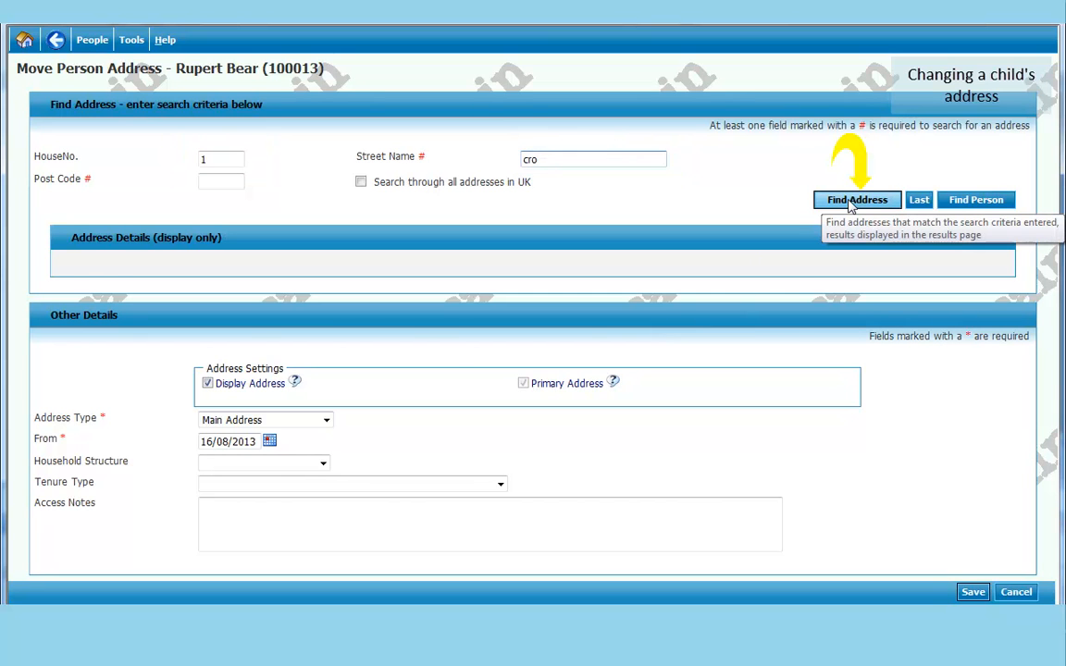
left_click(855, 200)
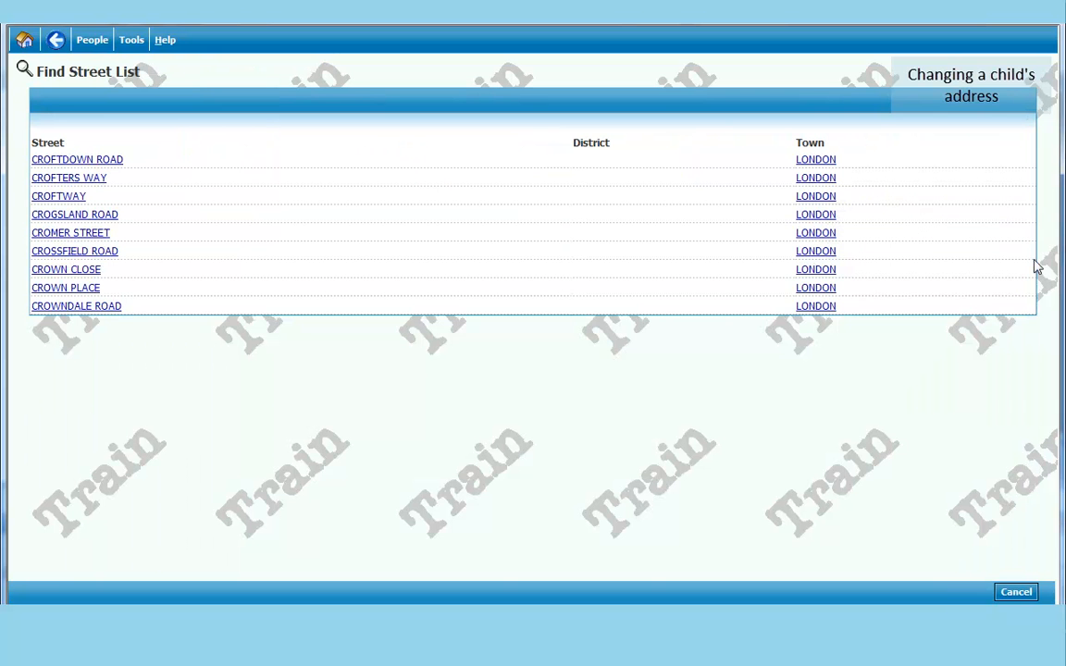
mouse_move(55, 307)
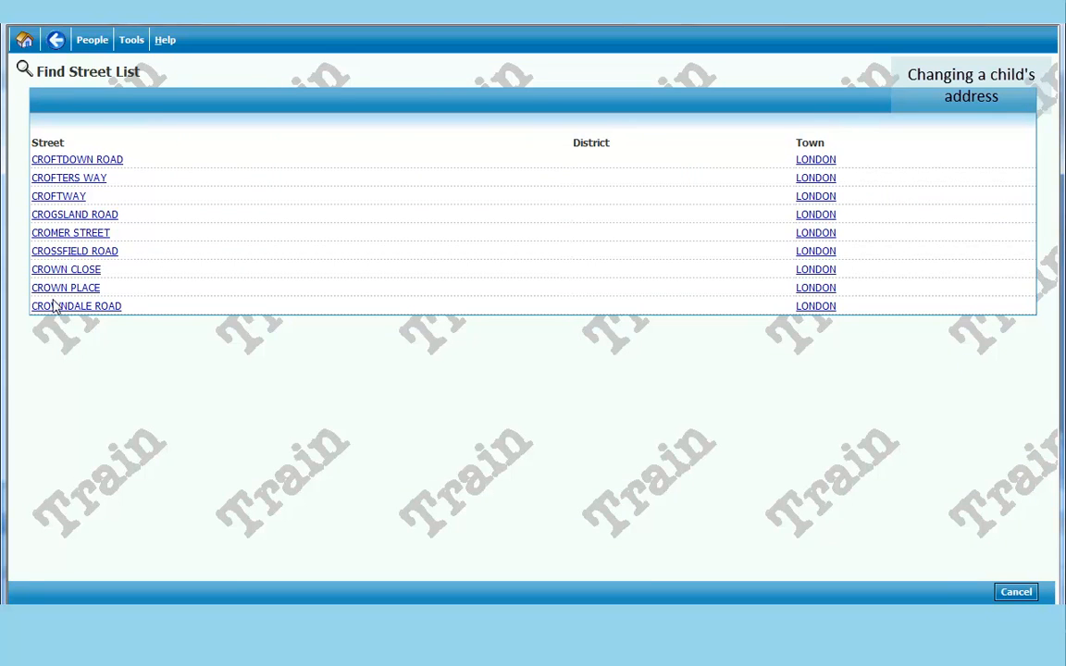
left_click(76, 305)
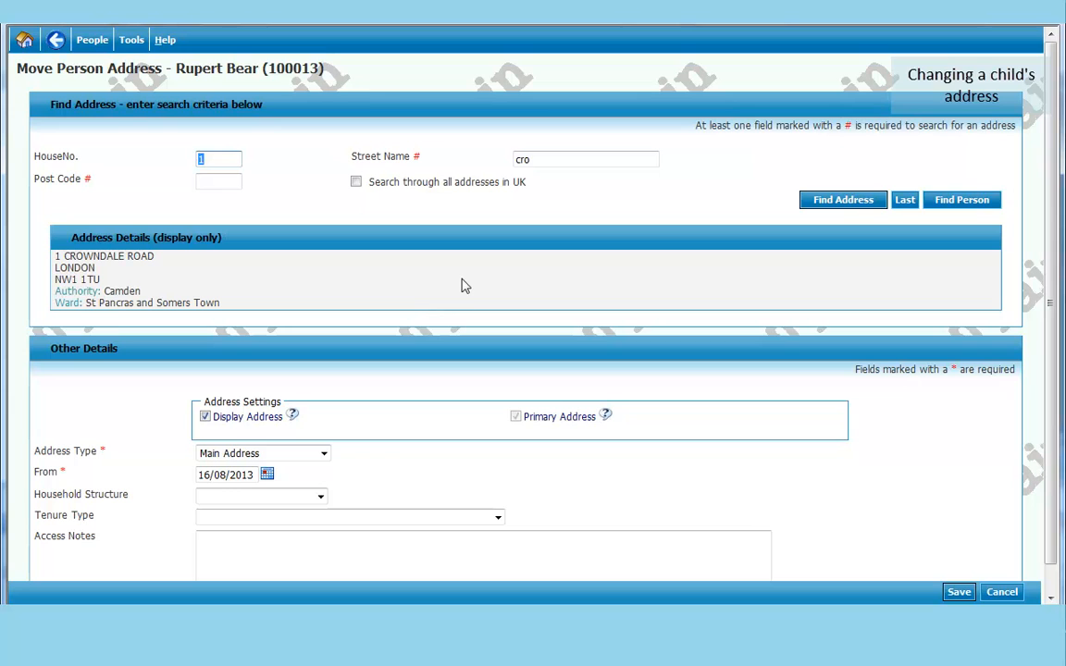
mouse_move(715, 303)
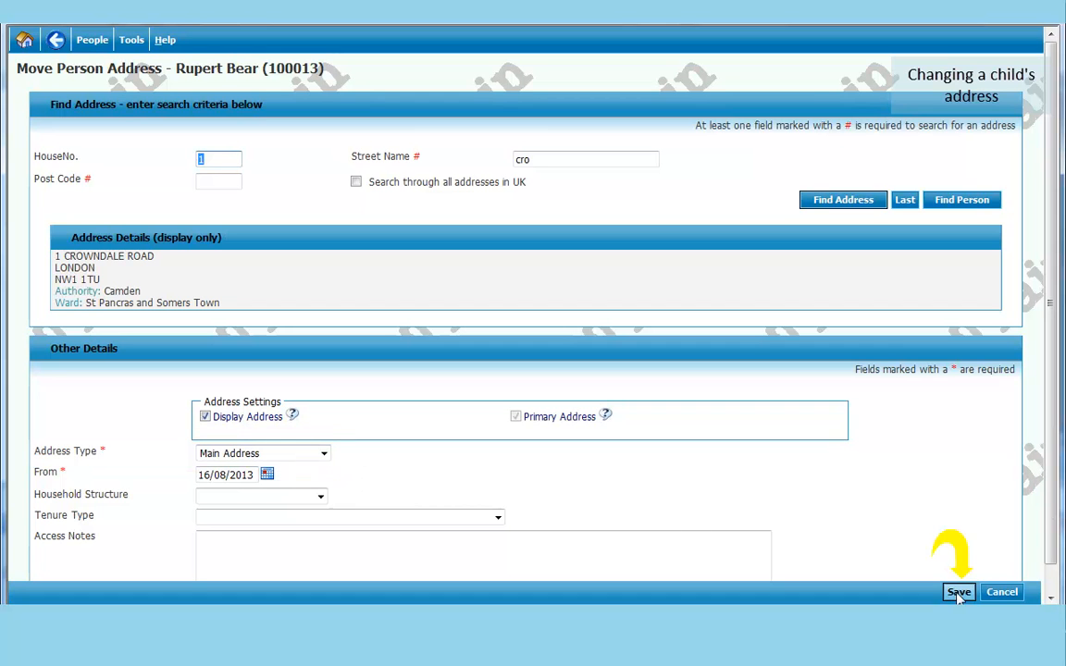
left_click(959, 592)
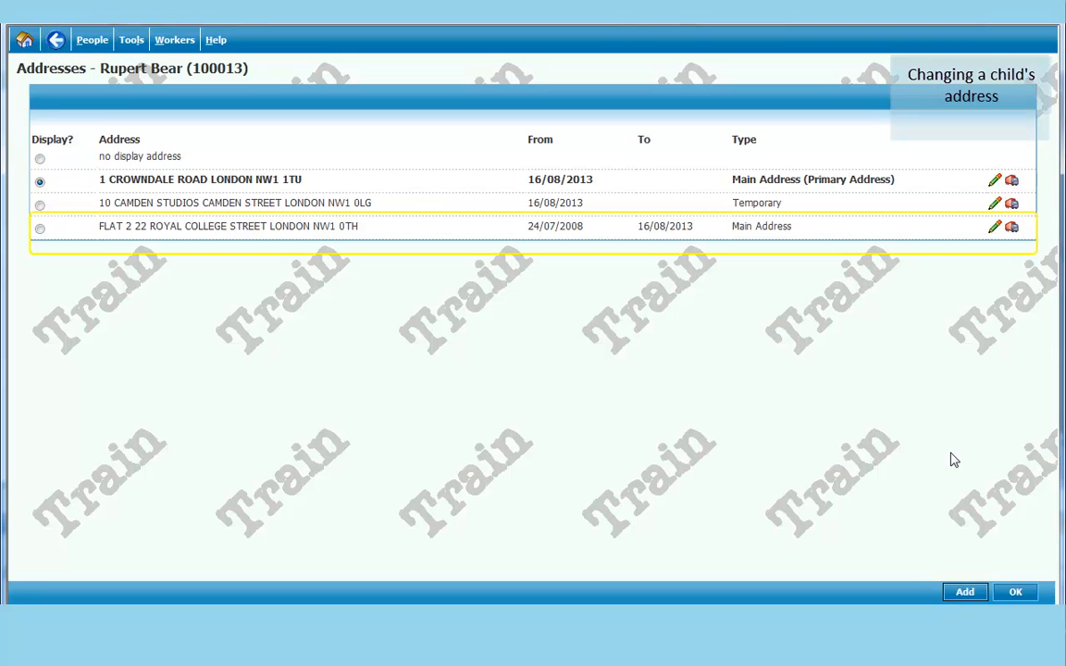
mouse_move(659, 239)
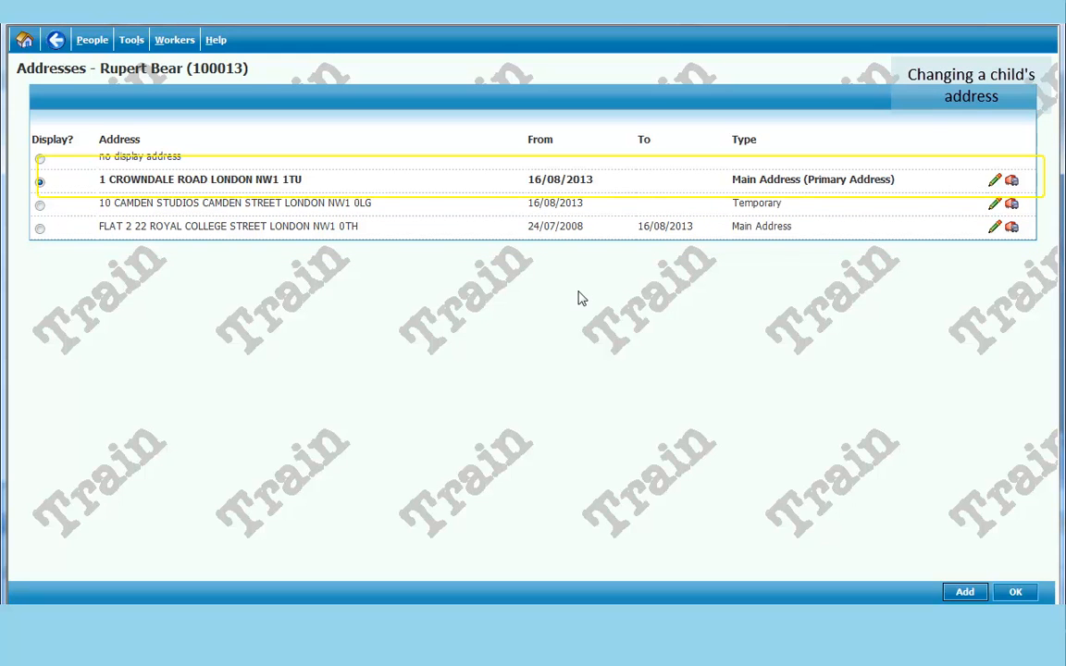
mouse_move(394, 196)
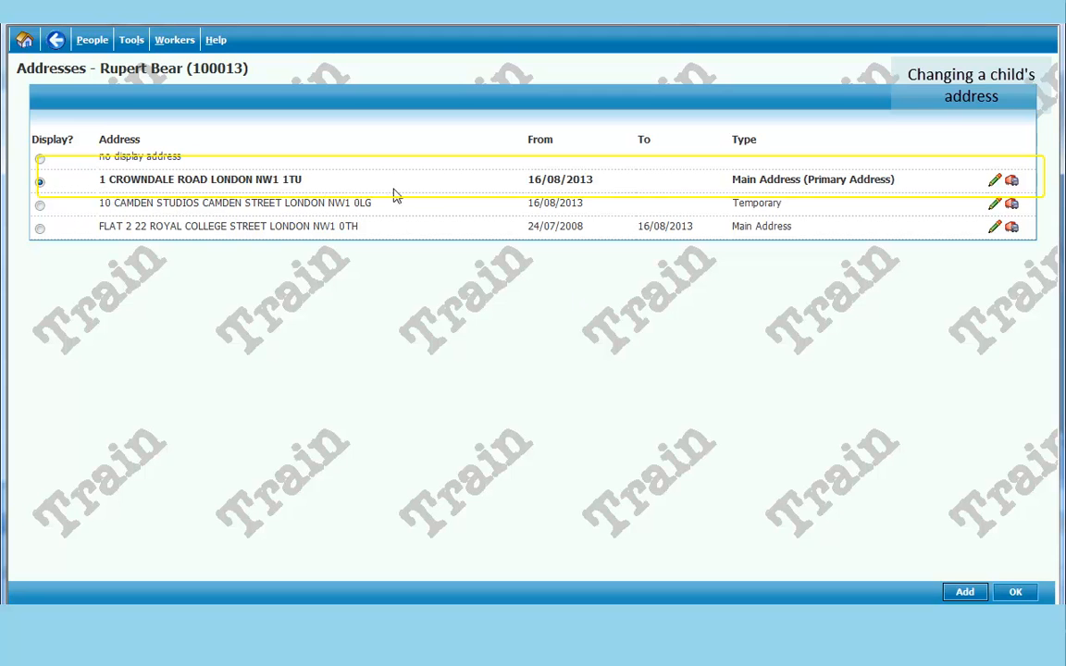
mouse_move(979, 194)
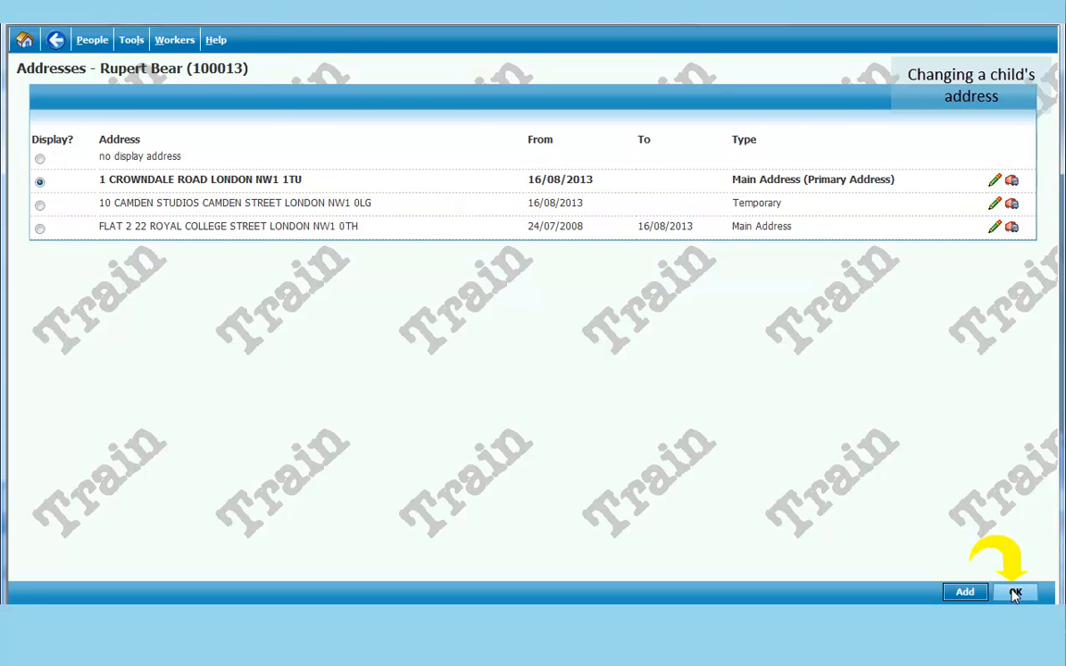
- Confirm the updated Addresses list to return to Rupert Bear's personal details showing 1 Crowndale Road
left_click(1014, 593)
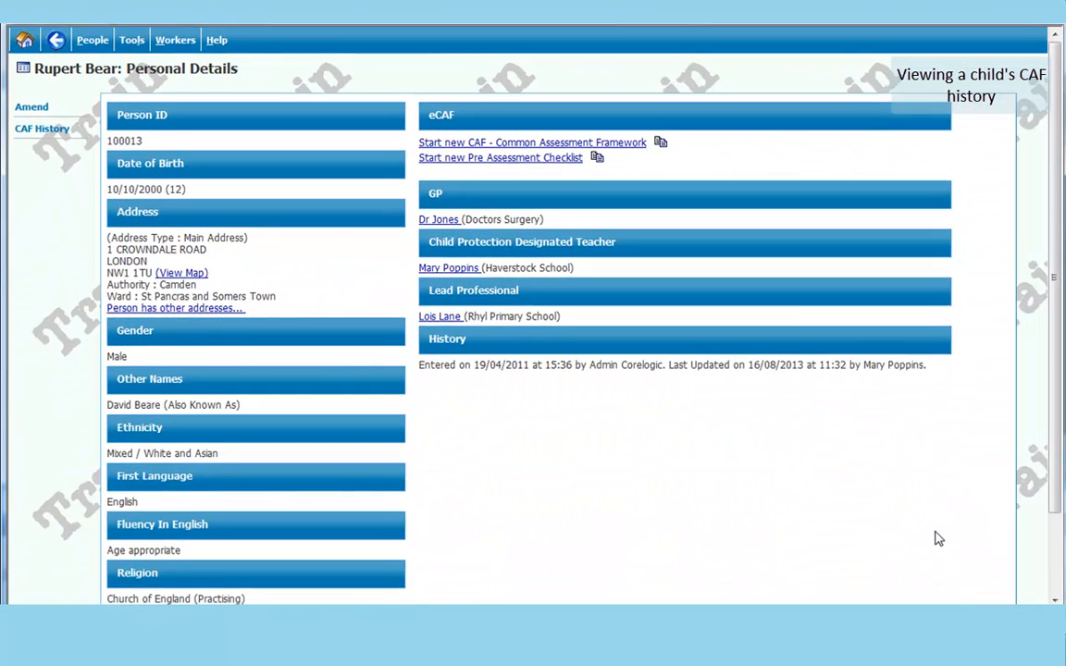
mouse_move(731, 467)
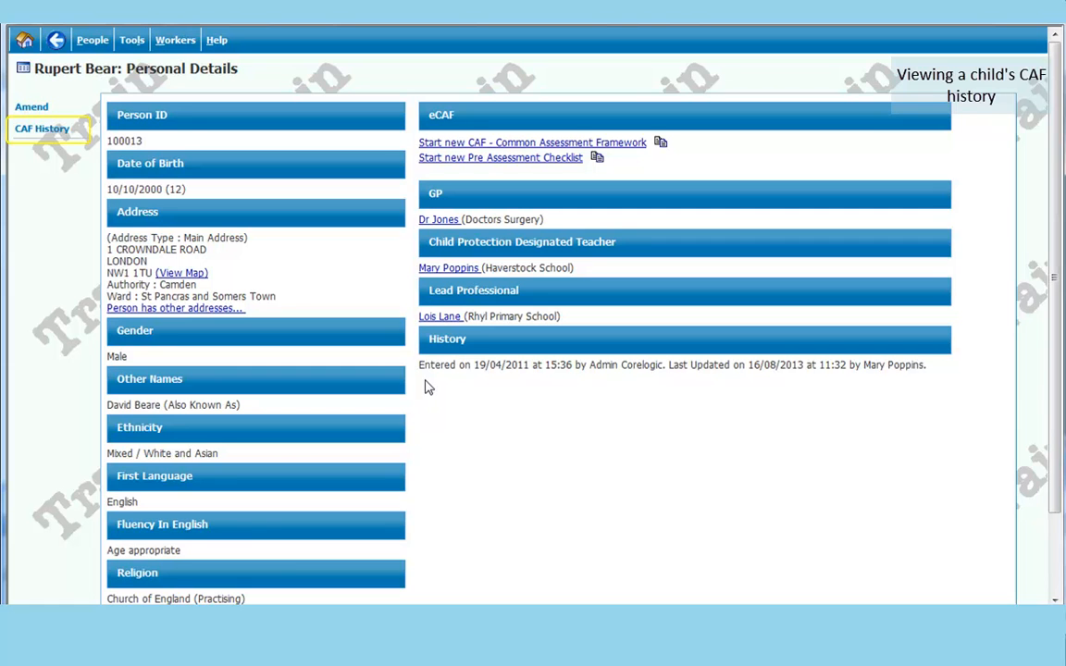
mouse_move(418, 201)
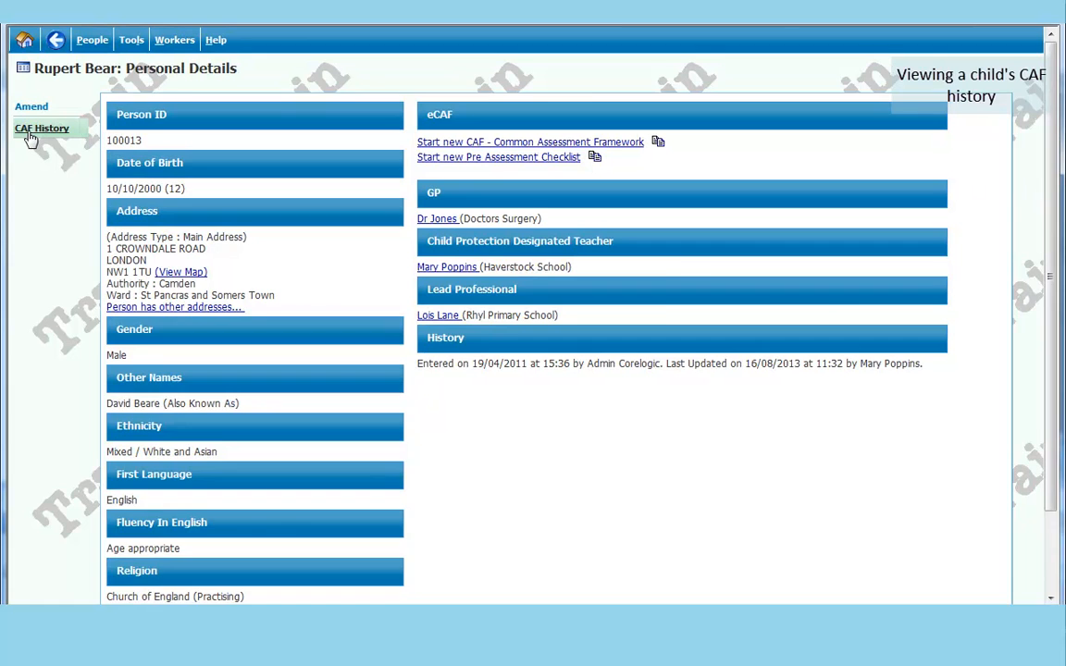
- View Rupert Bear's CAF history listing Lois Lane's assessment from 16/08/2013
left_click(41, 128)
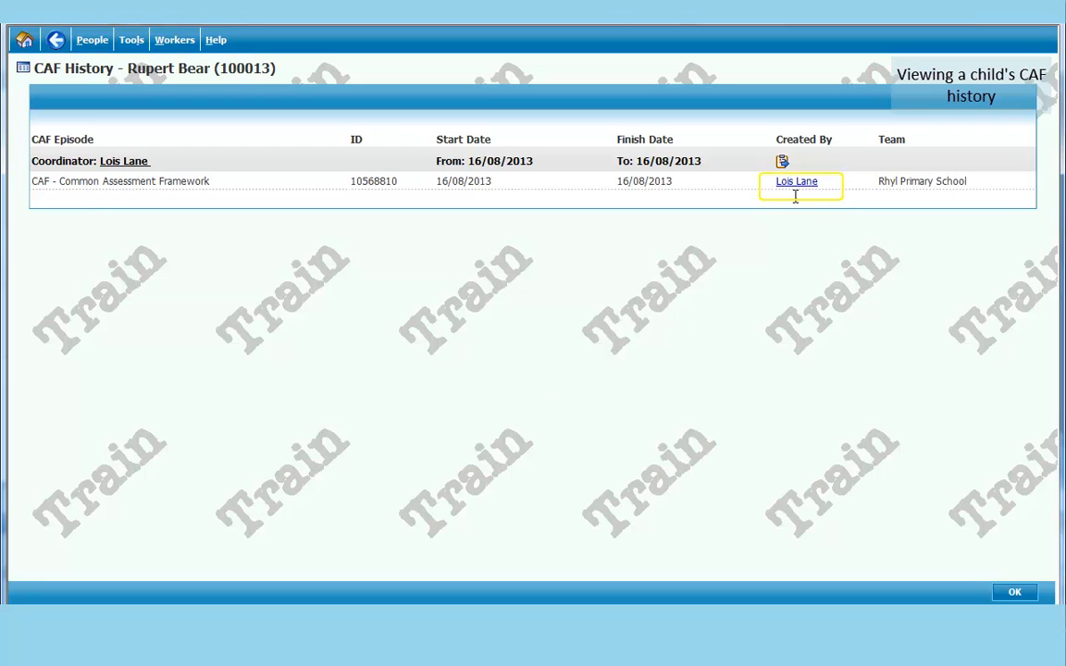
left_click(795, 181)
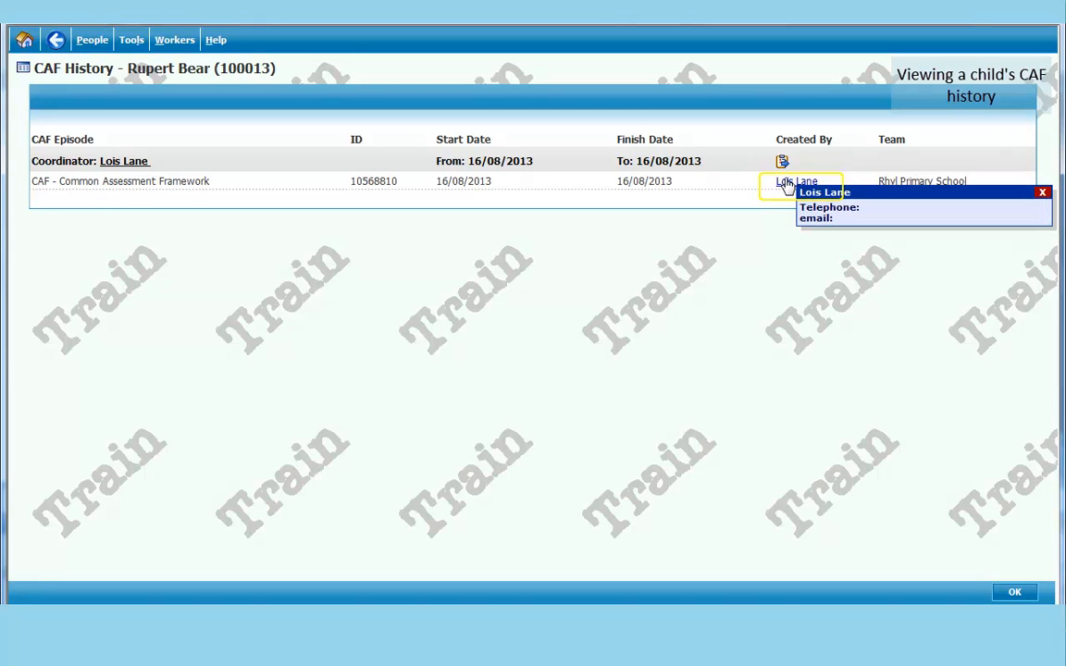
left_click(1042, 192)
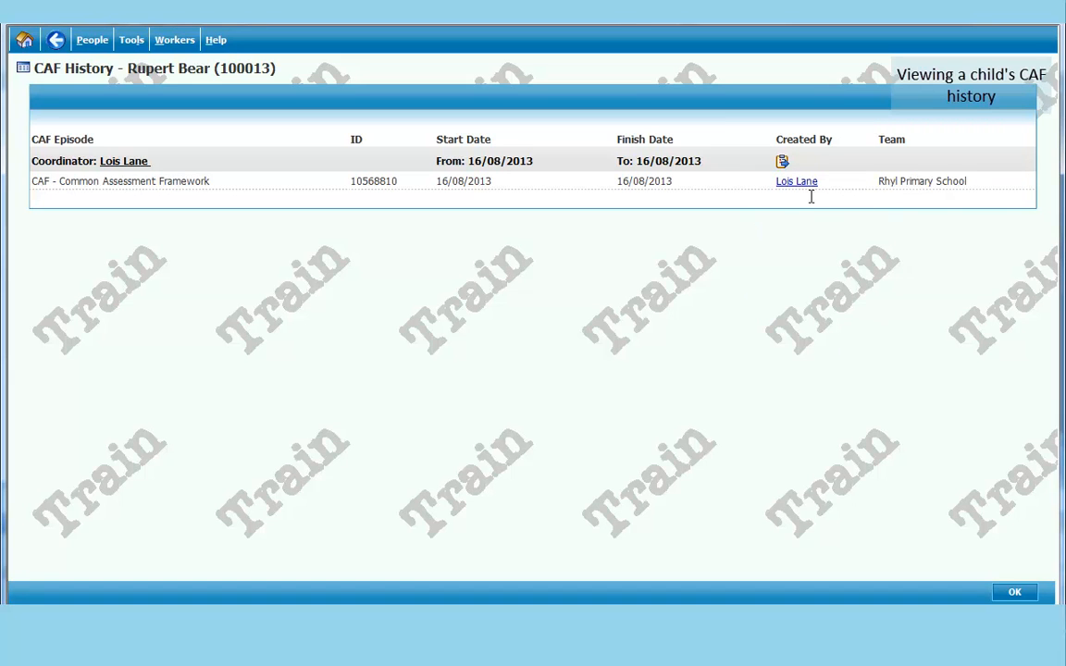
left_click(795, 182)
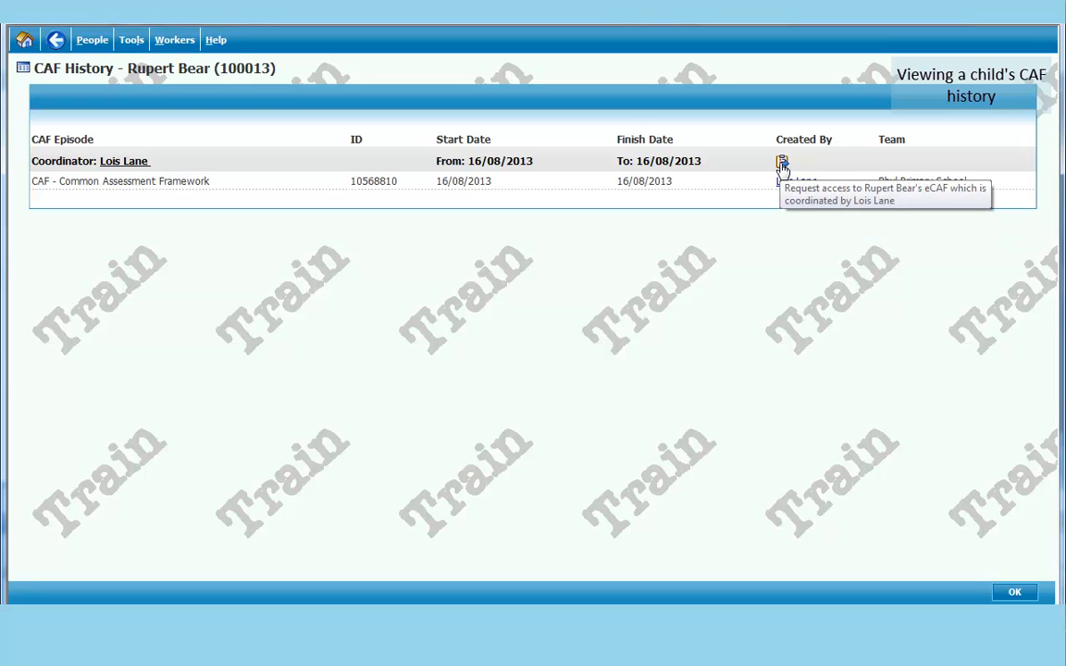
- Request eCAF access from coordinator Lois Lane, acknowledge it was sent, and return to personal details
left_click(781, 163)
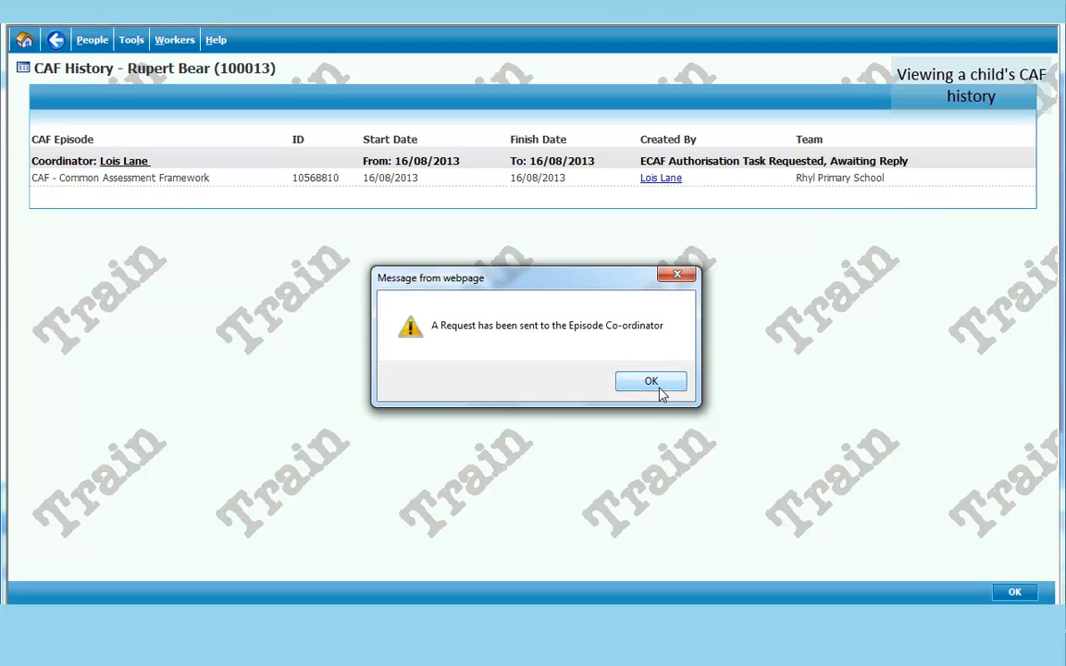
left_click(651, 381)
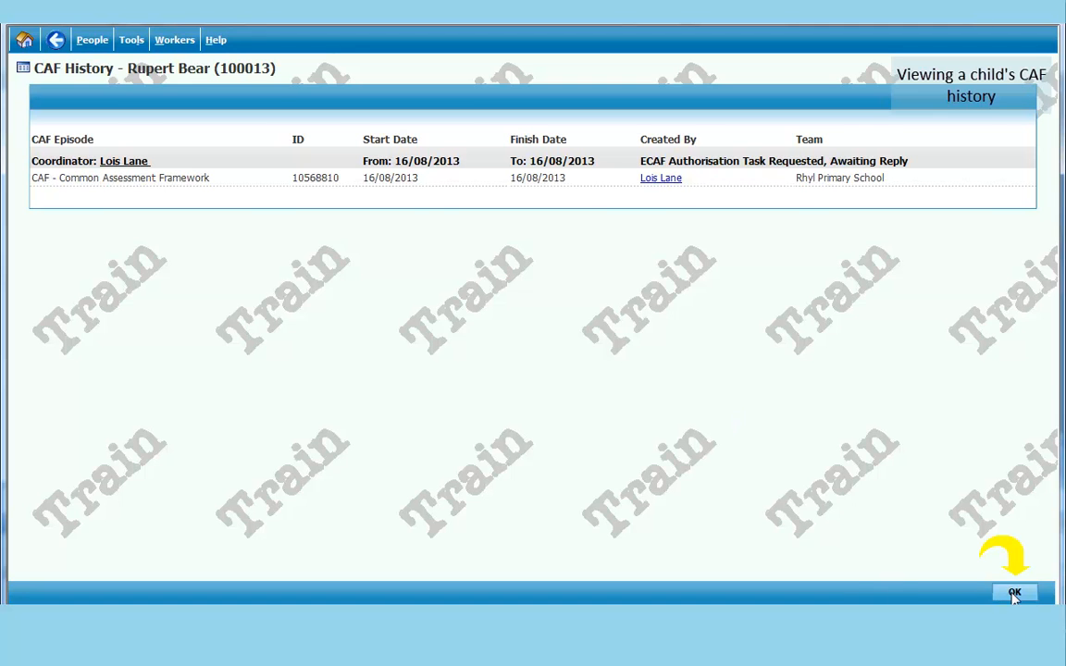
left_click(1014, 593)
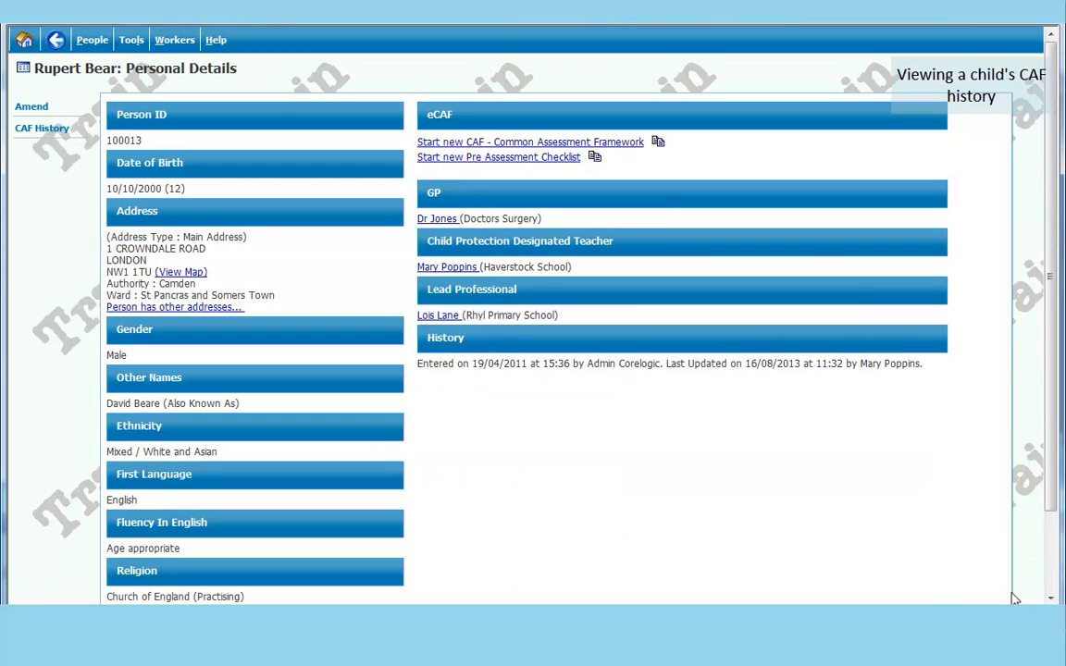